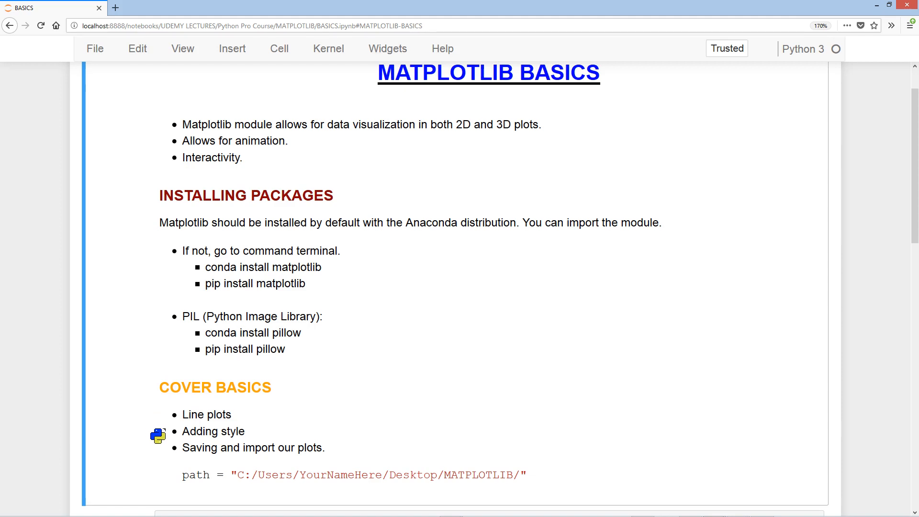
mouse_move(153, 455)
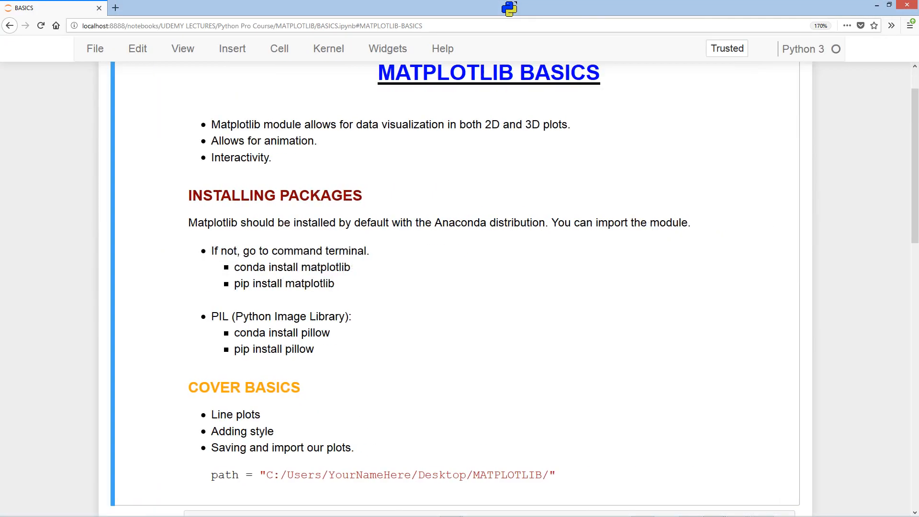
- Write and run a cell importing matplotlib.pyplot as plt, numpy as np and %matplotlib inline
scroll("down", 3)
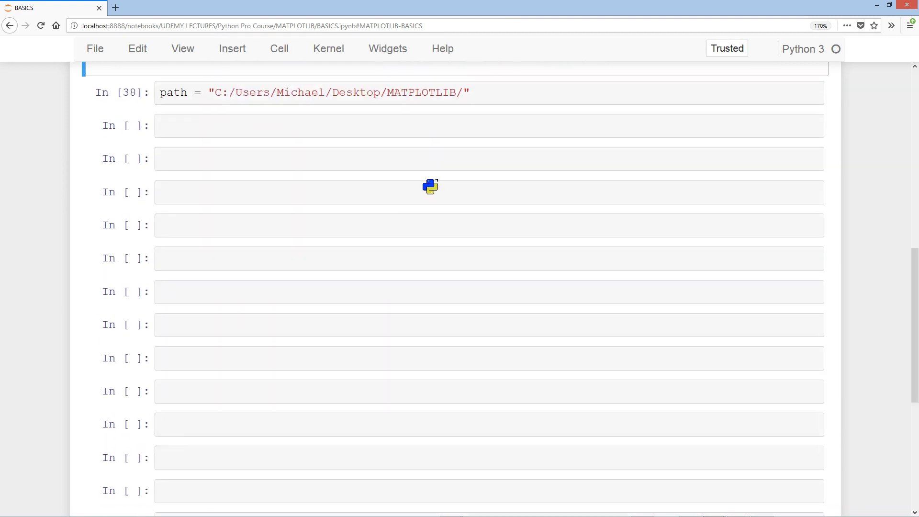
type("import matplo")
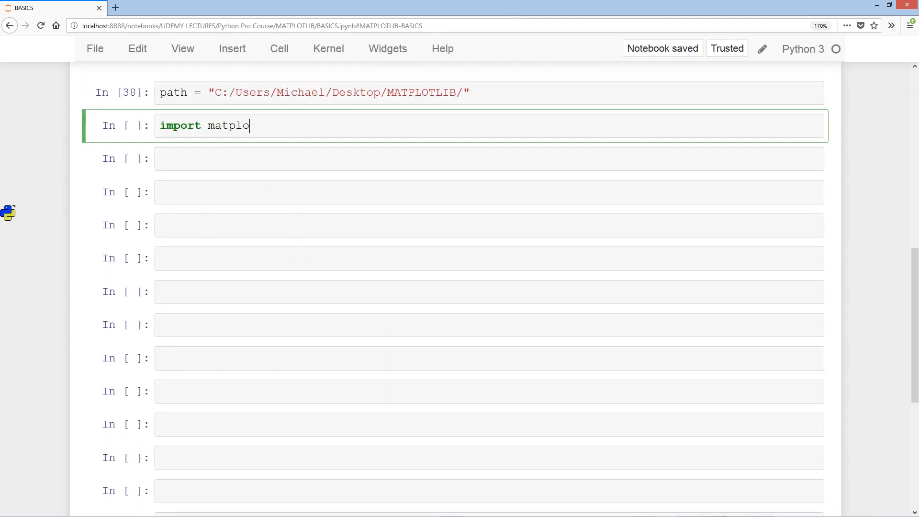
type("tlib.pyplot")
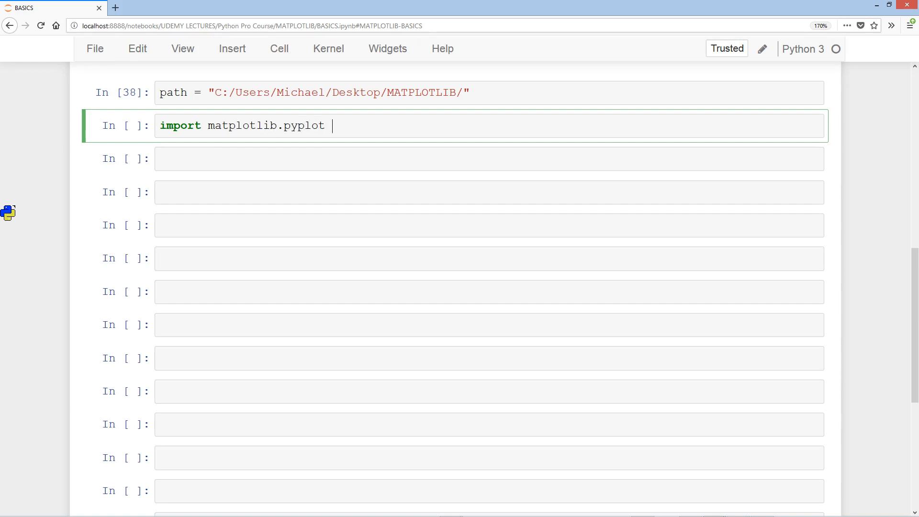
type("as plt, n")
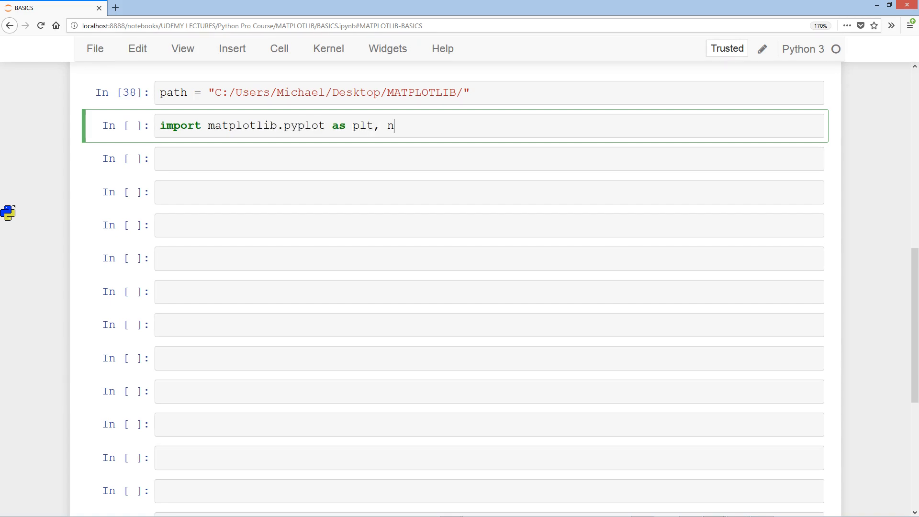
type("umpy as np")
type("%matplo")
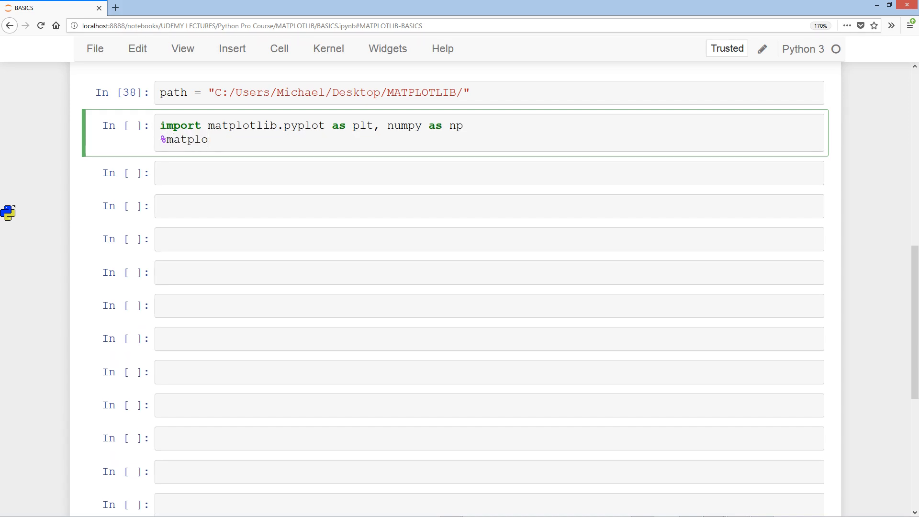
type("tlib inline")
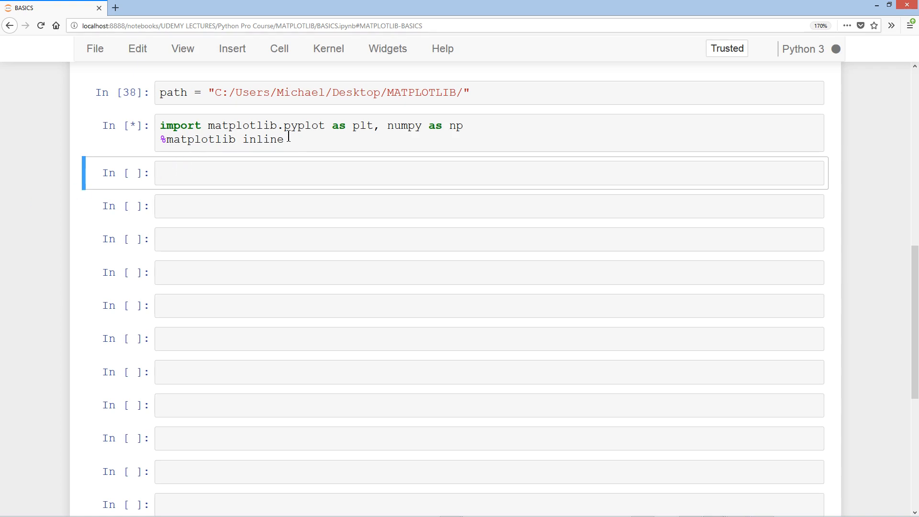
left_click(287, 139)
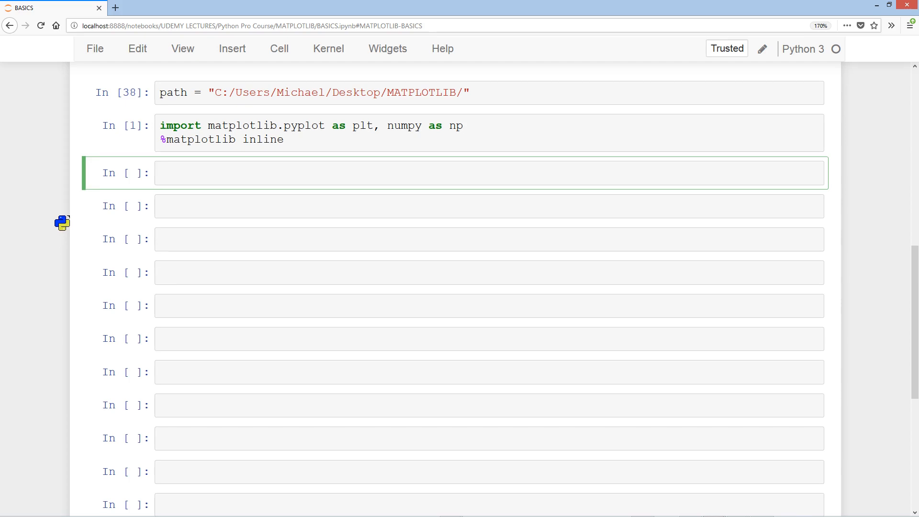
- Define x, y and z as squared np.arange sequences of lengths 10, 20 (step 2) and 40 (step 4)
type("x = np.arange(1,")
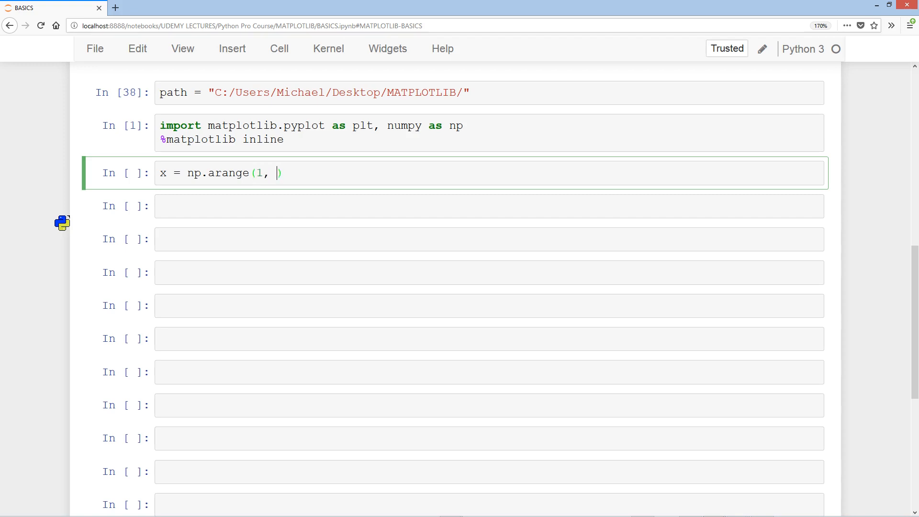
type("10)**2")
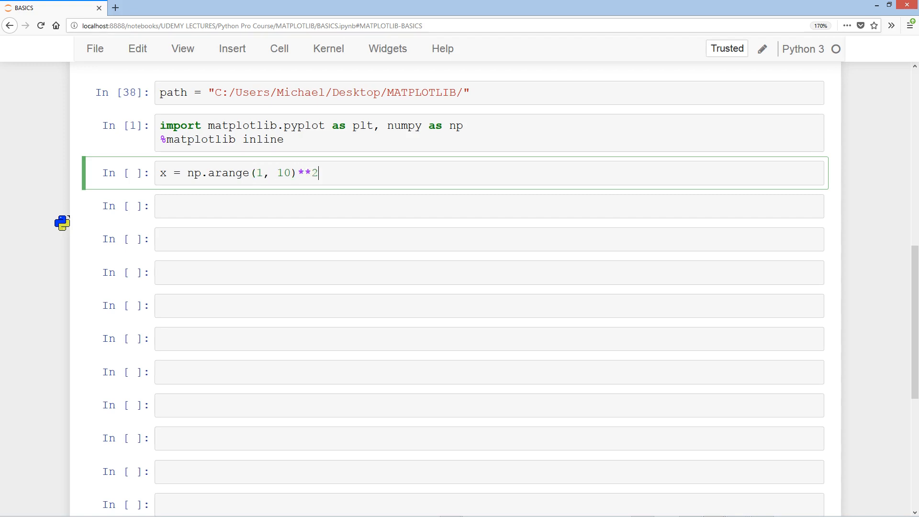
type("y = np.")
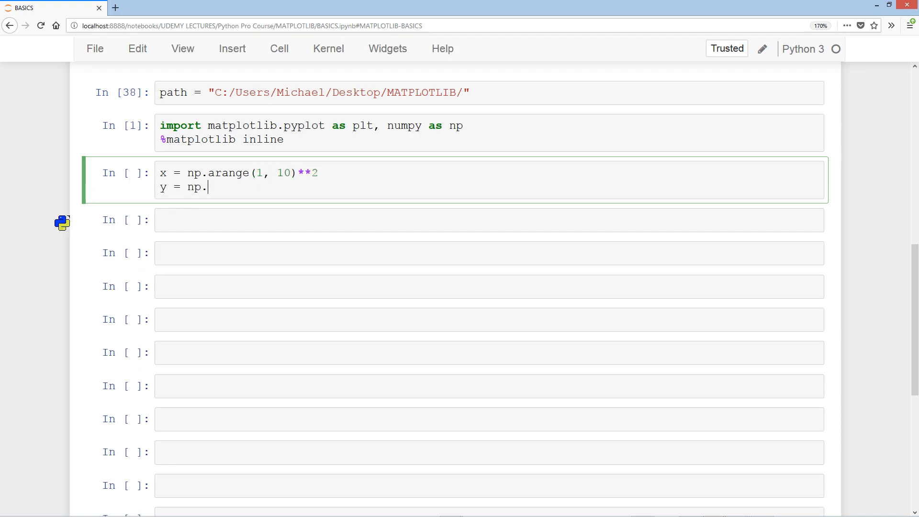
type("arange(1, 2)")
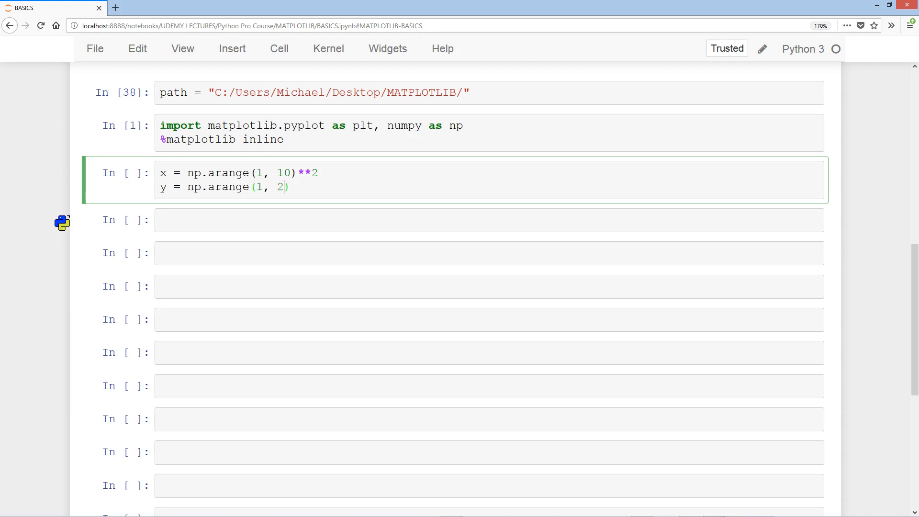
type("0, 2)**2")
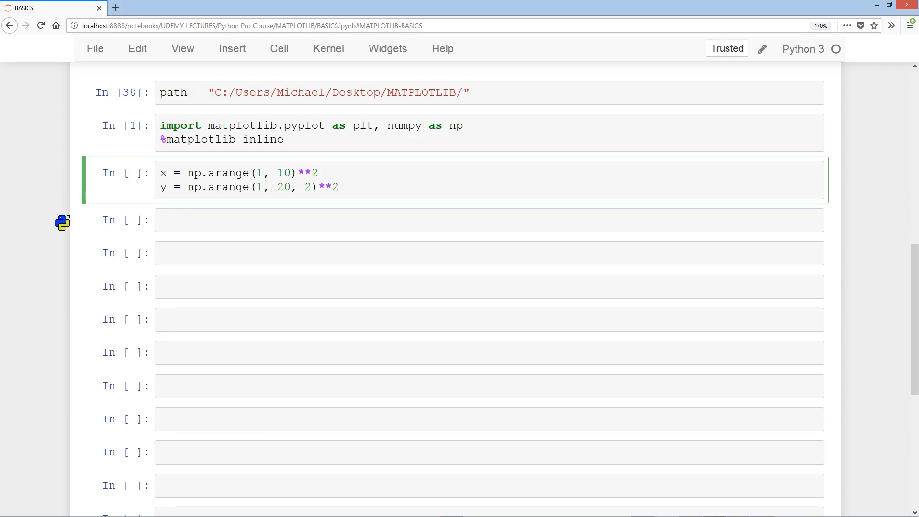
type("z = np.")
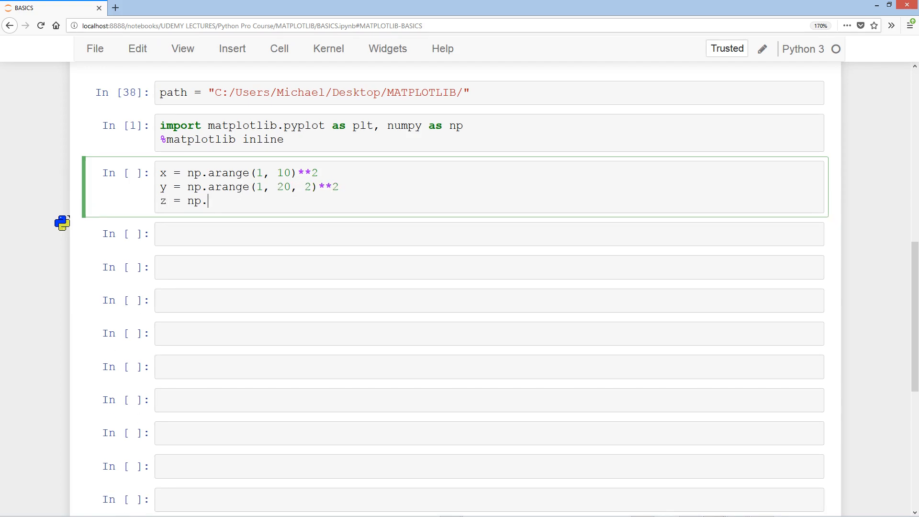
type("arange(1,)")
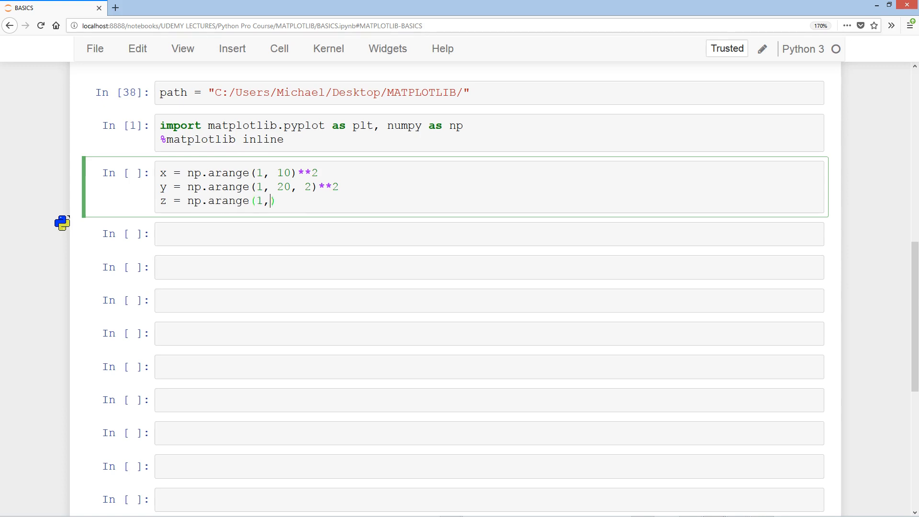
type("40, 4)**")
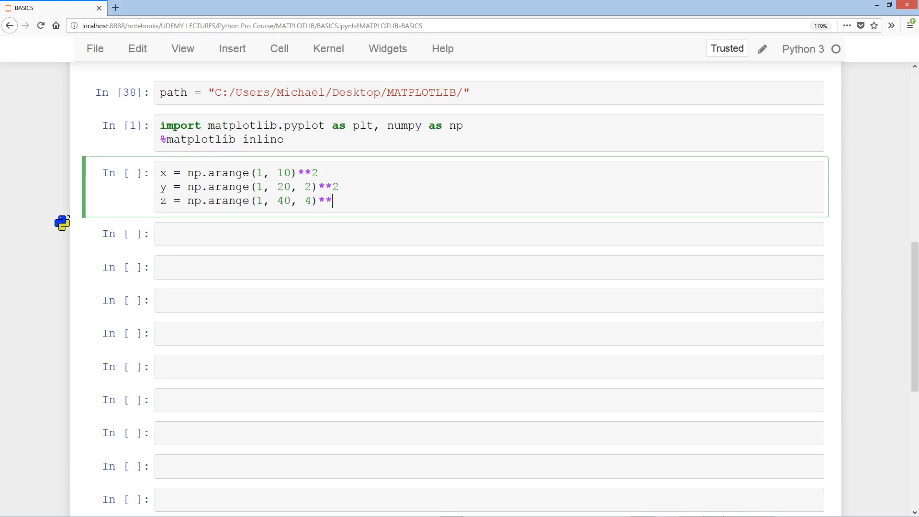
type("2")
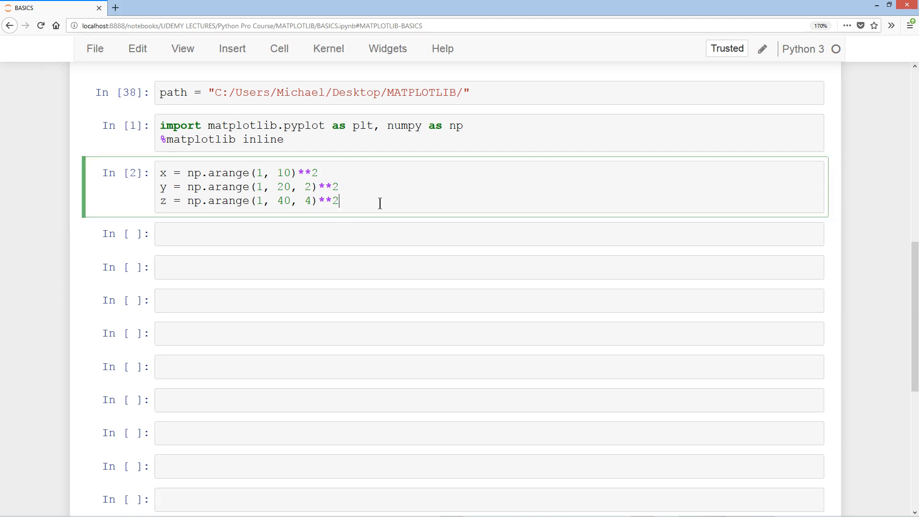
- Add plt.plot(x) below the range definitions
type("p")
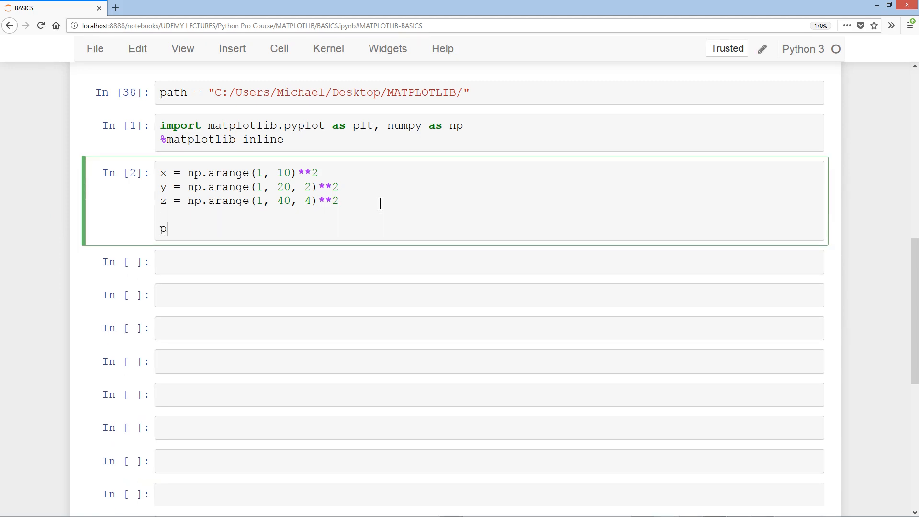
type("lt.plot()")
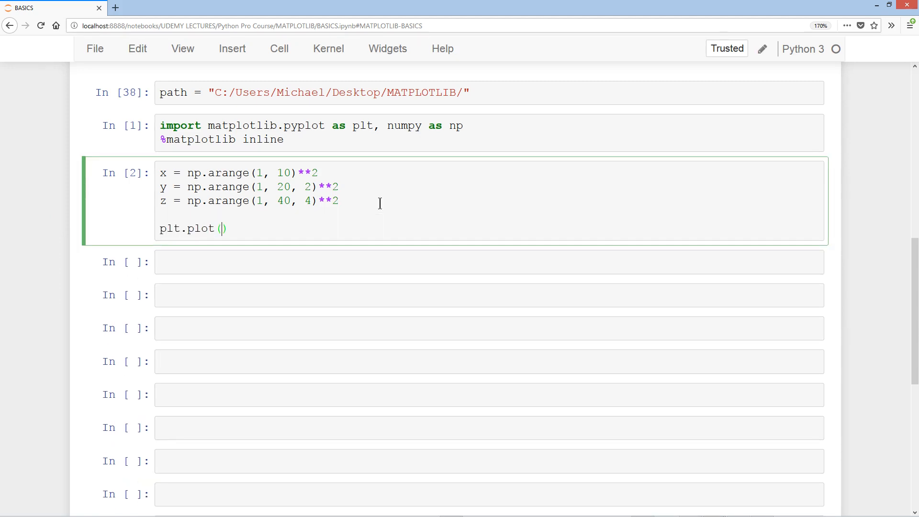
type("x")
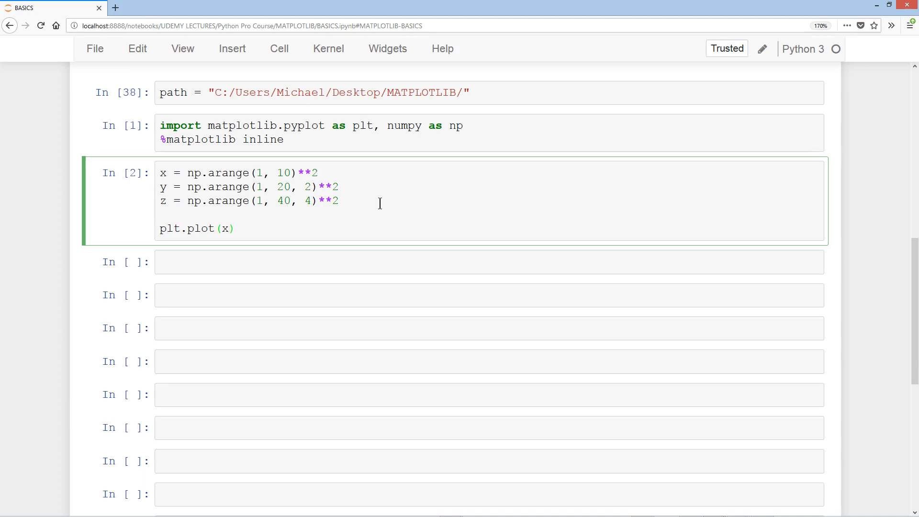
- Run the cell to draw the x curve, then add plt.show() and rerun it
key("shift+enter")
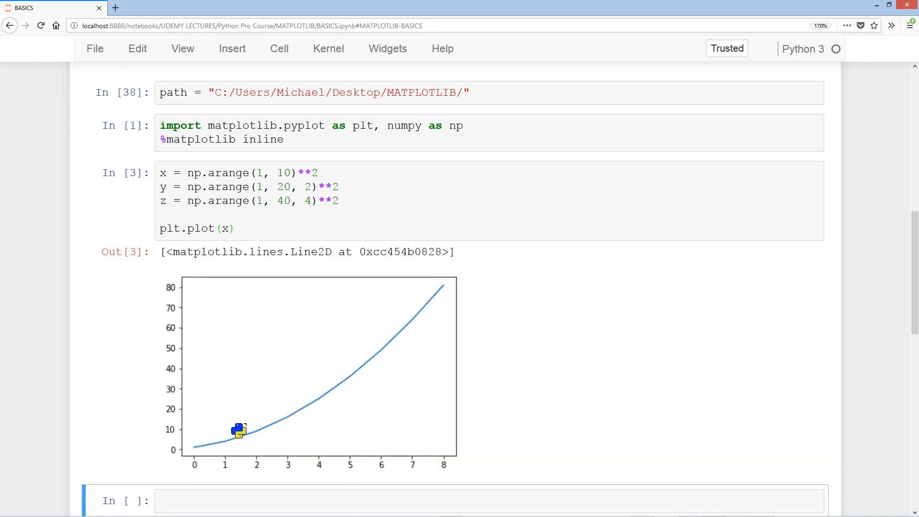
mouse_move(247, 428)
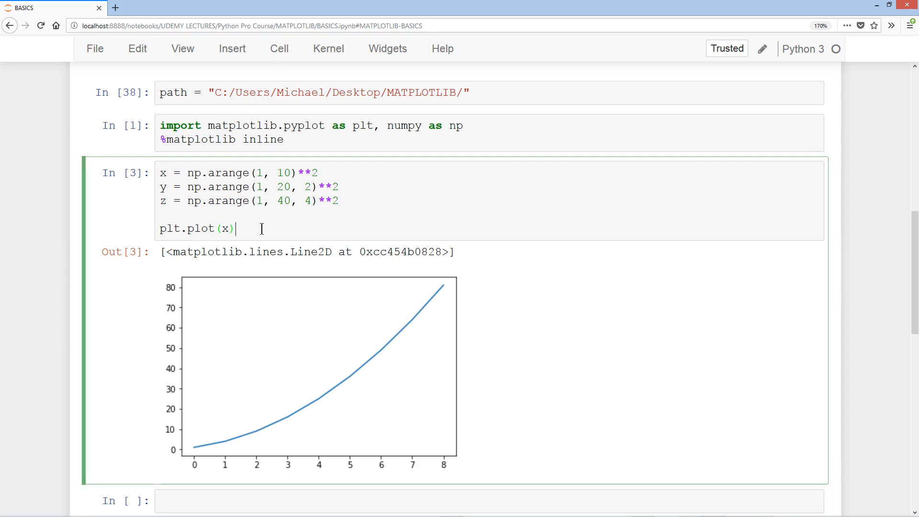
type("plt.show(")
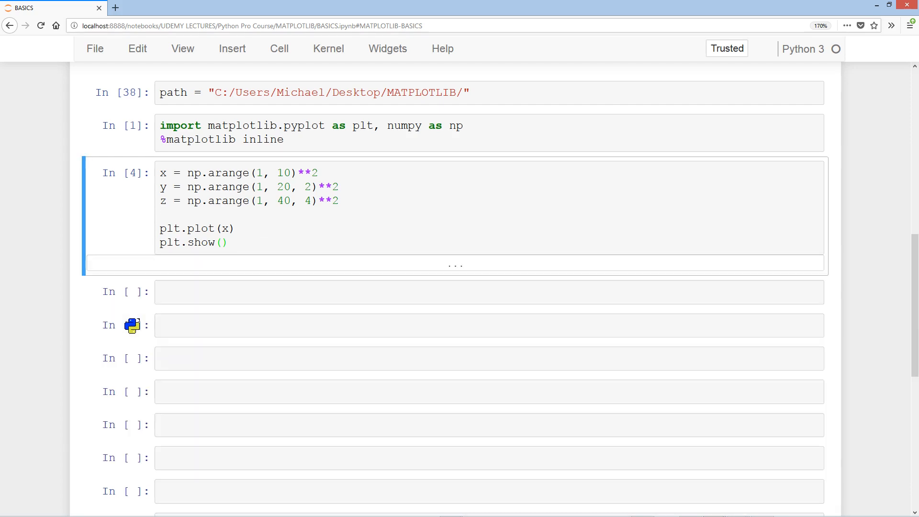
scroll("down", 3)
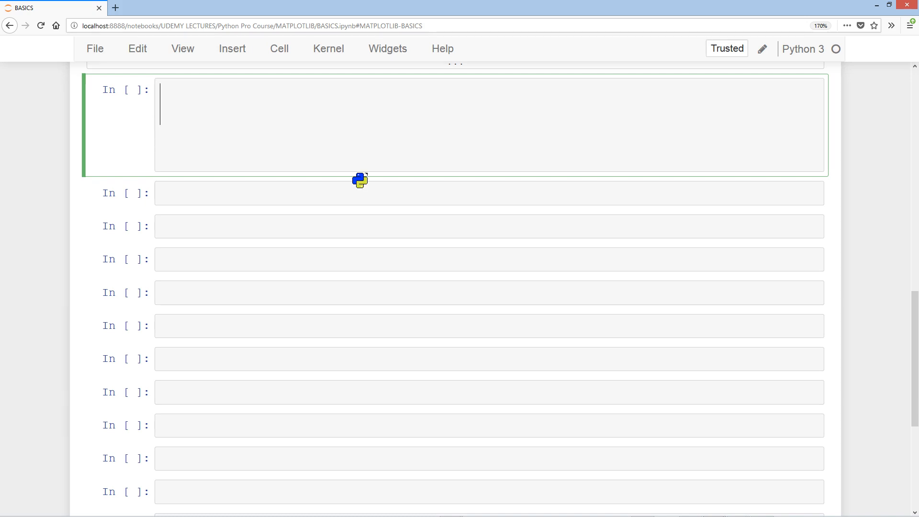
- Write plt.plot(x, label="X", lw = 5, marker = "^", markersize = 15)
type("plt.plo")
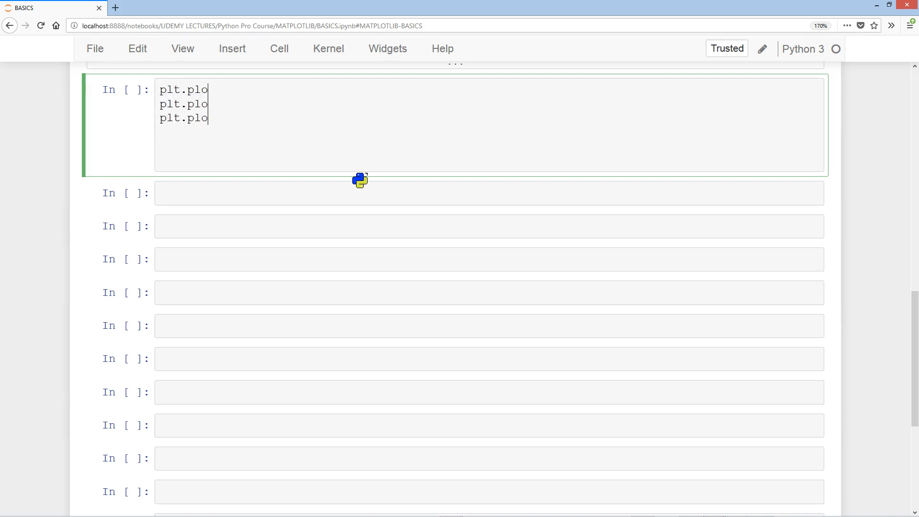
type("t(x, )")
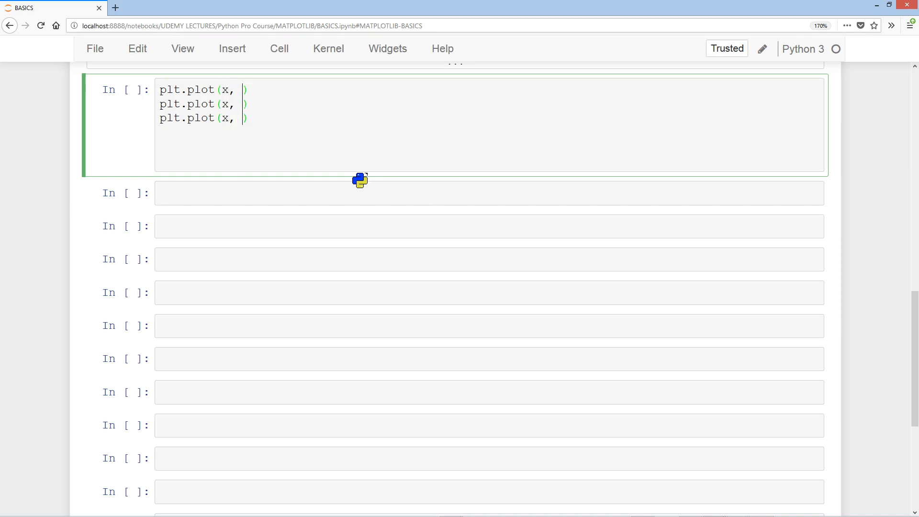
type("label=")
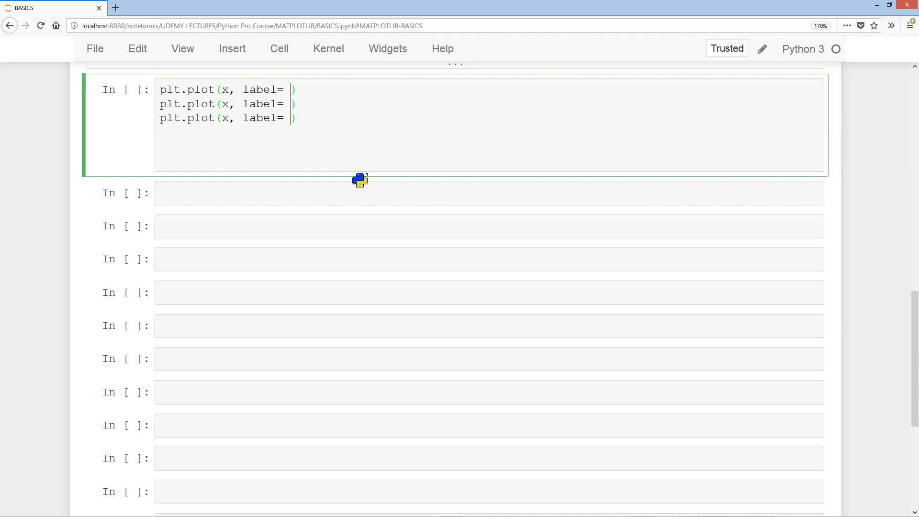
type("\"X\",")
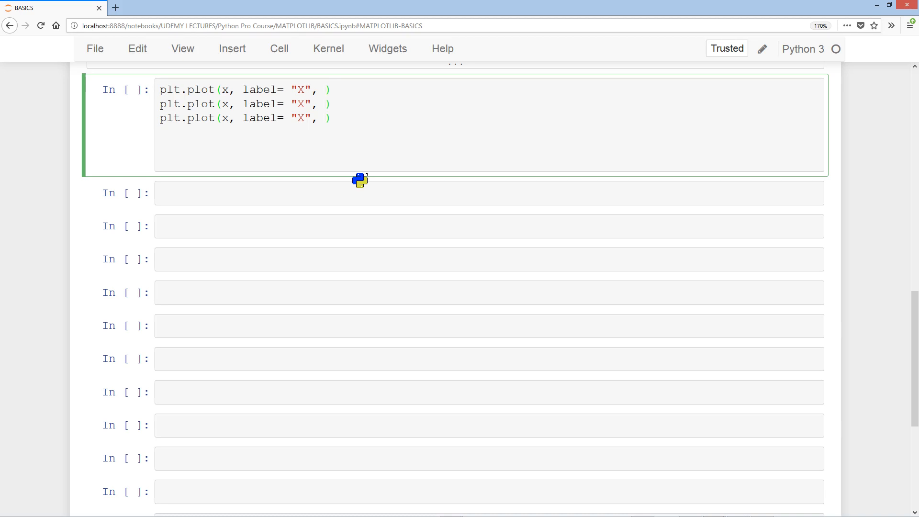
type("l")
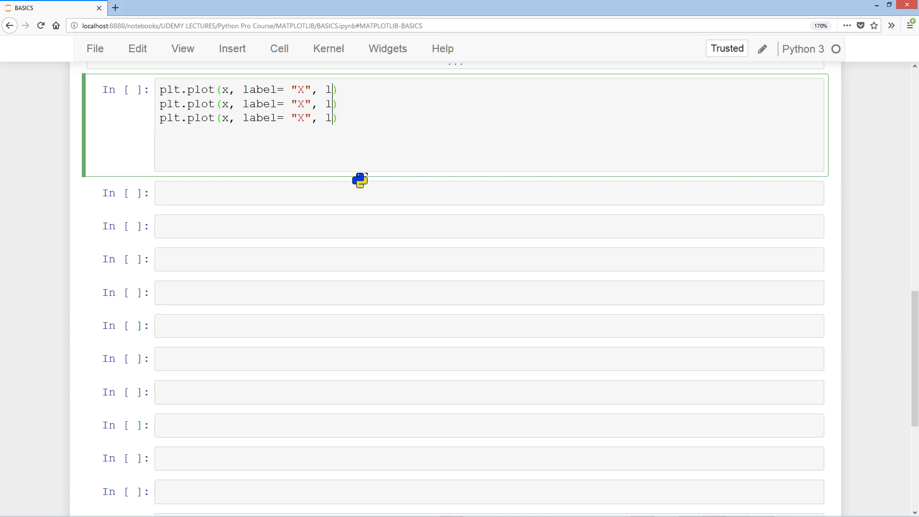
type("w = 5,")
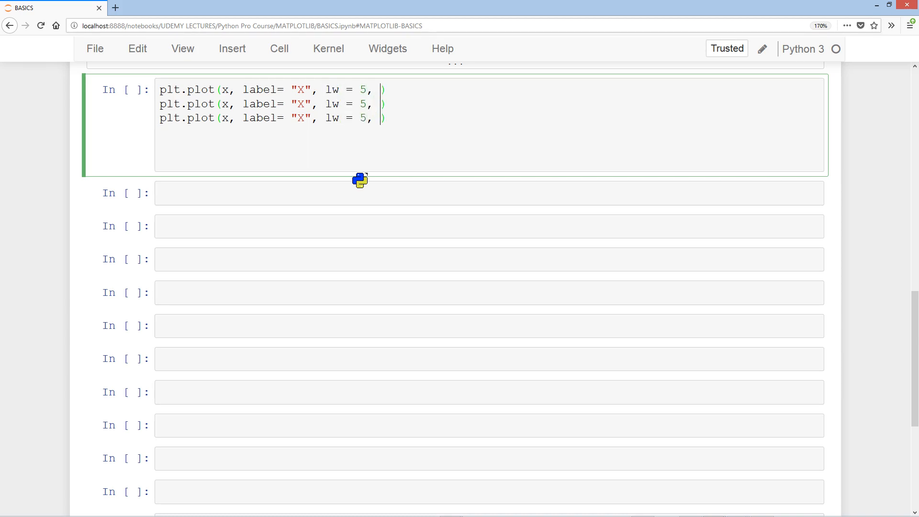
type("marker =")
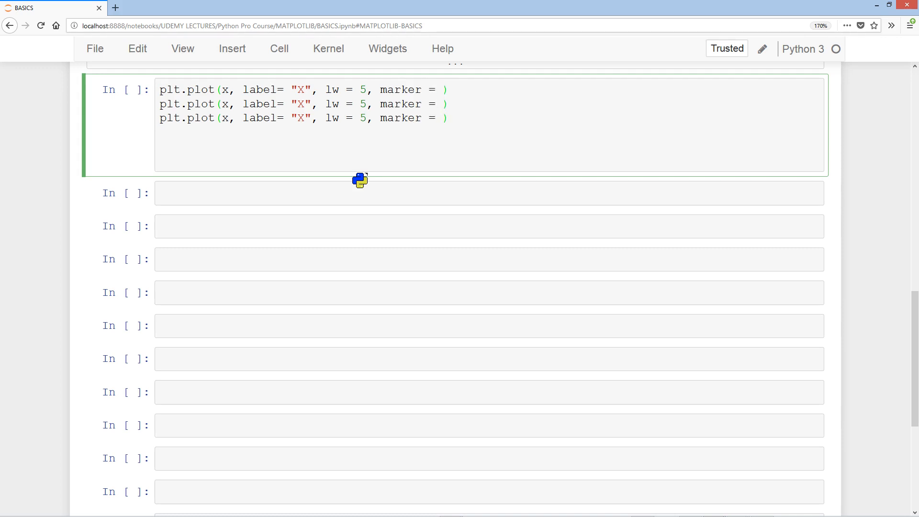
type("\"^\",")
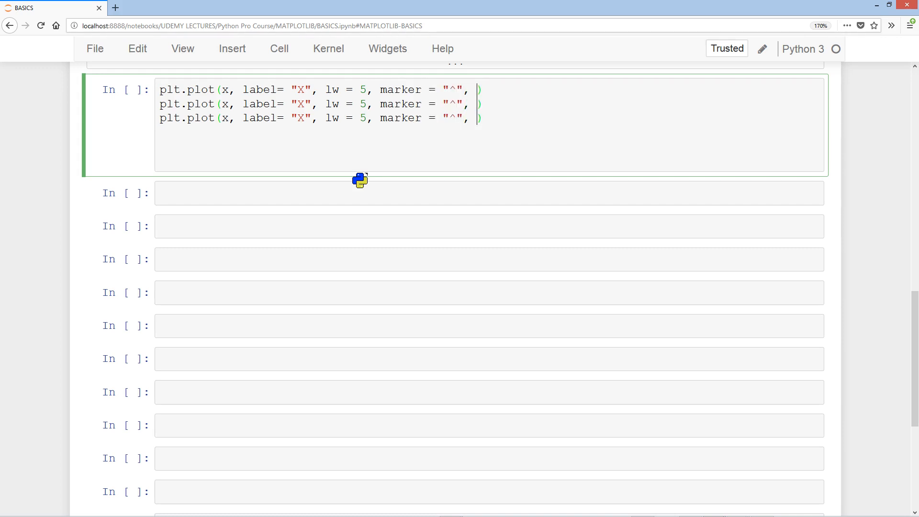
type("markersize")
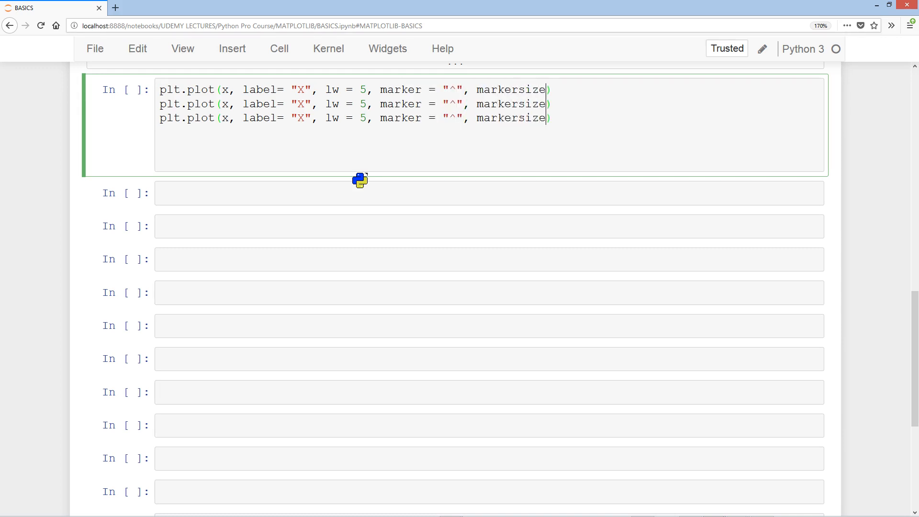
type("= 15")
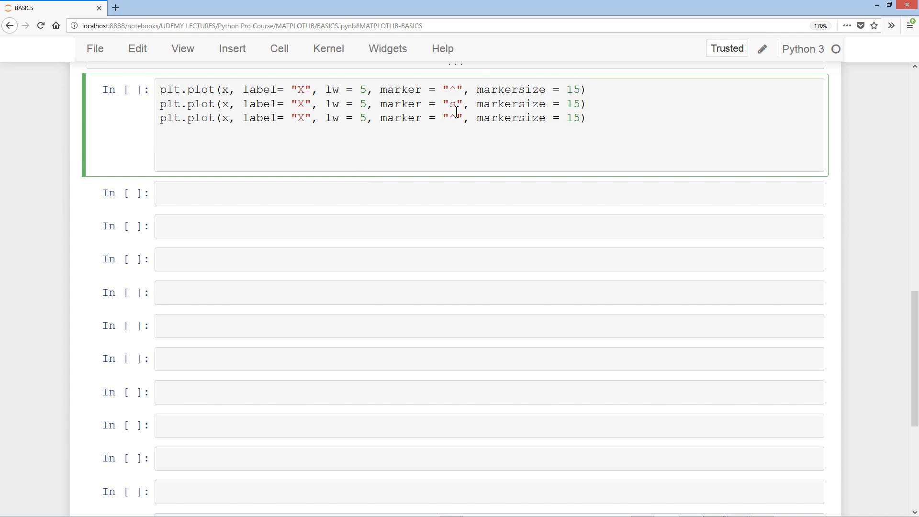
- Adapt the copied plot lines for y and z with square and circle markers, labels Y and Z, and add plt.show()
type("o")
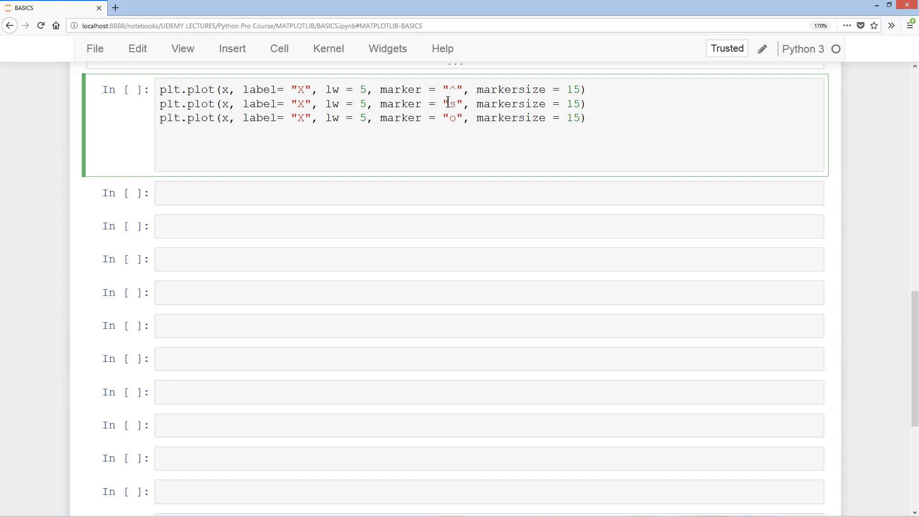
key("ctrl+s")
type("Y")
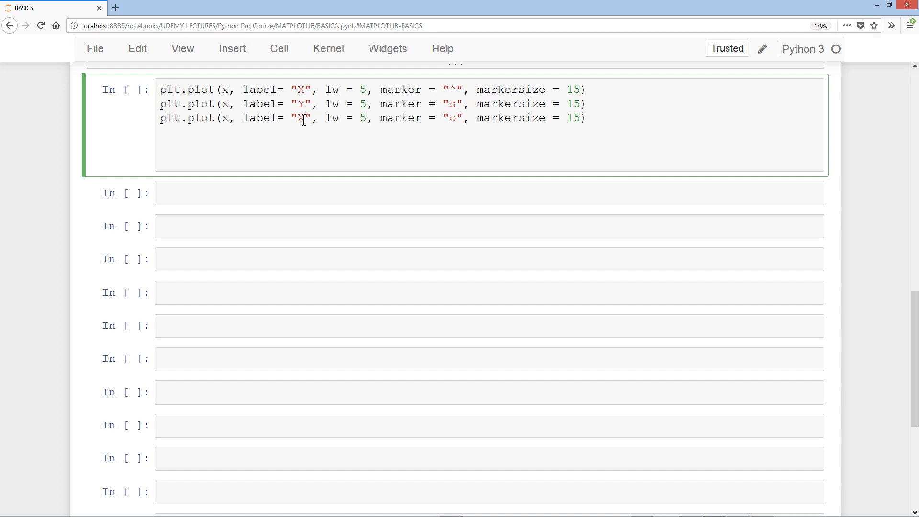
type("Z")
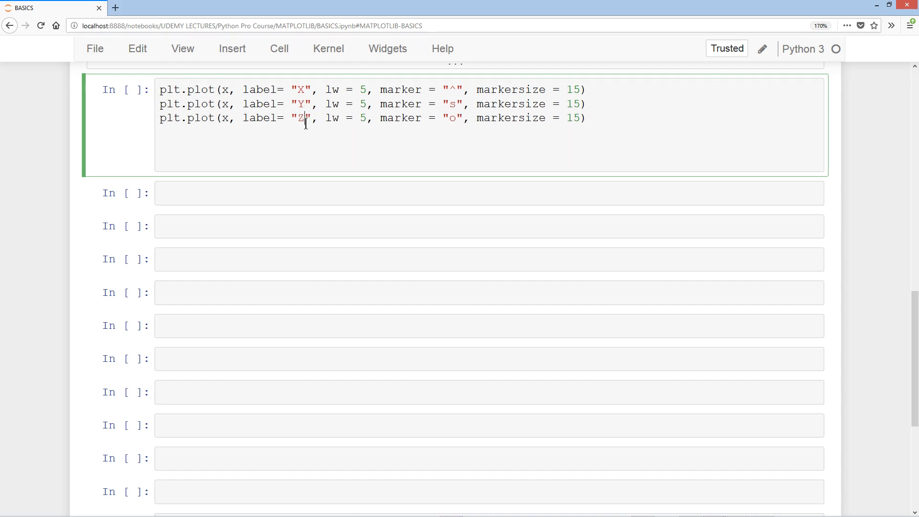
type("y")
type("z")
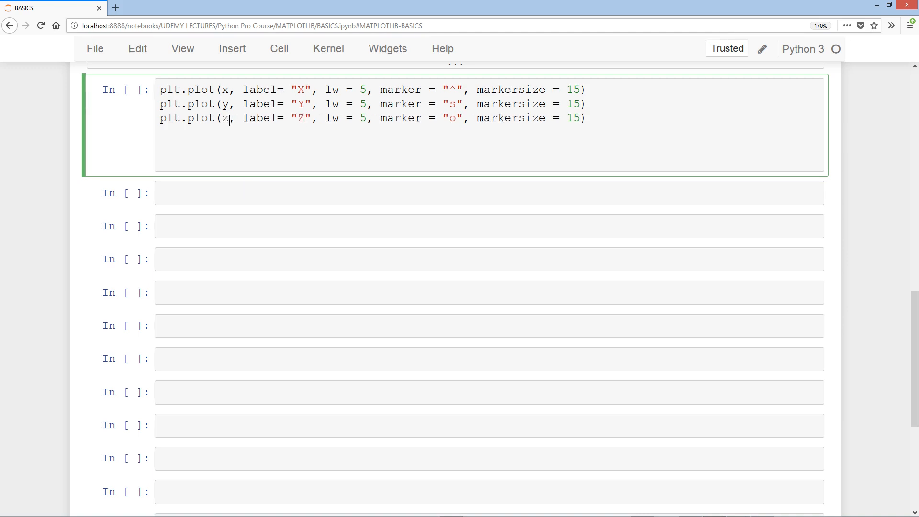
type("plt.show(")
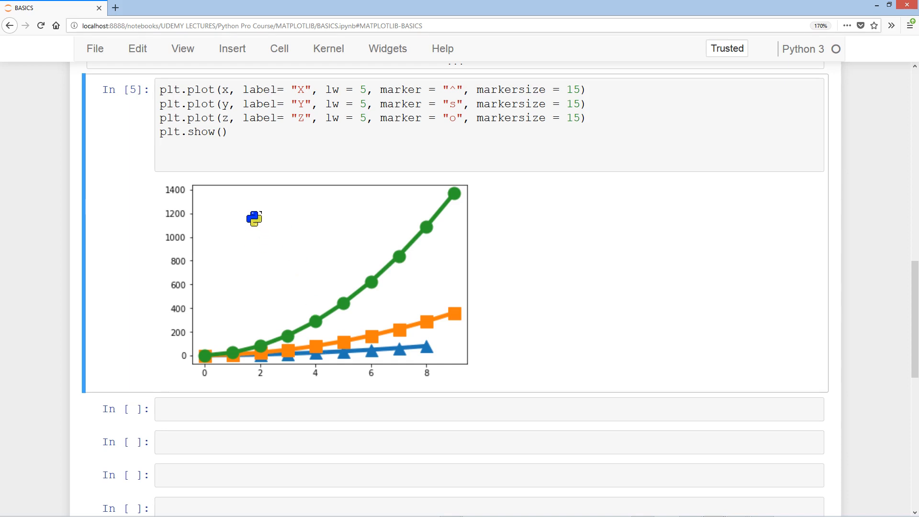
mouse_move(170, 254)
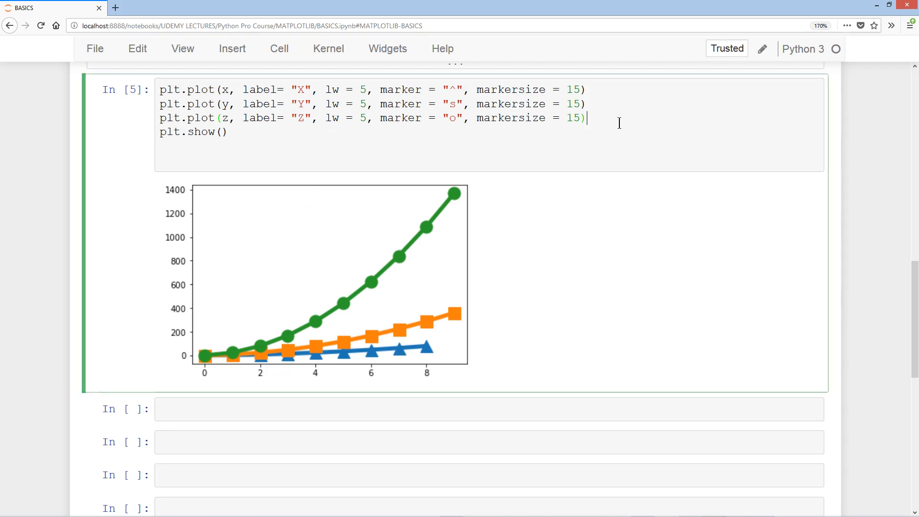
- Label the x-axis TIME and the y-axis PRICE at font size 15, and begin a plt.title call
type("plt")
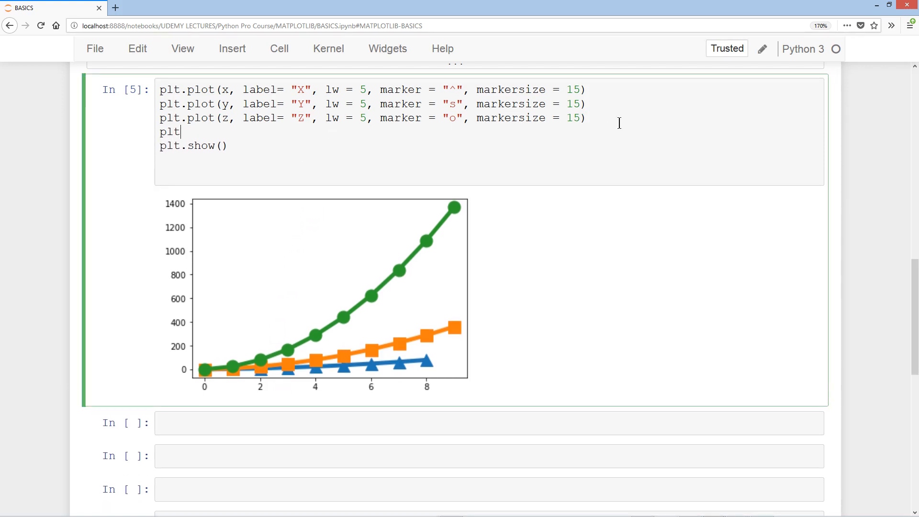
type(".xlabel(")
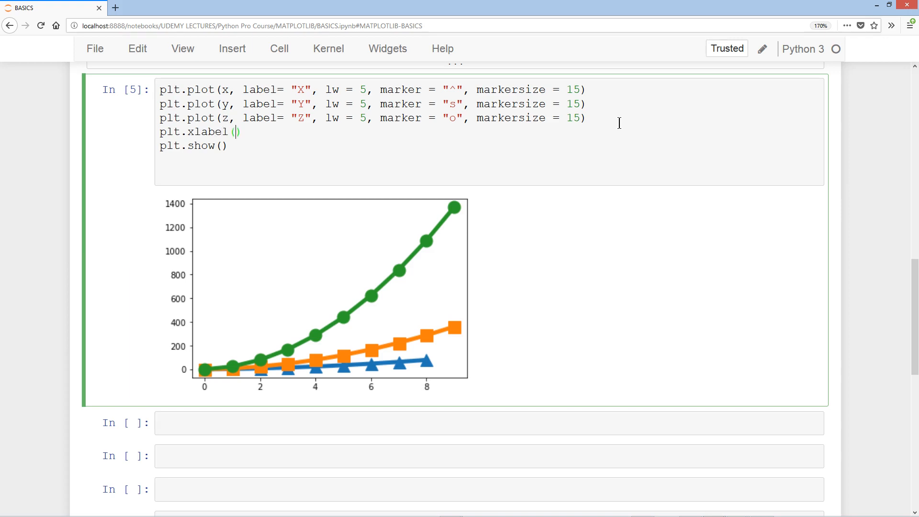
type("\"T")
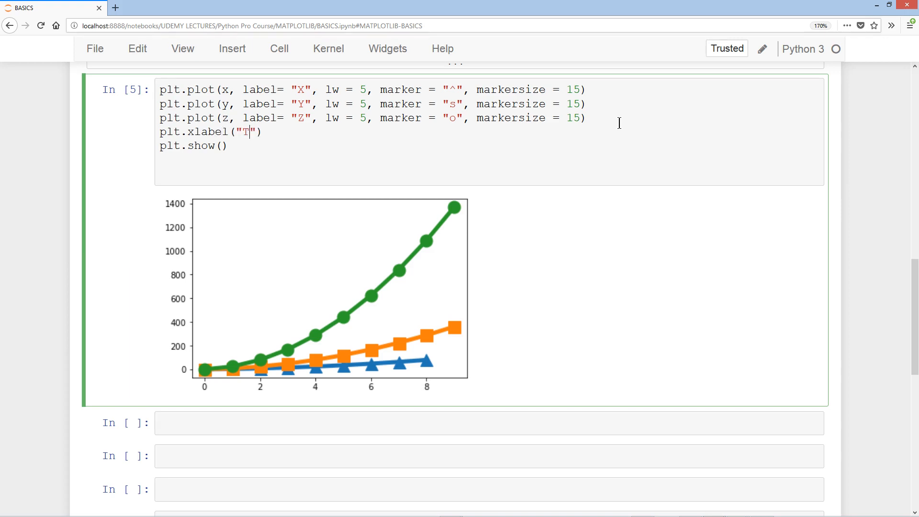
type("IME\", fontsiz")
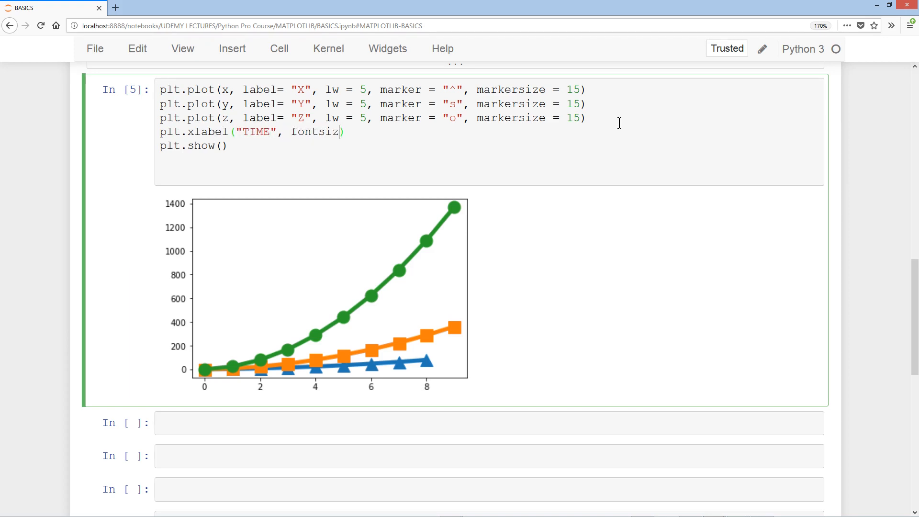
type("e =")
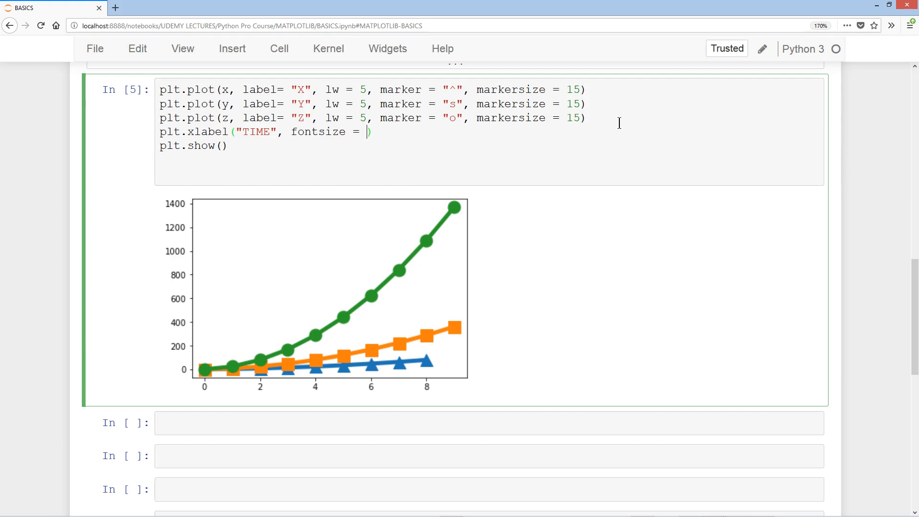
type("15")
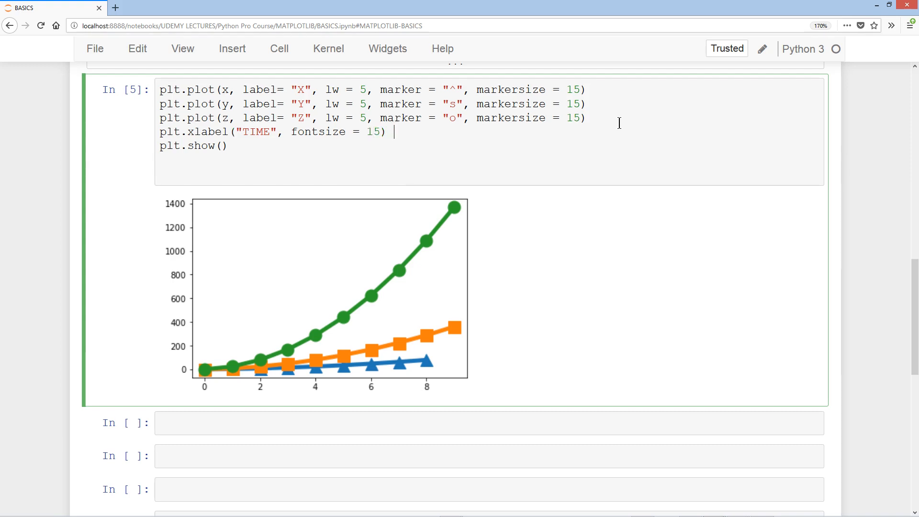
type("; plt.y")
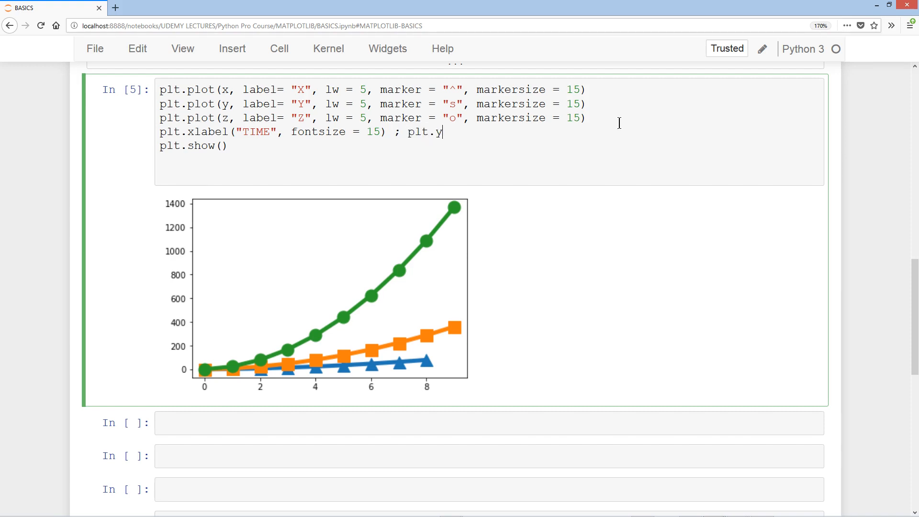
type("label(\"PRICE\")")
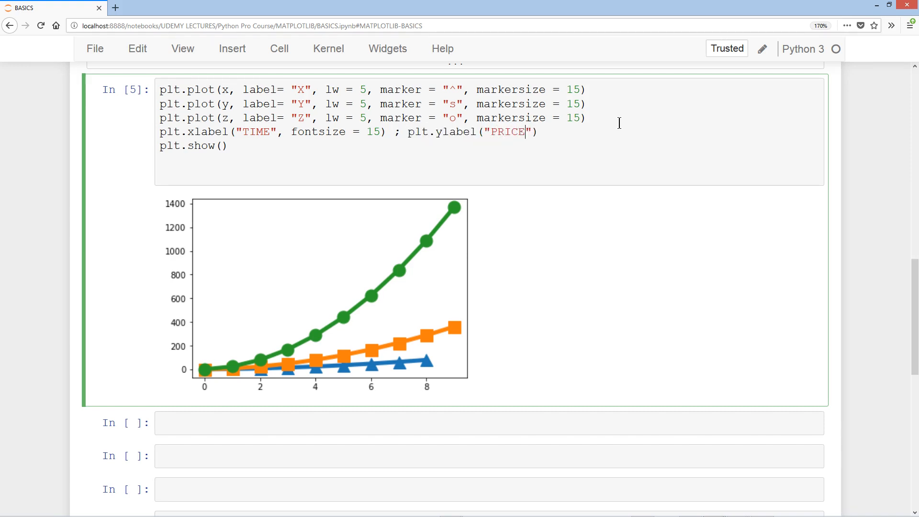
type(", fontsize = 15")
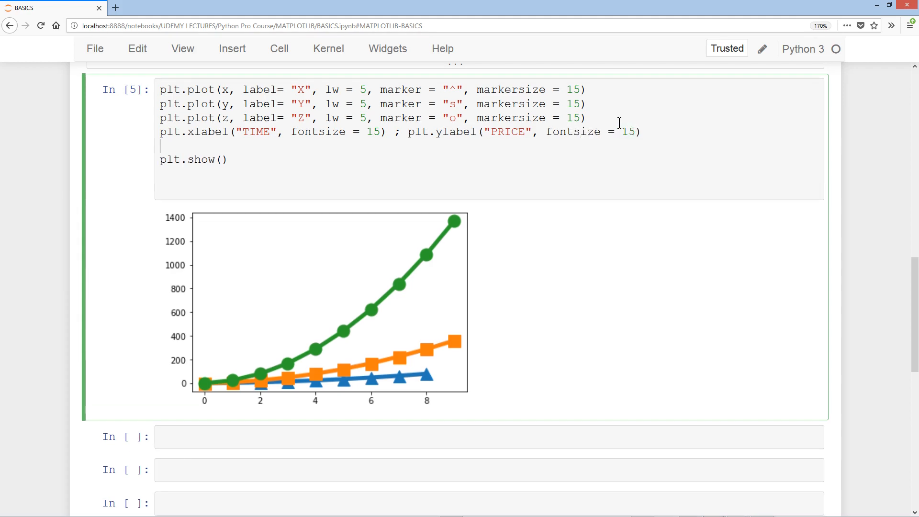
type("plt.title(\"GRAPH_1\", fontsize =")
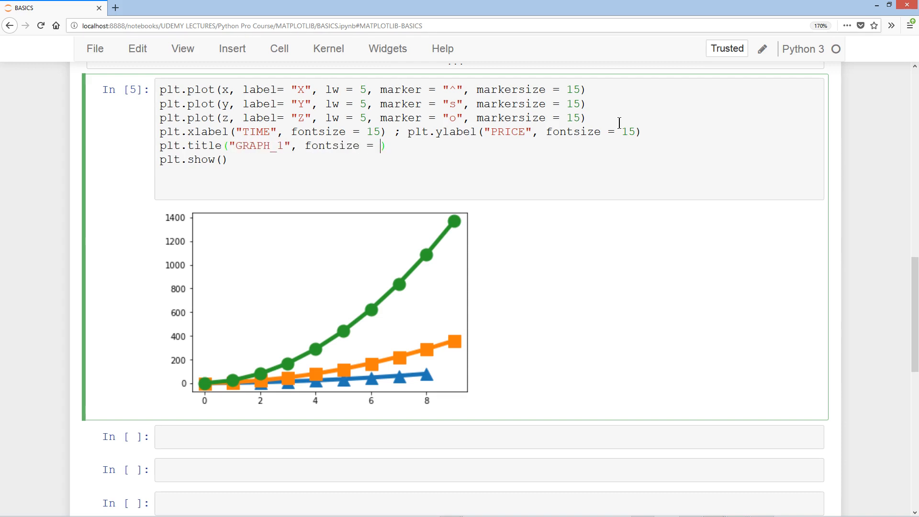
- Title the chart GRAPH_1 at font size 22 in darkred, centred, and rerun the cell
type("22,")
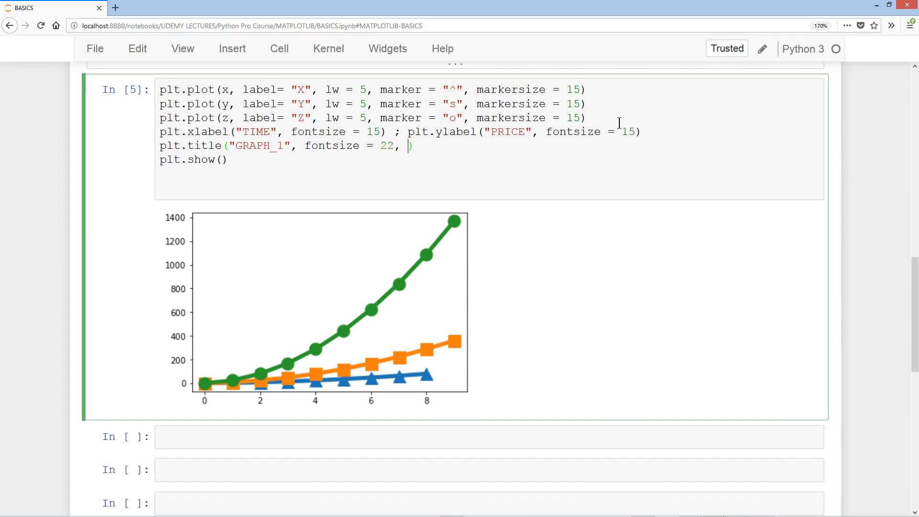
type("color =")
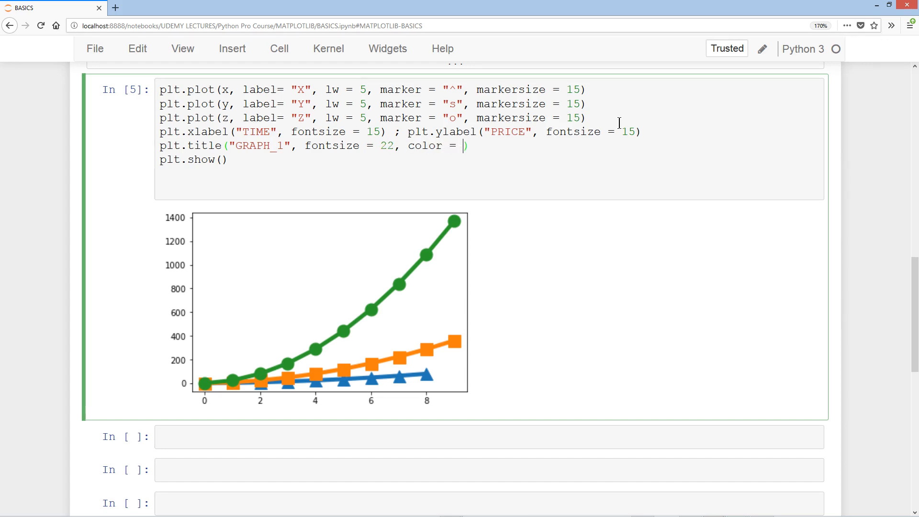
type("\"darkred\",")
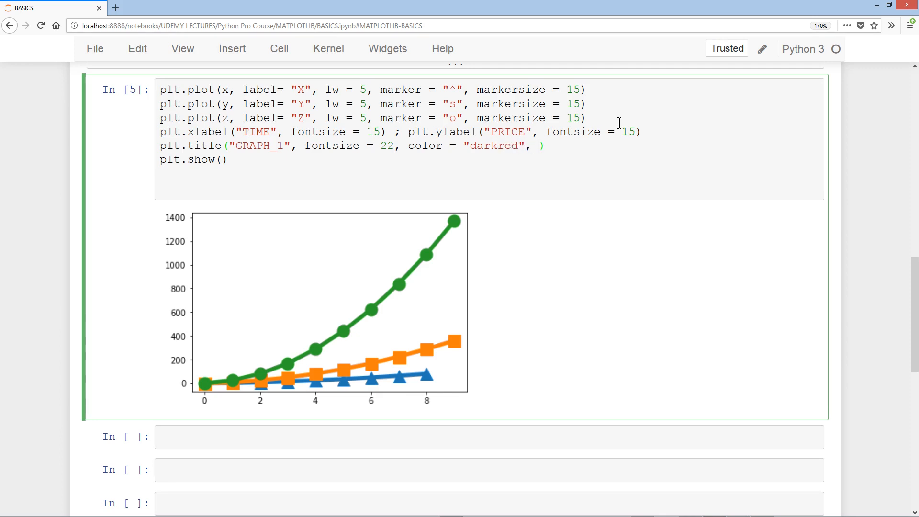
type("loc =")
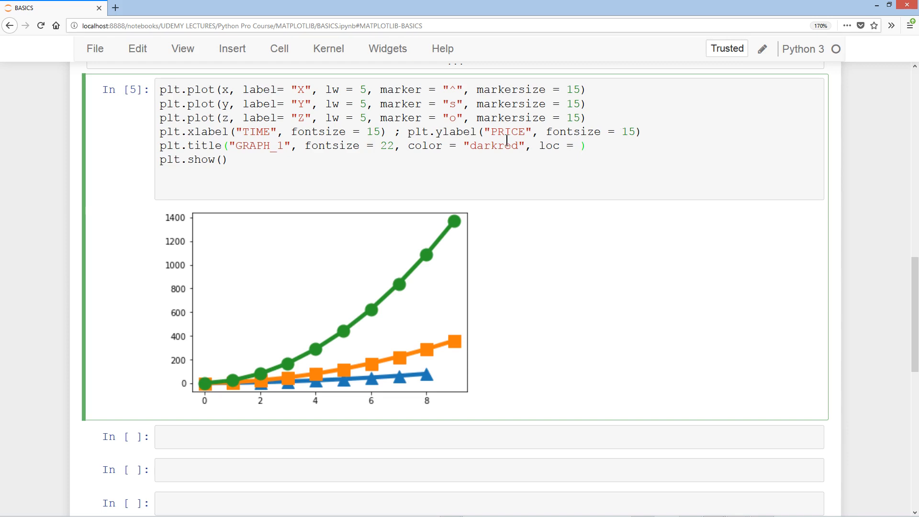
mouse_move(329, 210)
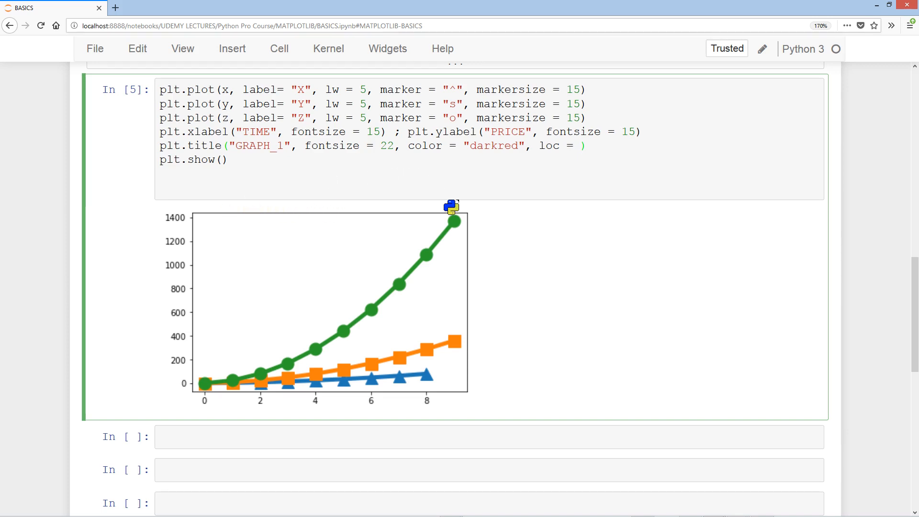
type("\"c")
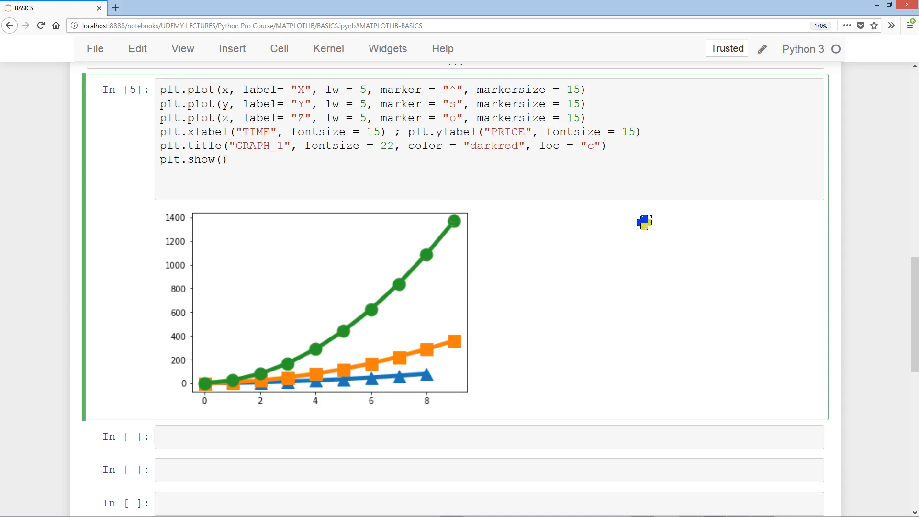
type("enter")
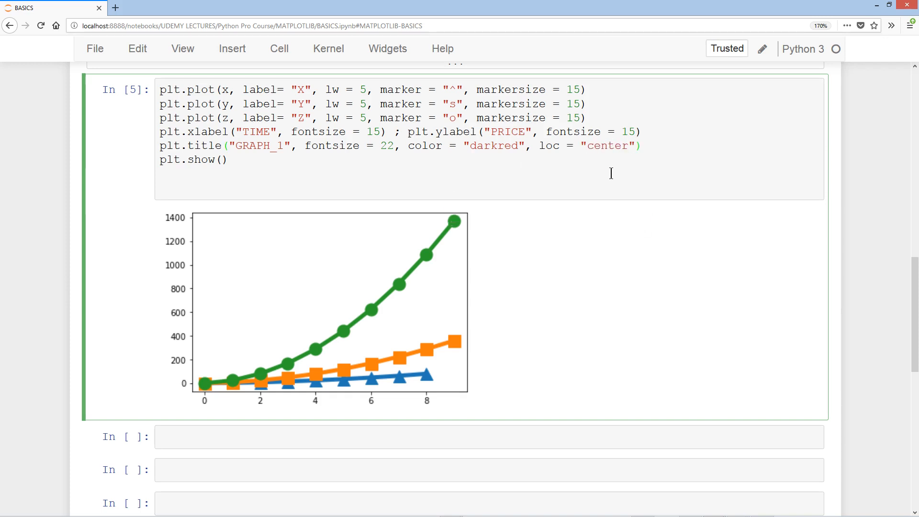
type("right")
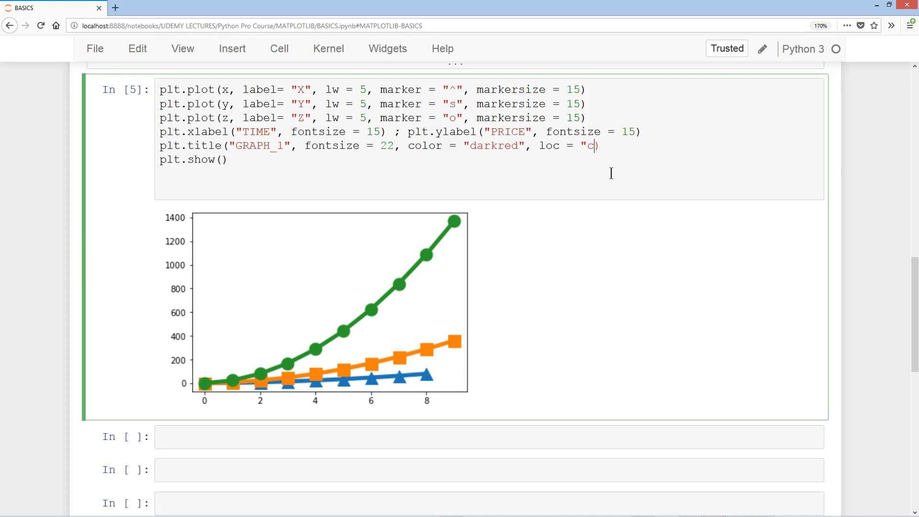
type("enter")
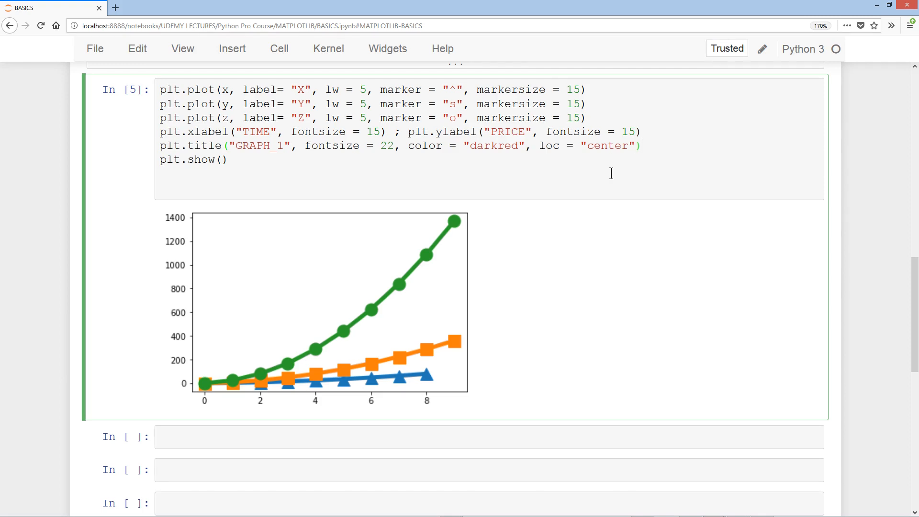
key("shift+enter")
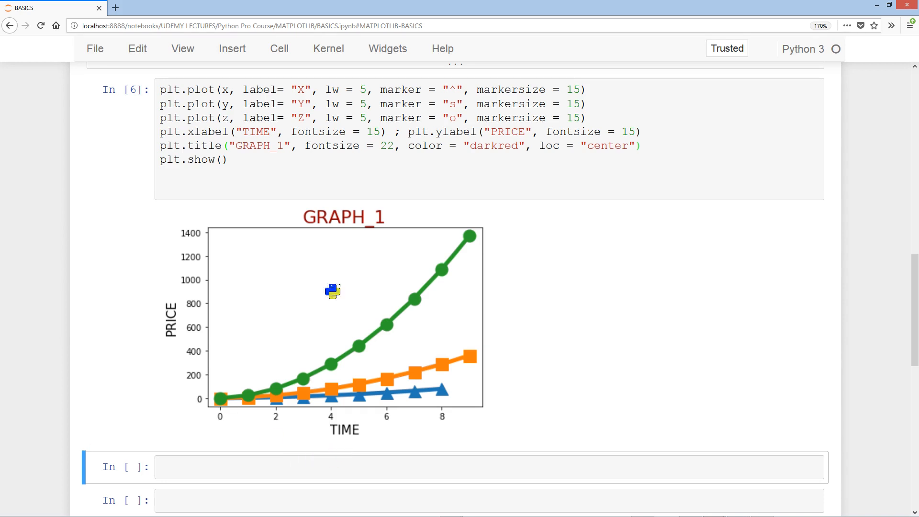
mouse_move(241, 314)
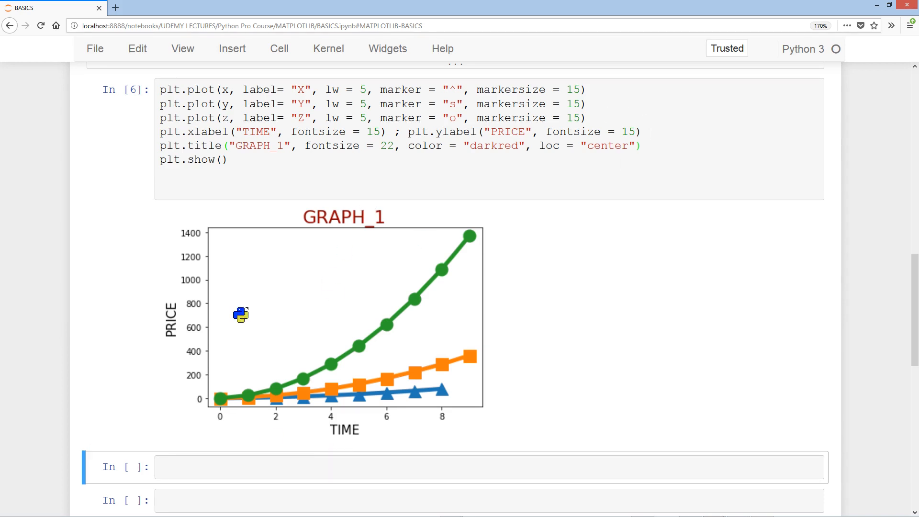
mouse_move(287, 289)
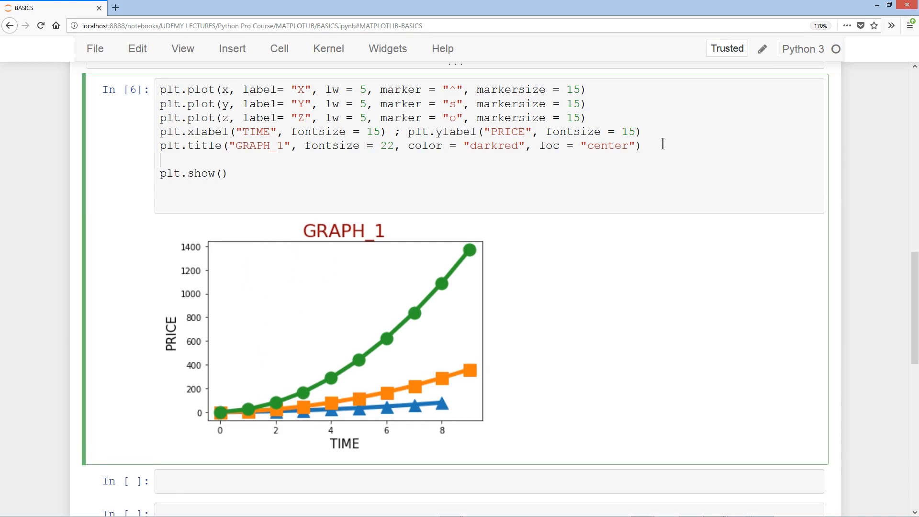
- Set plt.xticks and plt.yticks to font size 15 and rerun the cell
type("p")
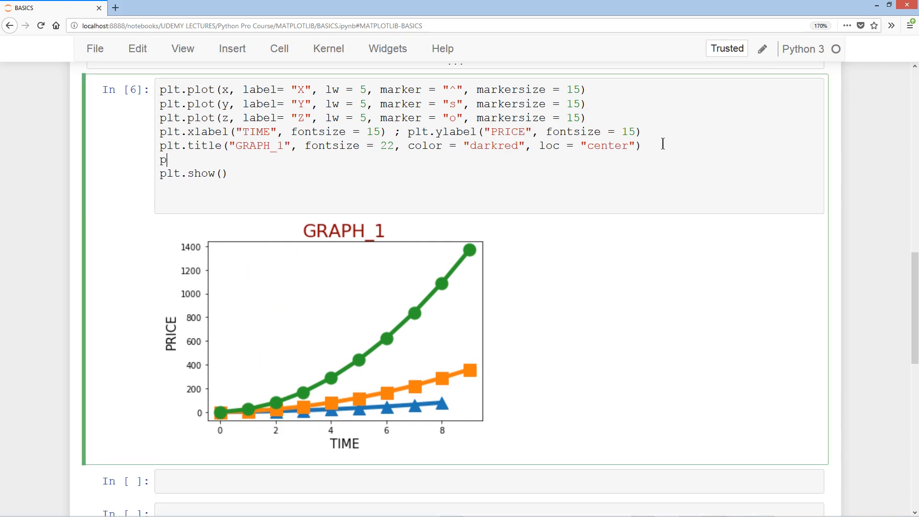
type("lt.xtiv")
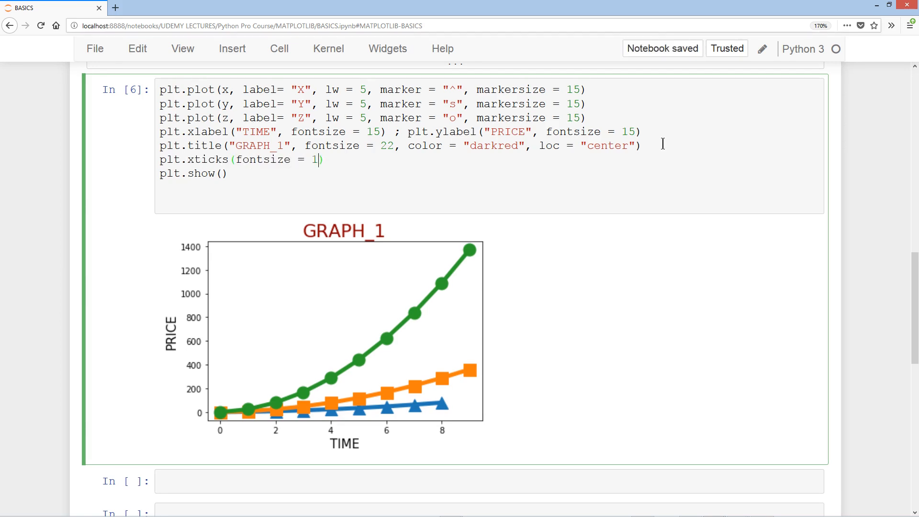
type("5")
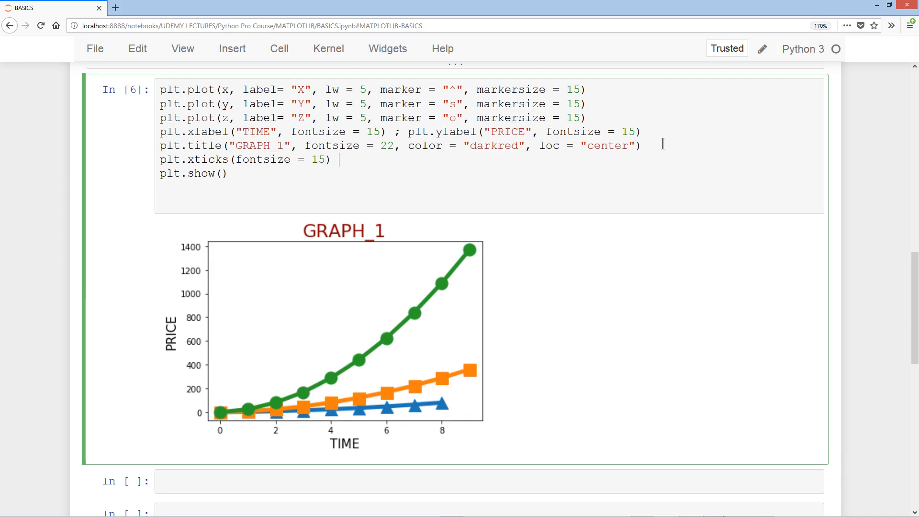
type("; plt.y")
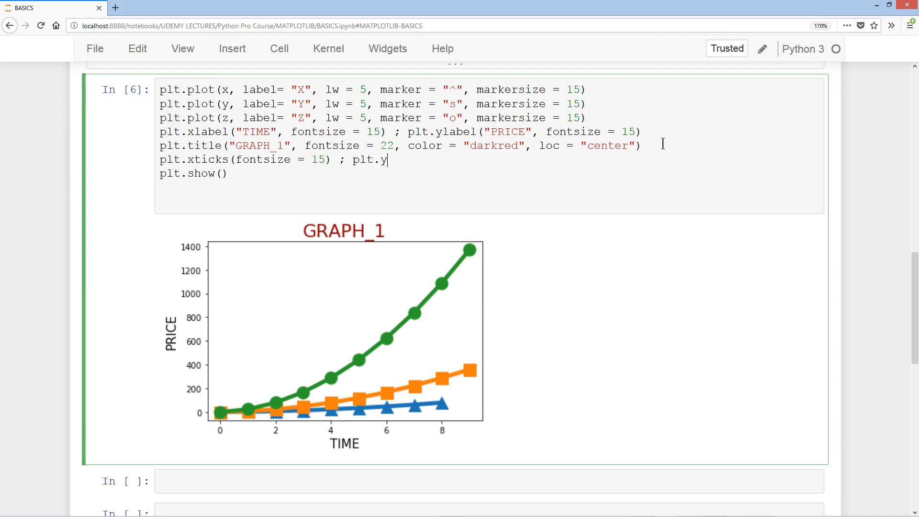
type("ticks(font")
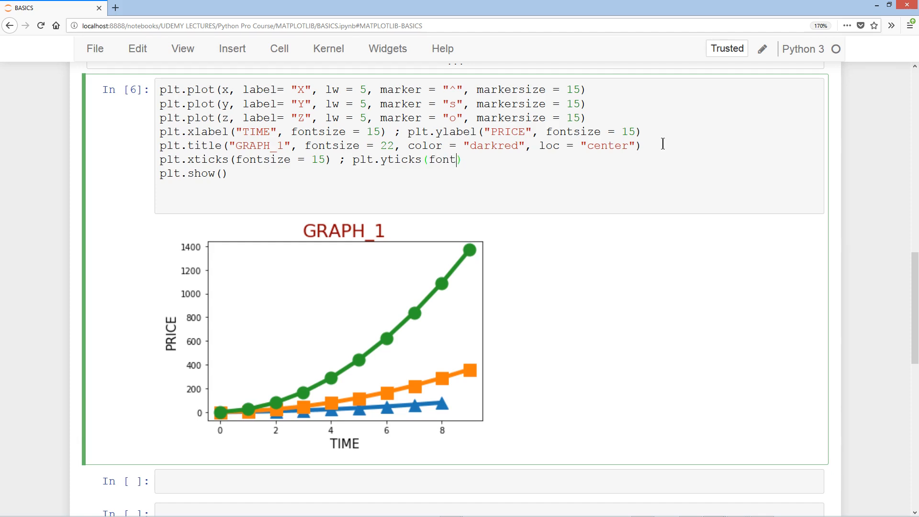
type("size = 15)")
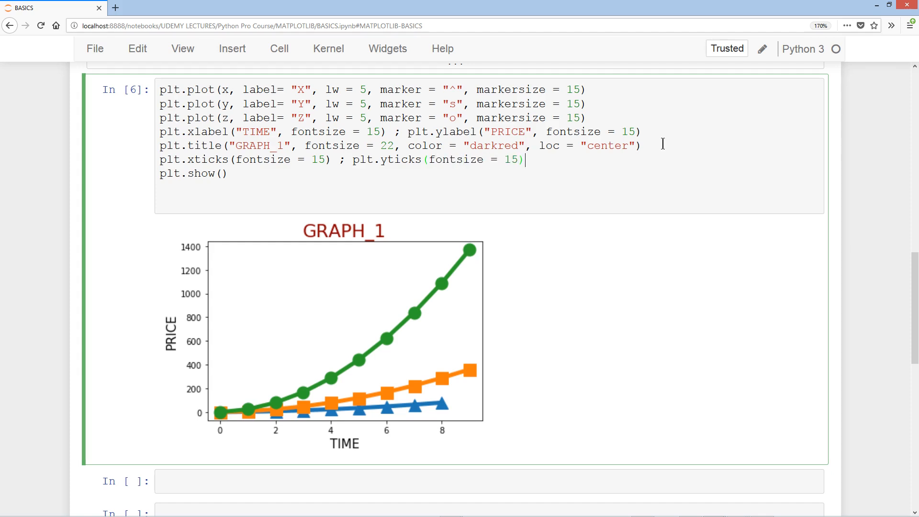
key("shift+enter")
type("plt.")
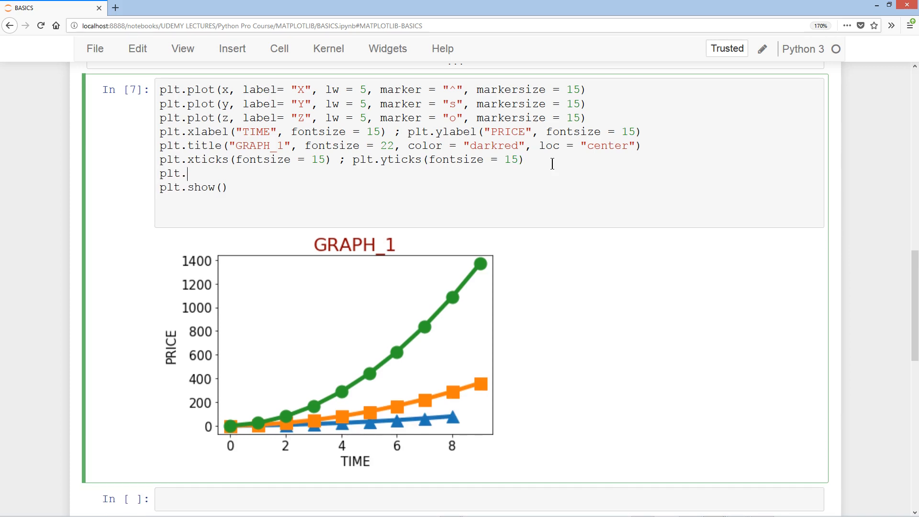
- Add plt.legend(fontsize = 18, loc = "best") after trying loc=(1,1), and rerun the cell
type("legend()")
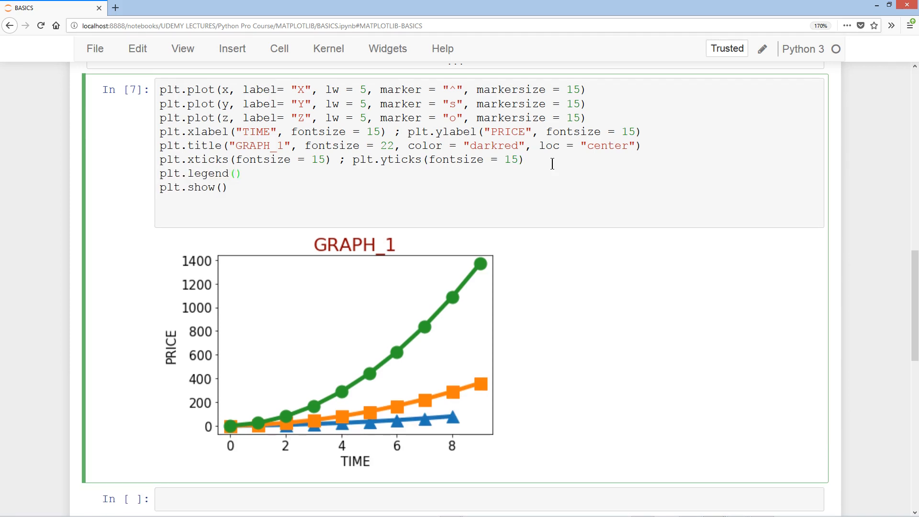
type("fontsi")
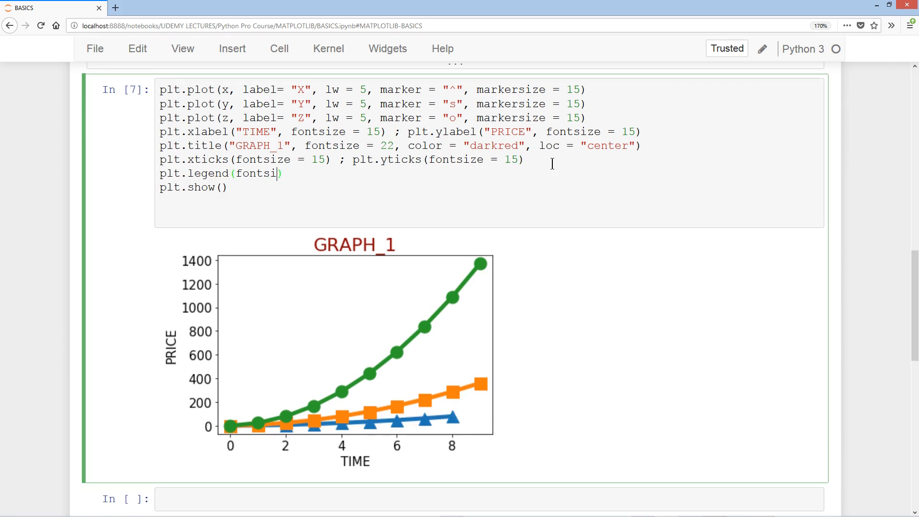
type("ze =")
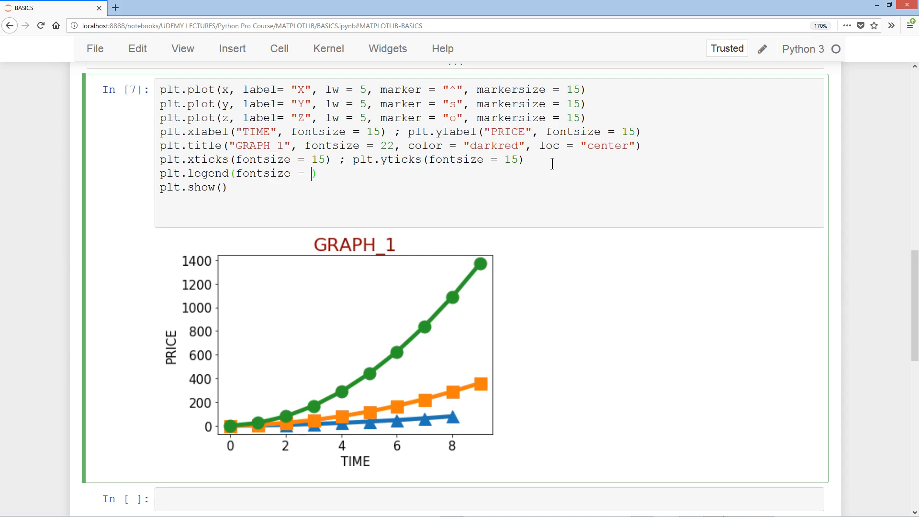
type("18,")
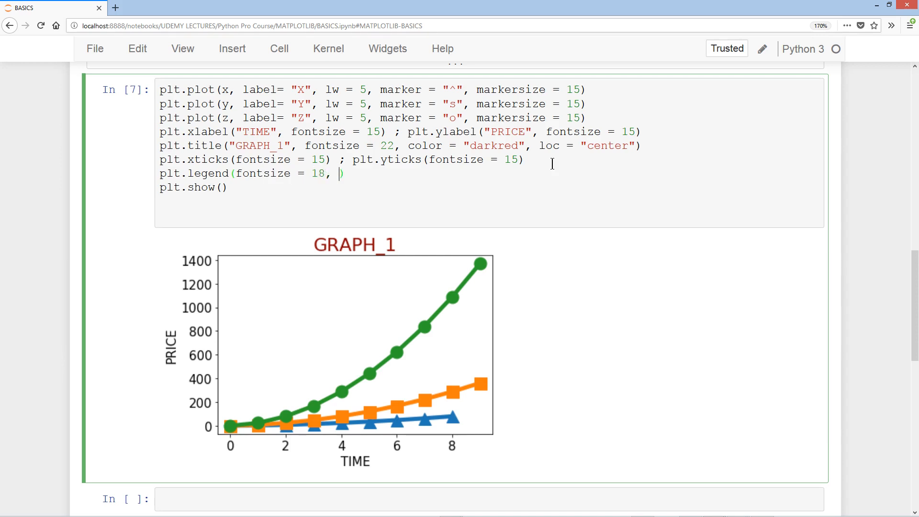
type("loc =")
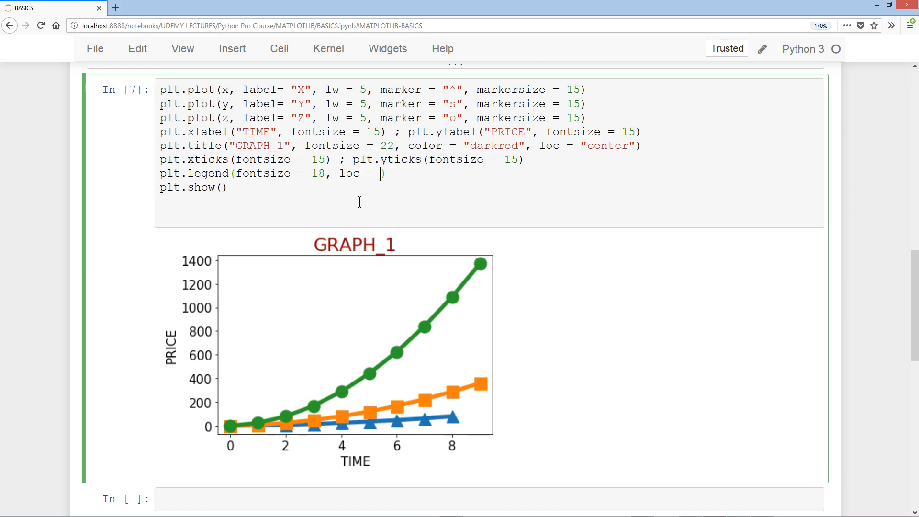
mouse_move(489, 181)
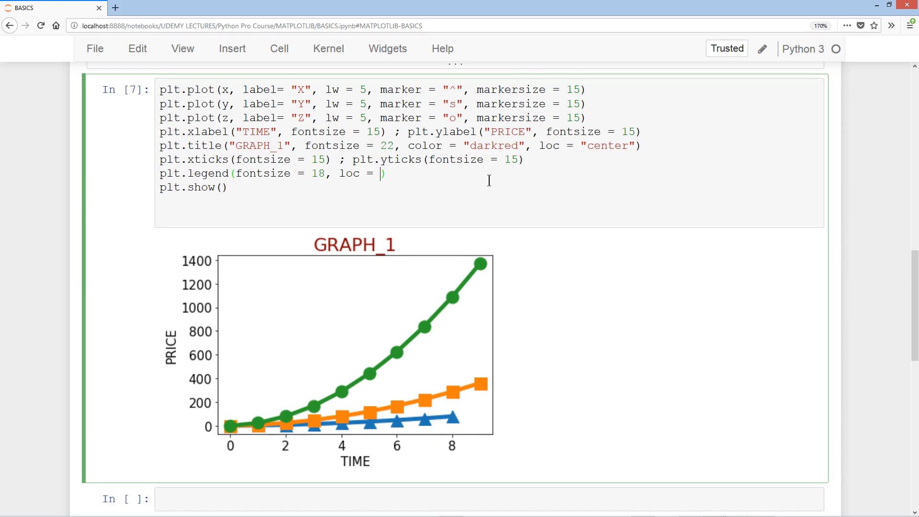
type("(1,1")
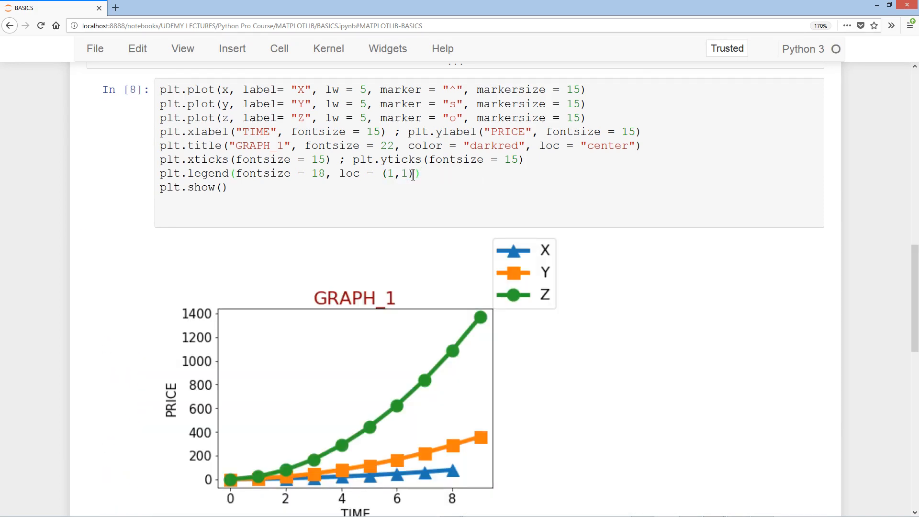
key("Backspace")
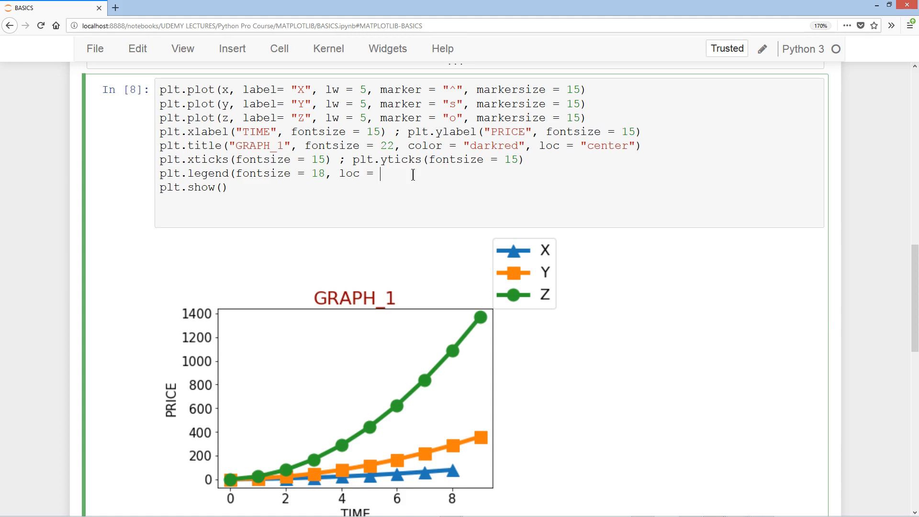
type("\"best\")")
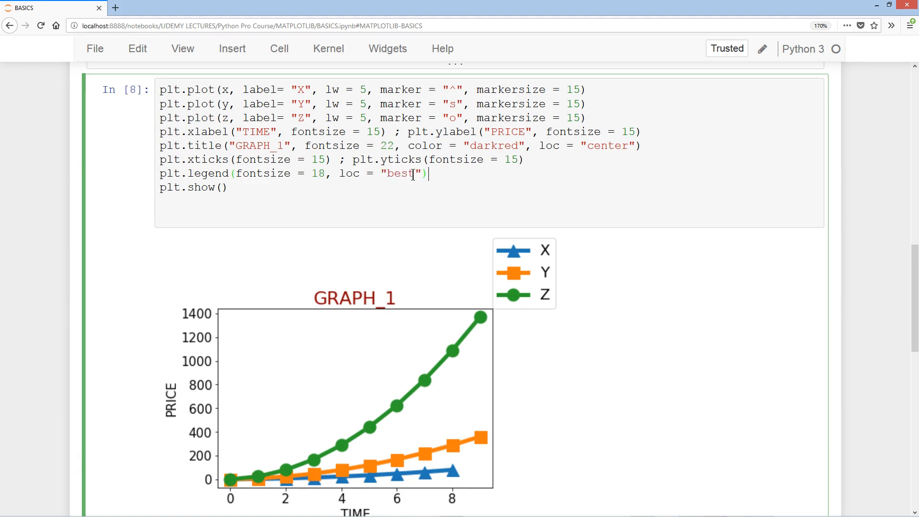
key("shift+enter")
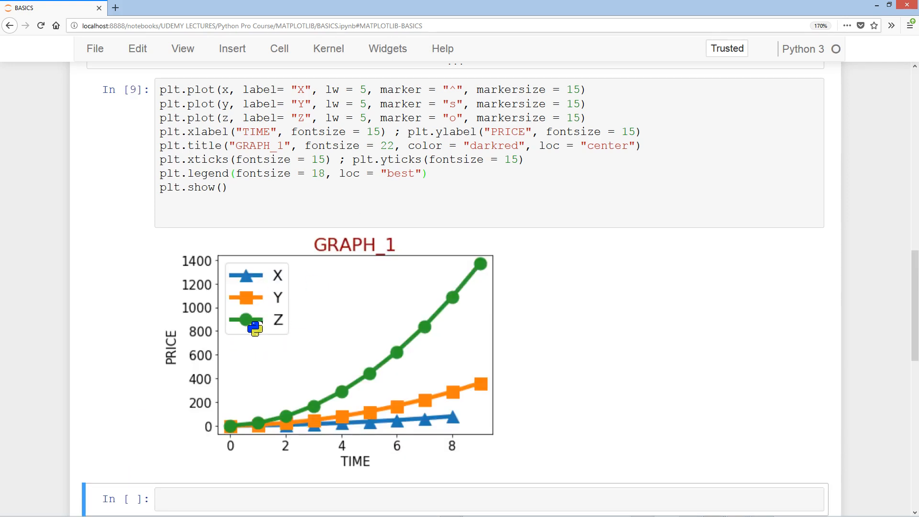
mouse_move(410, 174)
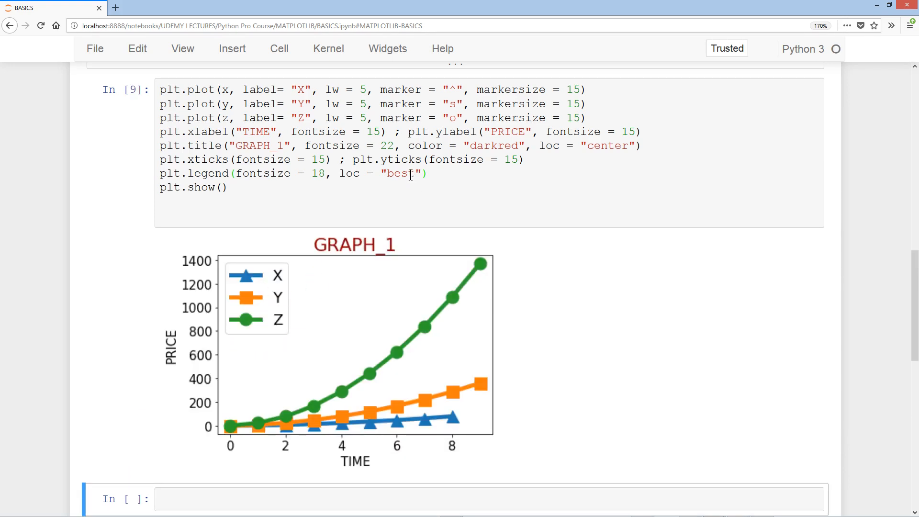
- Change the legend loc to (1.1, 0.3) so it sits outside the plot, and rerun
key("Backspace")
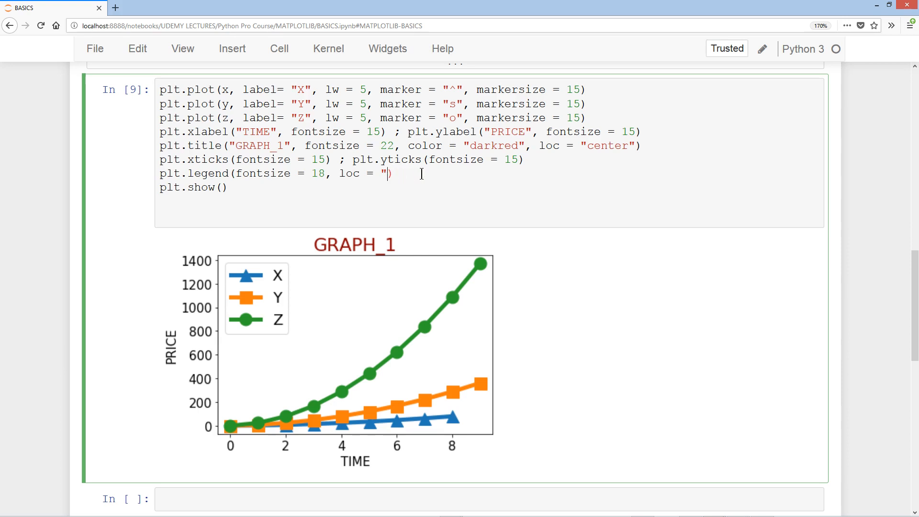
type("(1,")
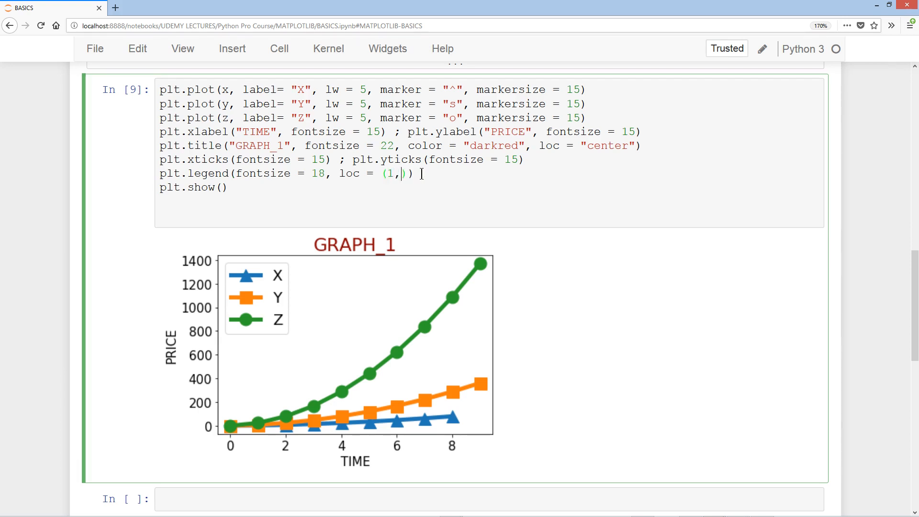
key("Backspace")
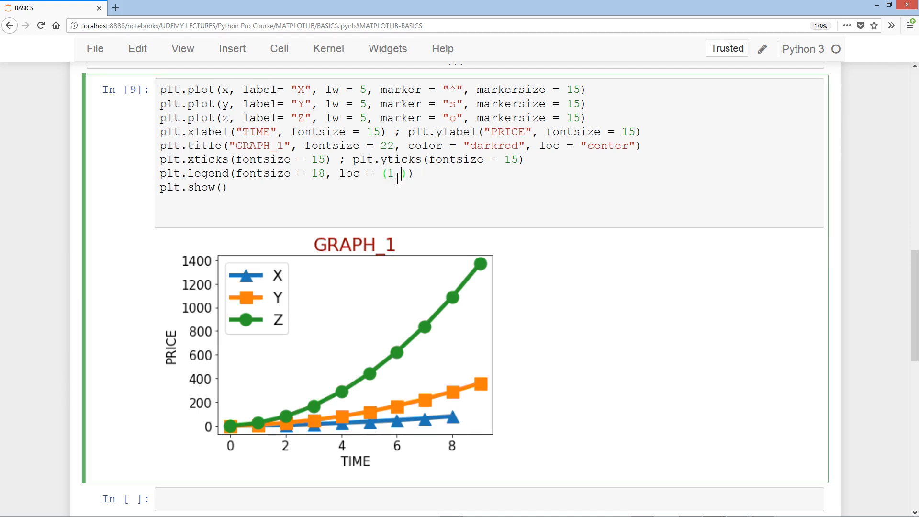
type(",1")
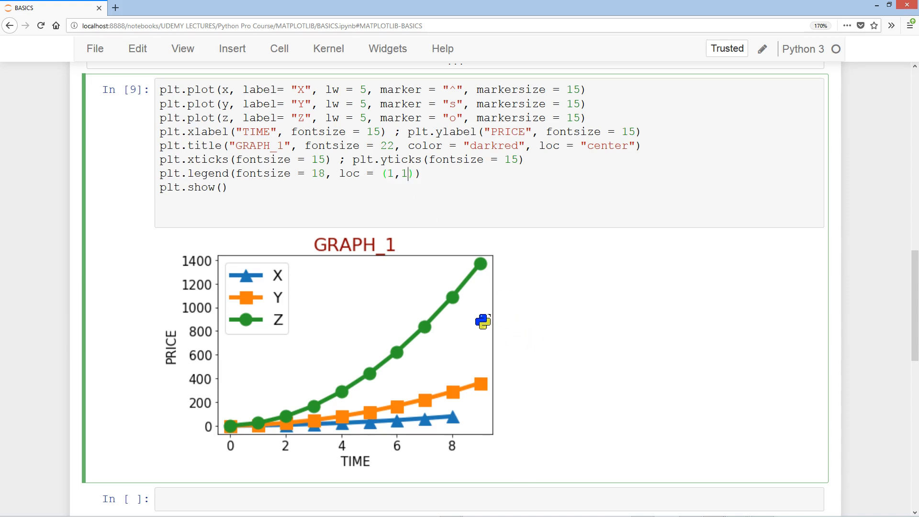
type("0.")
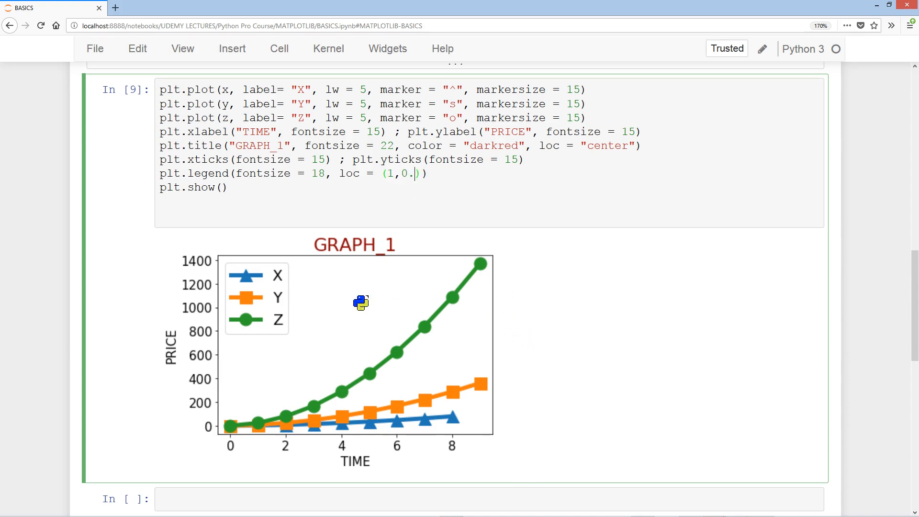
type("3")
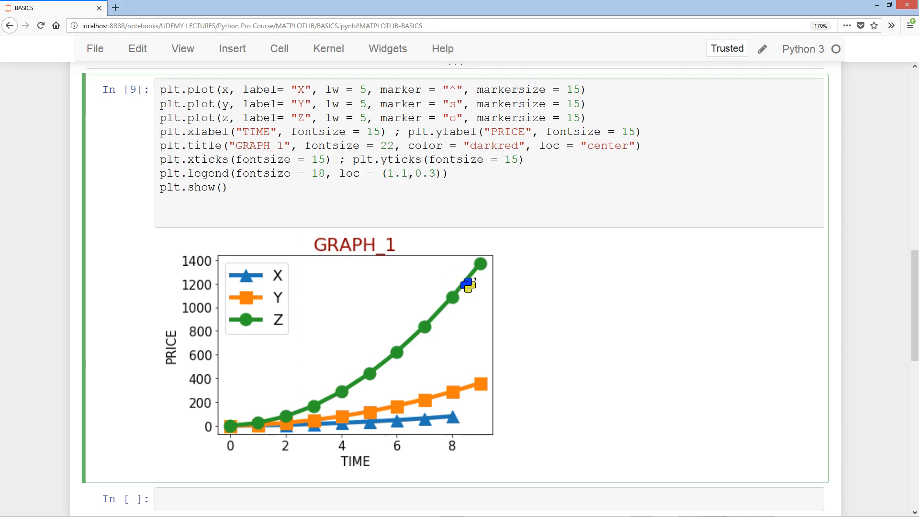
key("shift+enter")
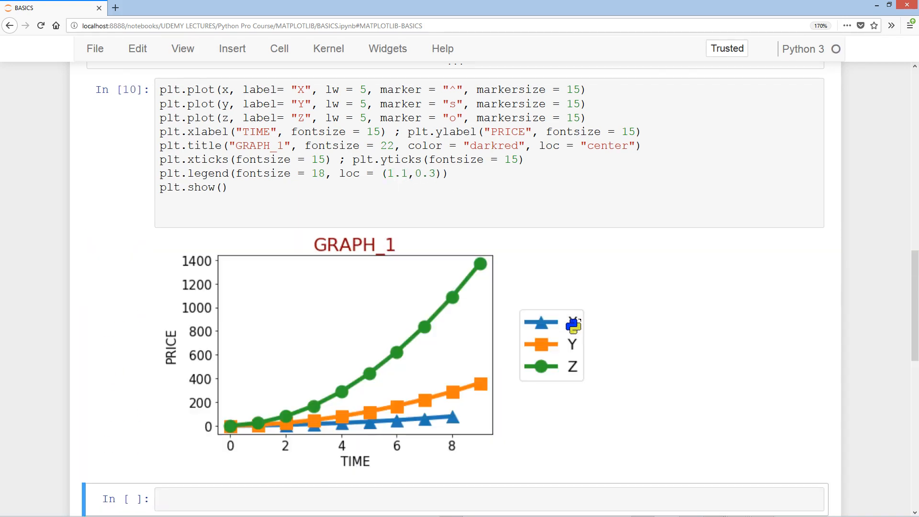
mouse_move(521, 367)
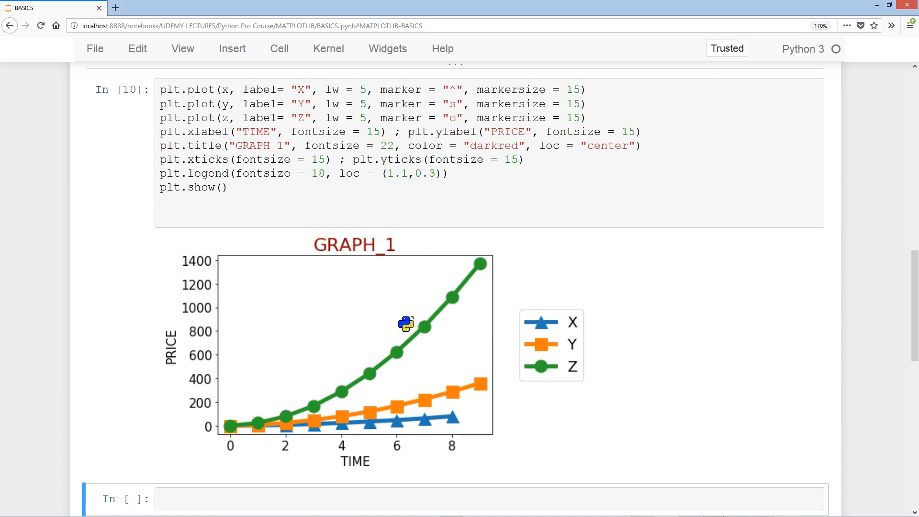
mouse_move(362, 340)
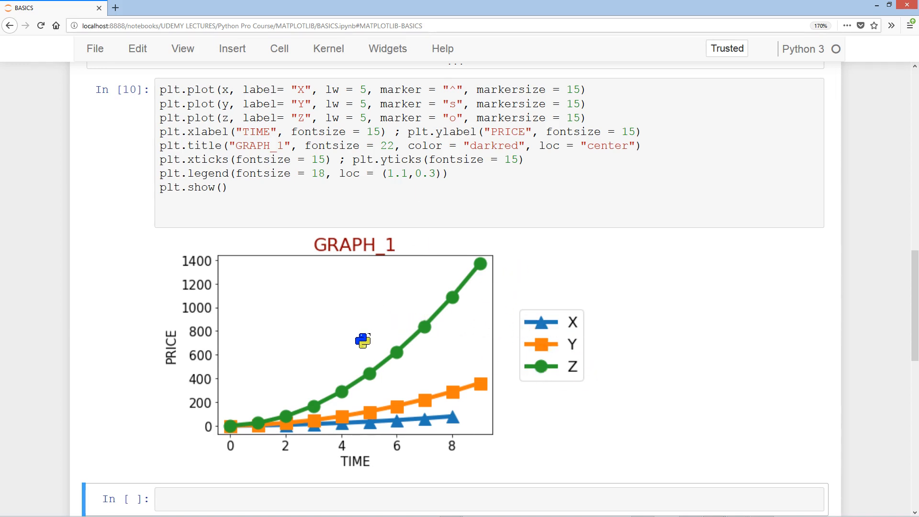
mouse_move(382, 349)
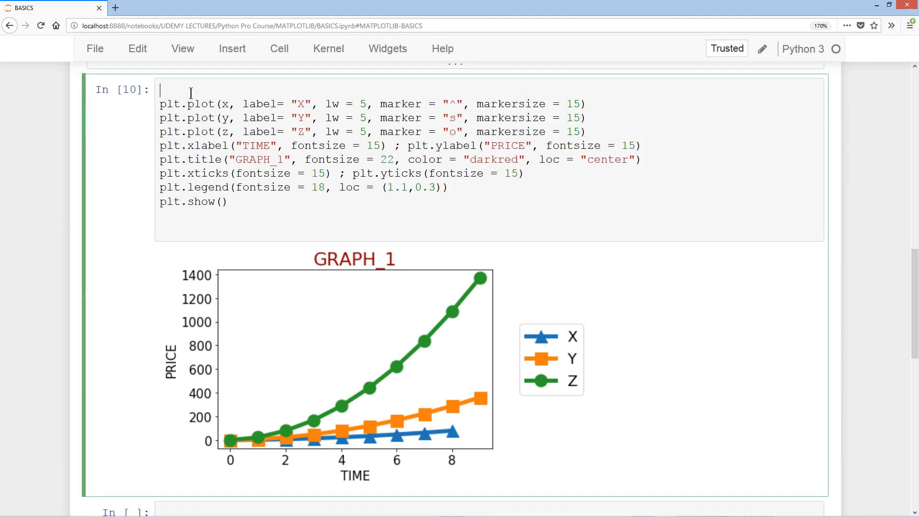
- Start the cell with plt.figure(figsize = (10, 4)), then change it to (10, 8) and rerun
type("plt.fig")
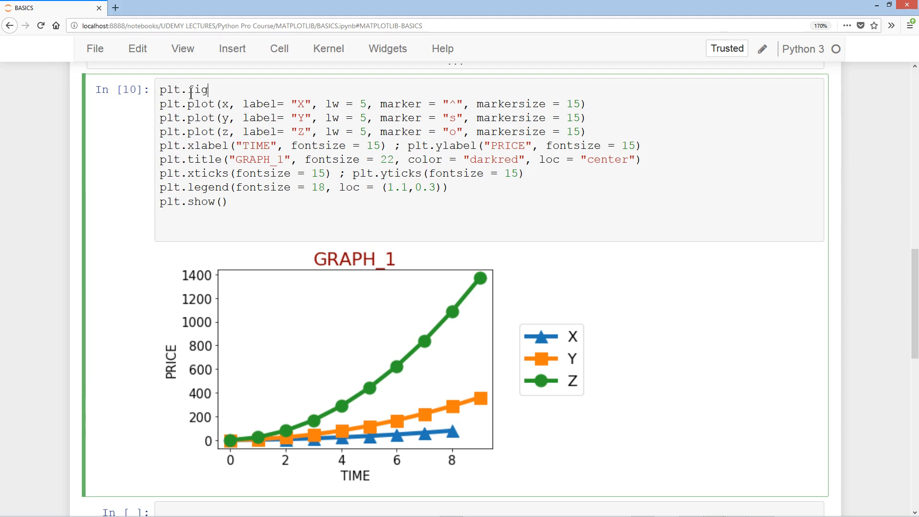
type("ure(figsiz")
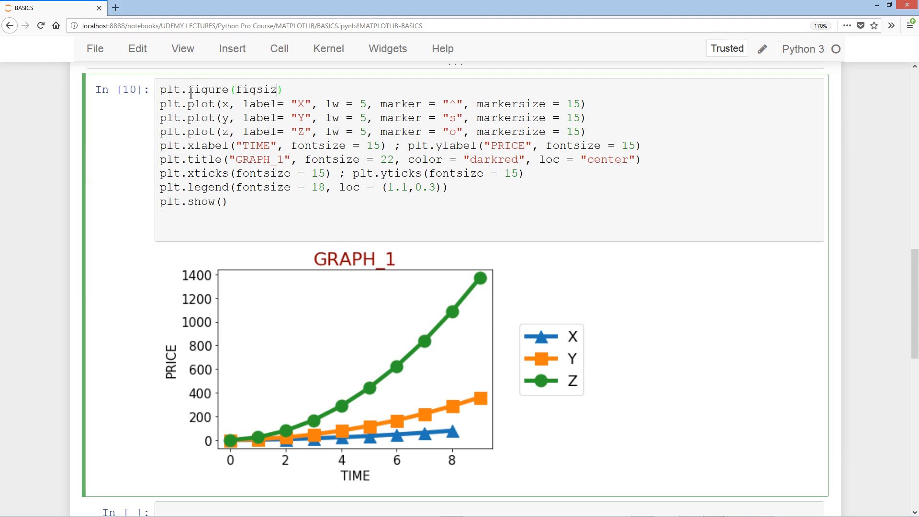
type("= ()")
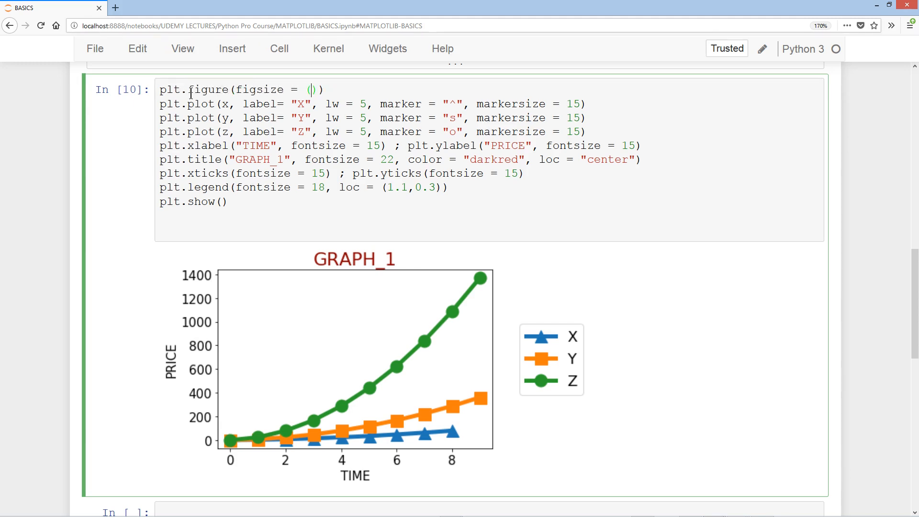
type("10, 4")
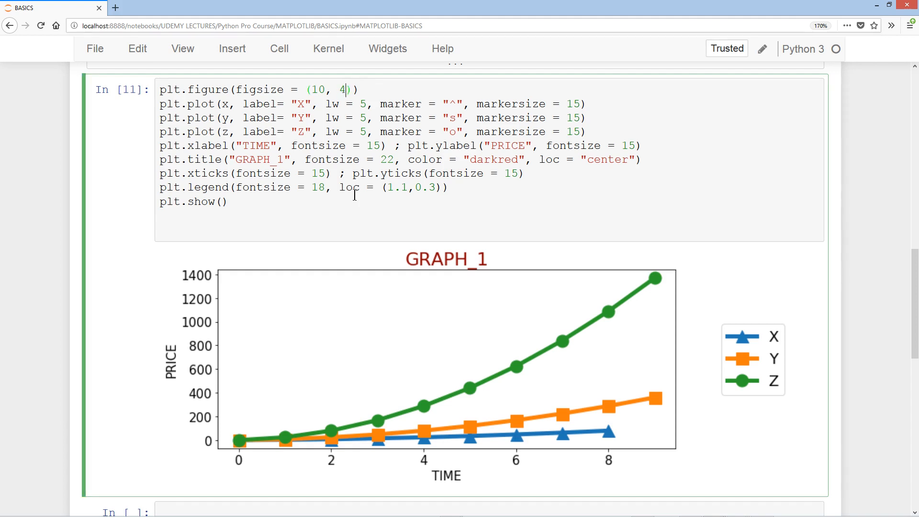
type("8")
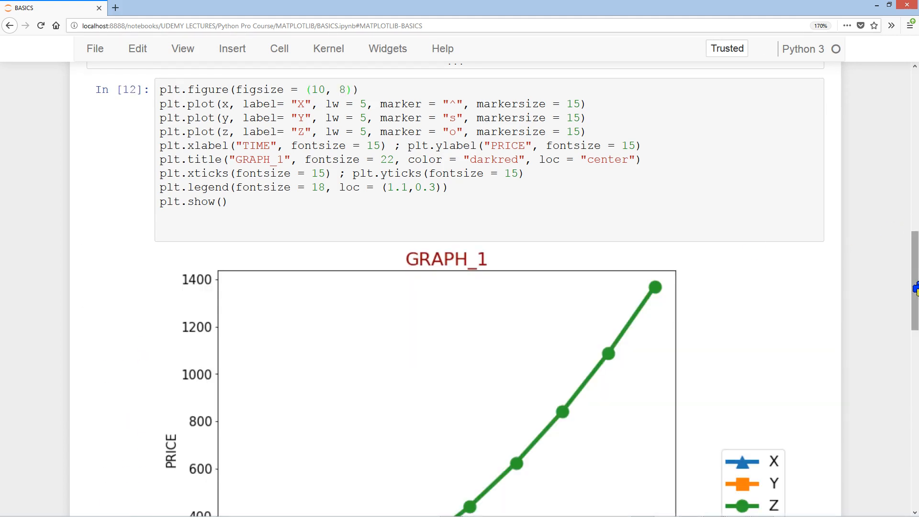
scroll("down", 3)
type("4")
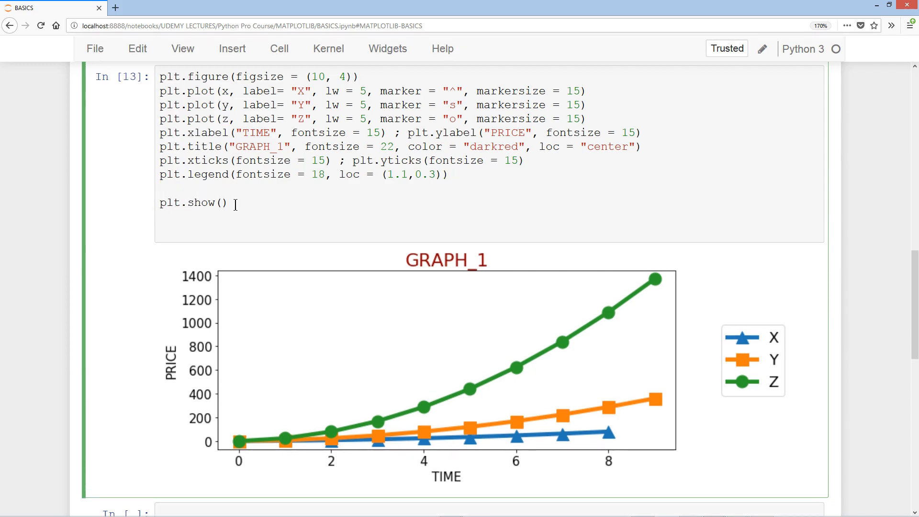
- Add a plt.savefig call writing the chart to "My_first_awesome_graph.png" before plt.show()
type("plt.figure")
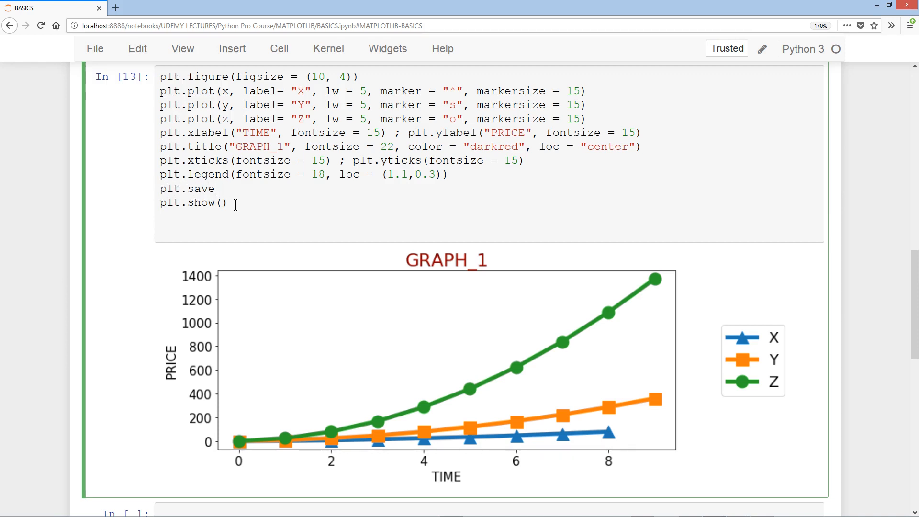
type("fig(\"")
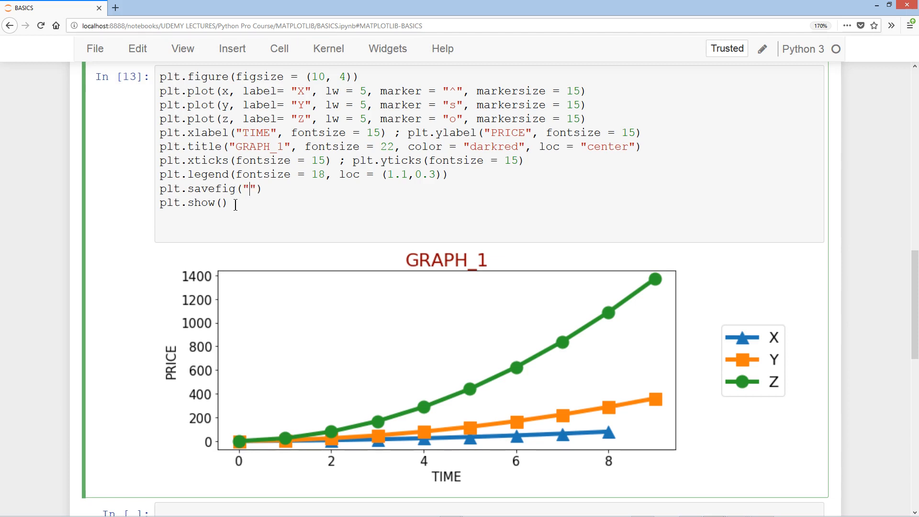
type("My_firs")
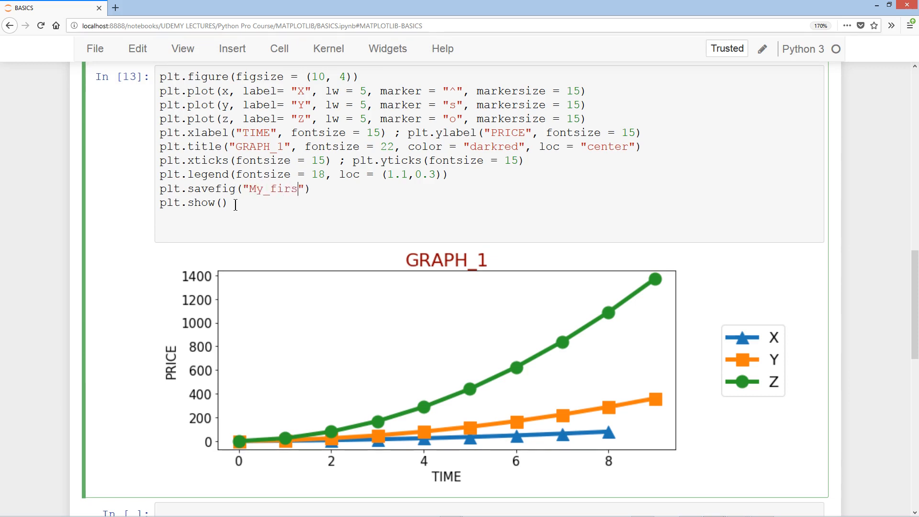
type("t_awesome")
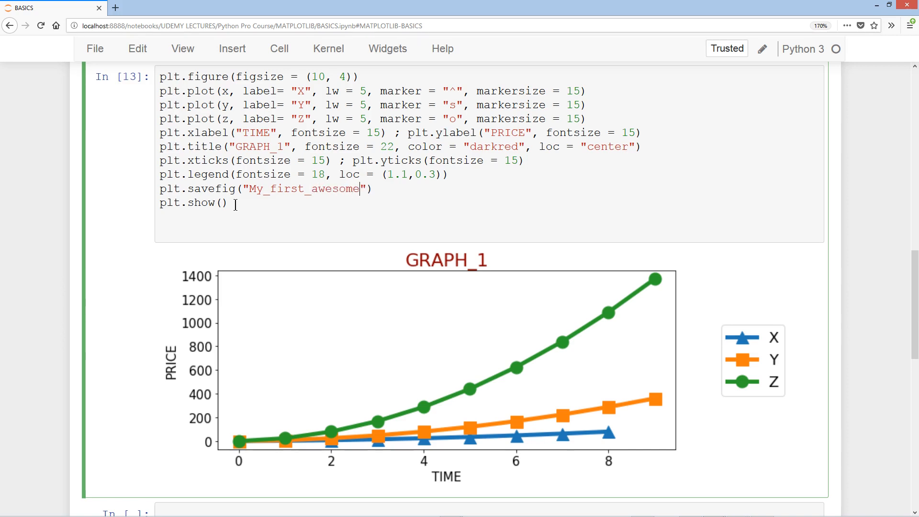
type("_graph.p")
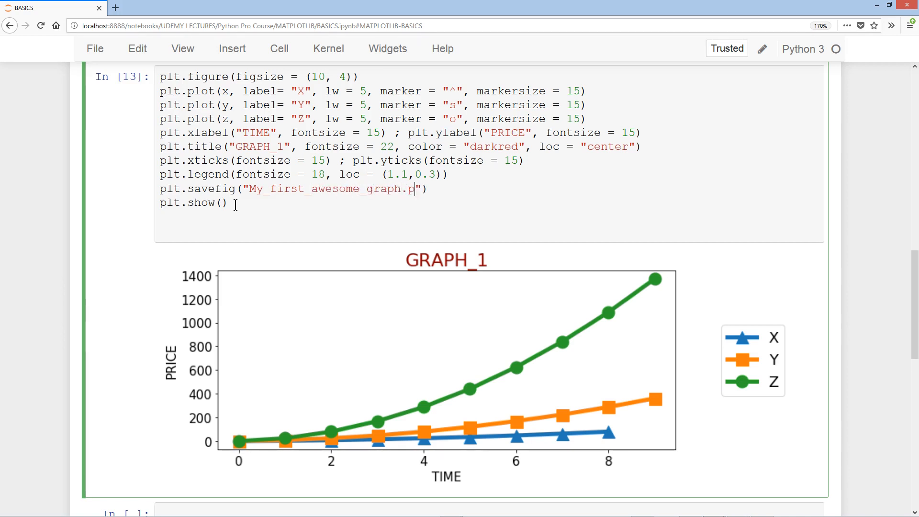
type("ng\",")
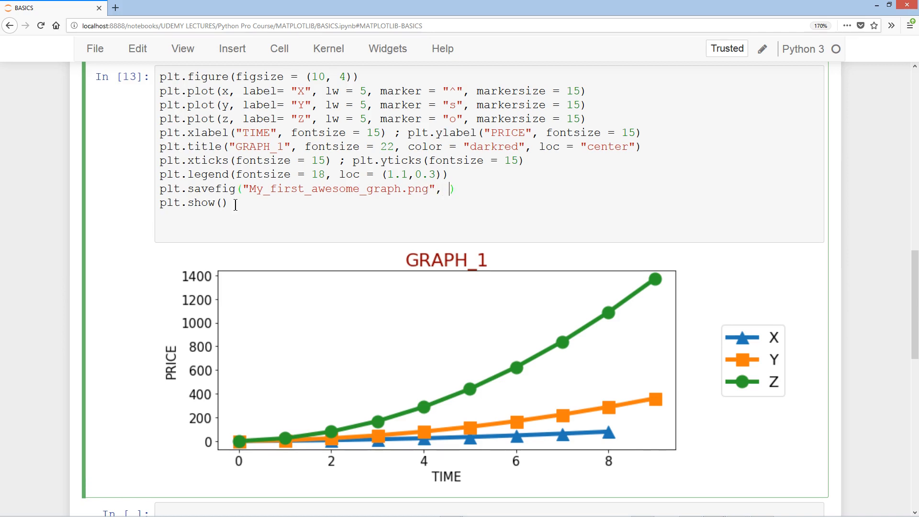
- Give savefig bbox_inches="tight" and dpi=100, and prefix the file name with path +
type("bbox_inches")
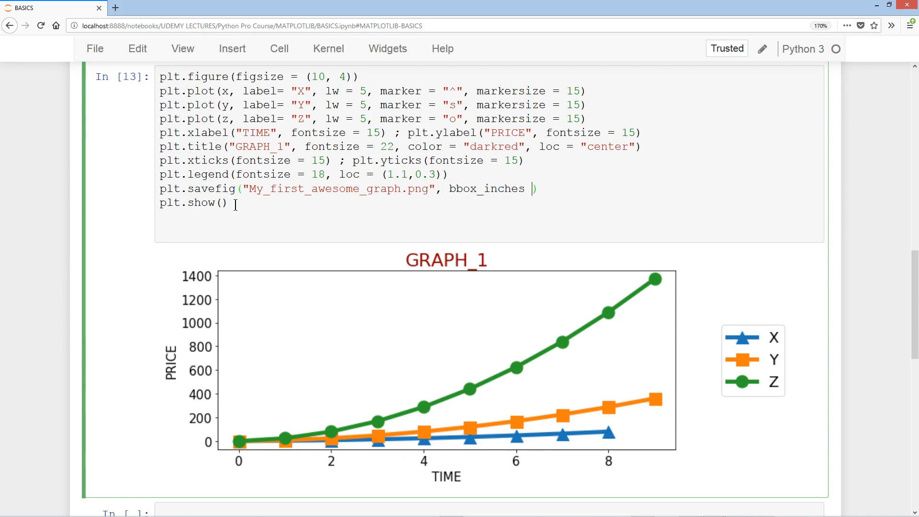
type("= \"tight\", dp")
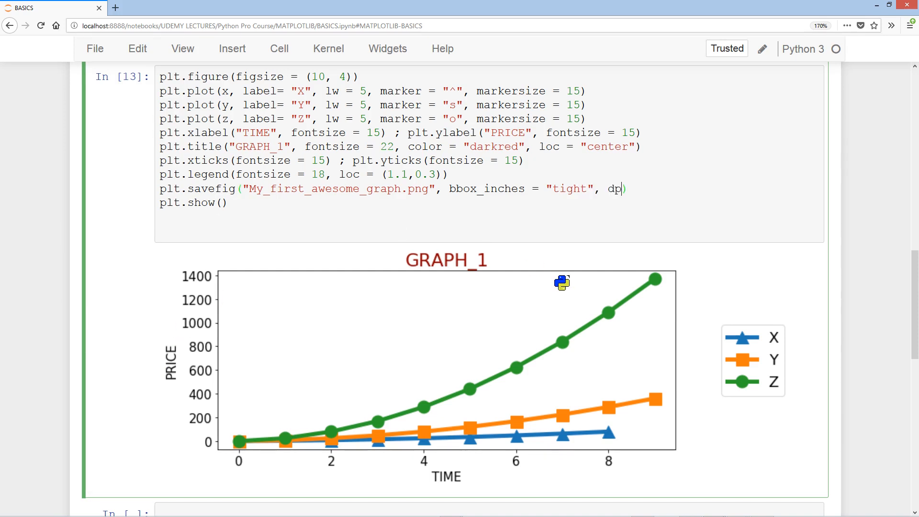
type("i =")
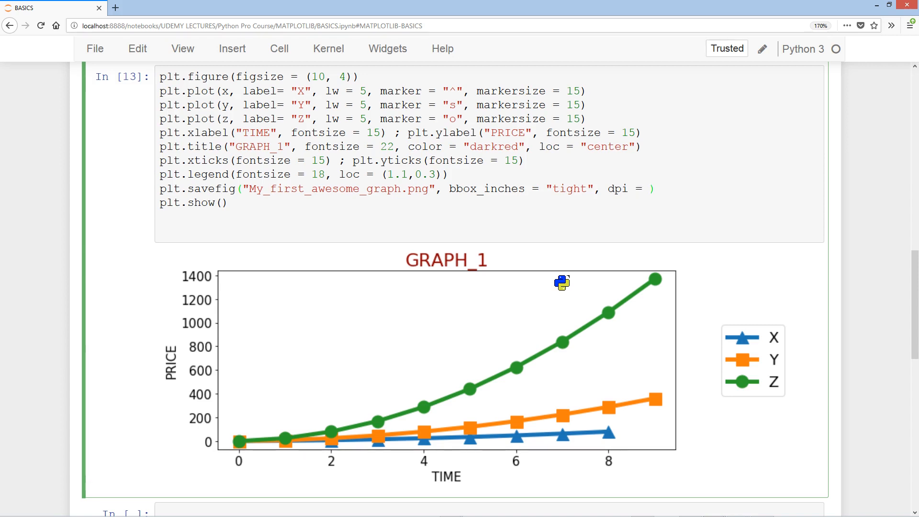
type("100")
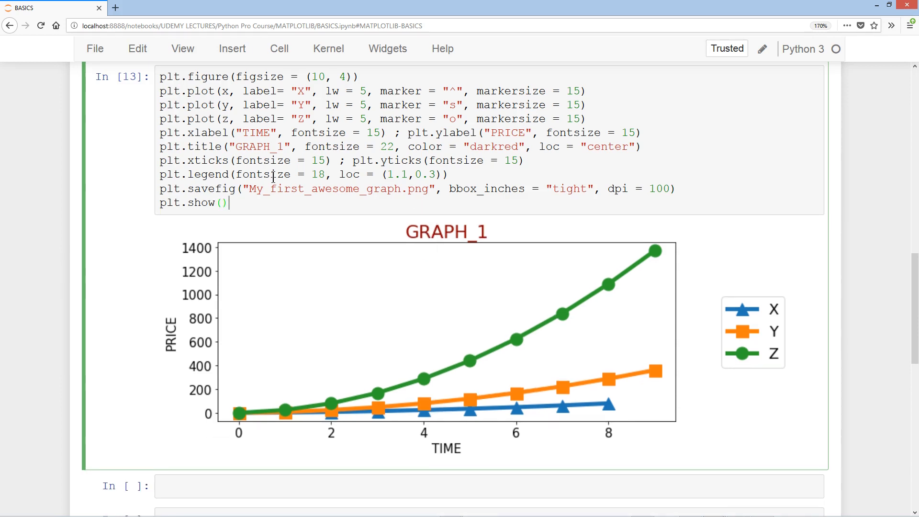
type("path")
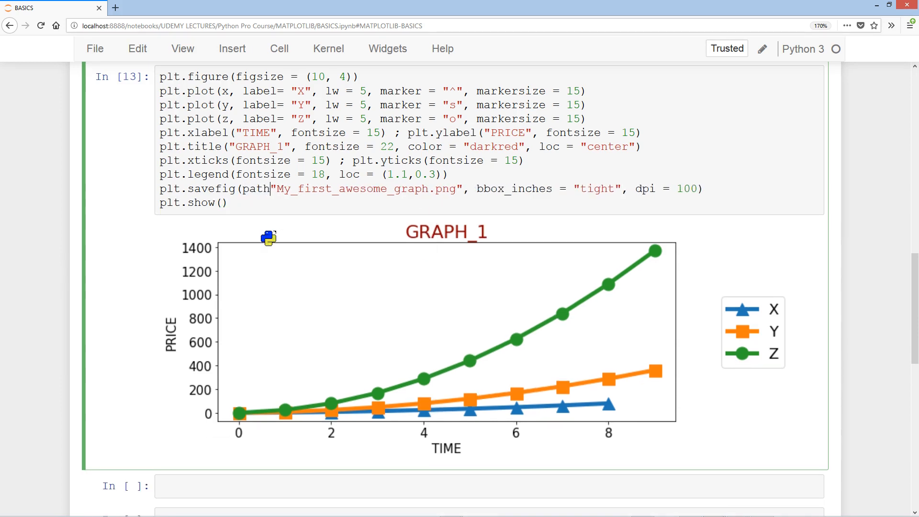
type("+")
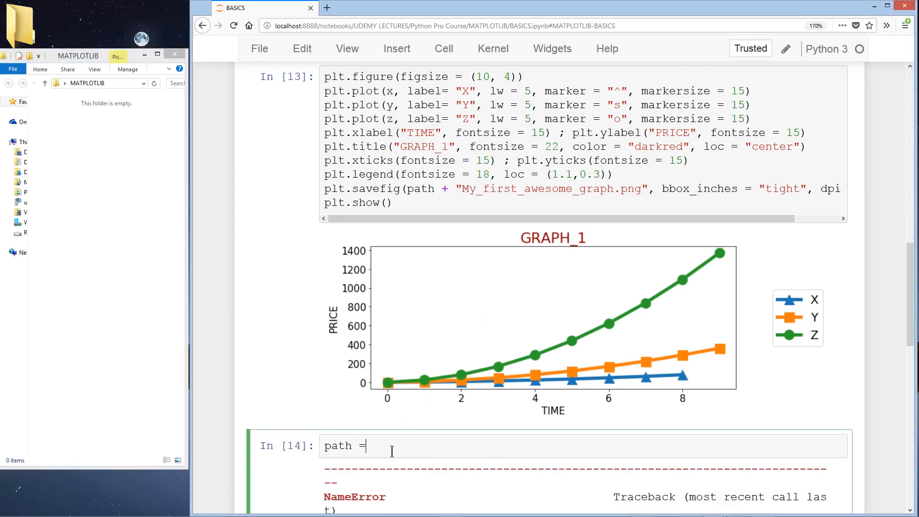
- Define path as "C:/Users/Michael/Desktop/MATPLOTLIB/", rerun so the PNG saves there, and collapse the chart output
type("\"C:/\"")
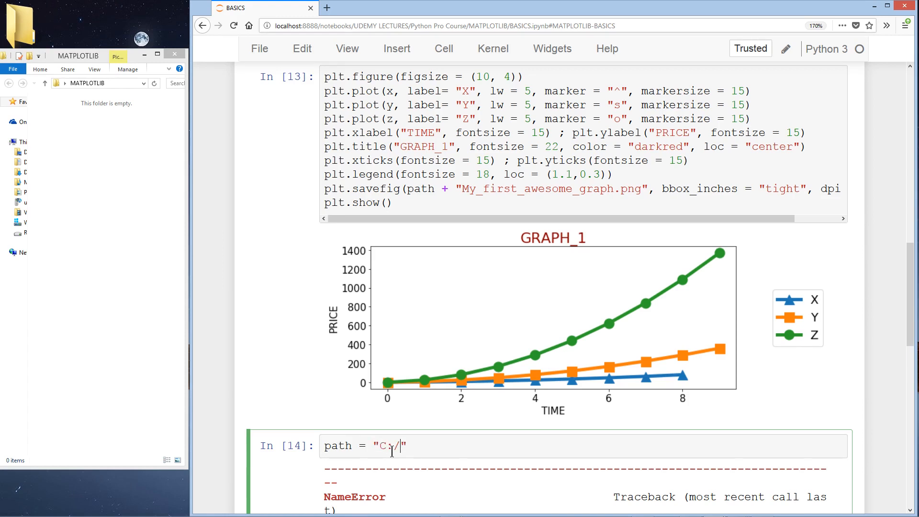
type("Users/Micha")
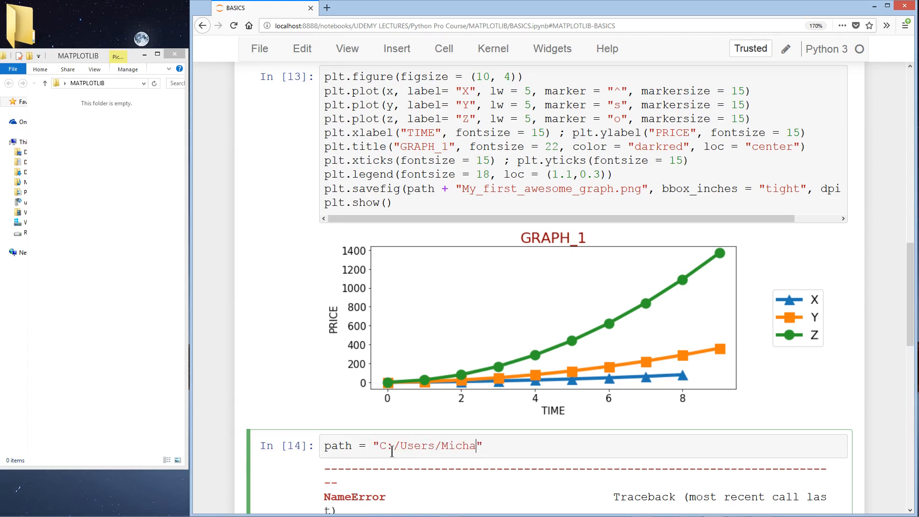
type("el/\"")
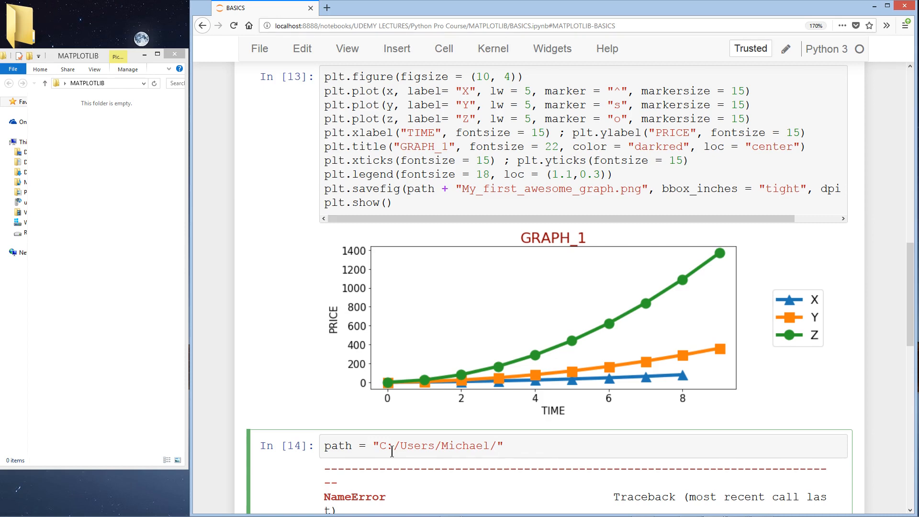
type("Deskto")
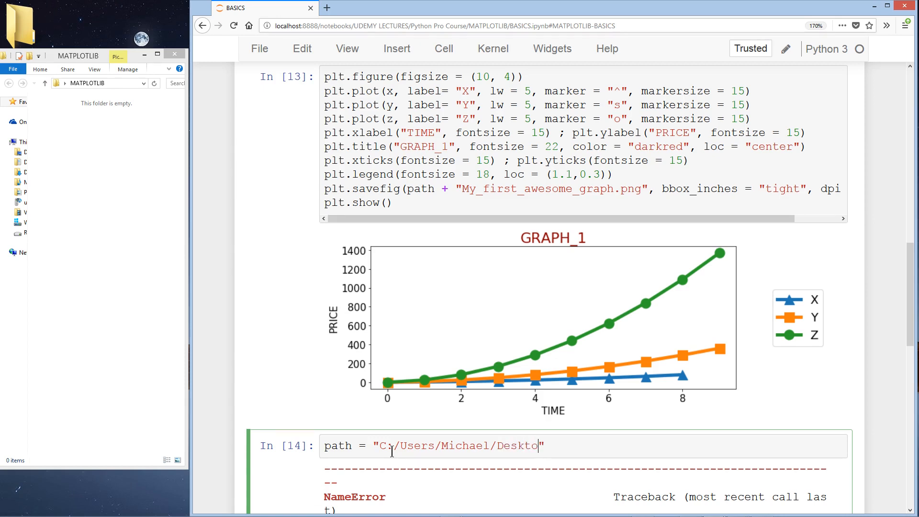
type("p/")
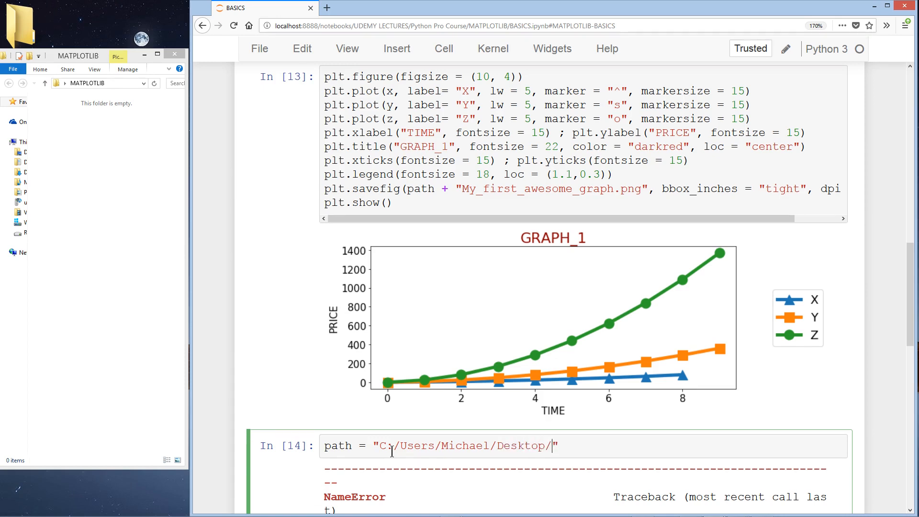
type("MATPLOTLIB/")
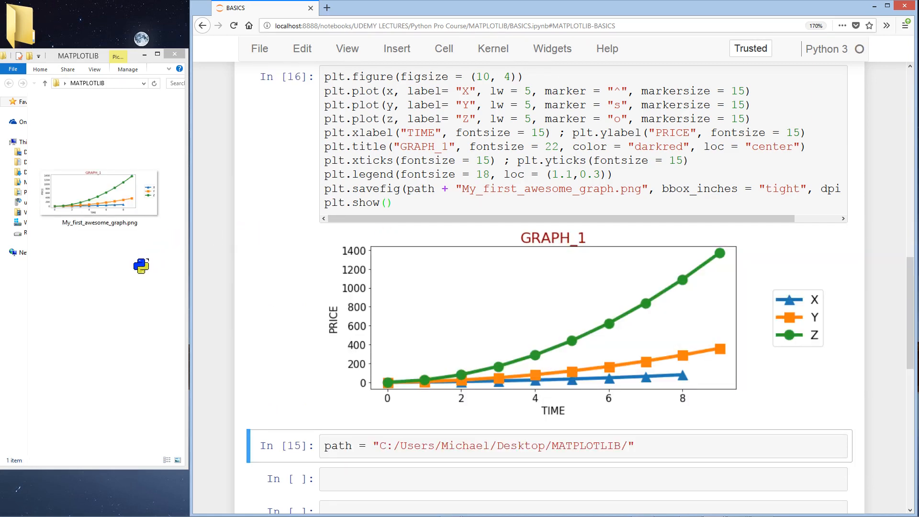
double_click(99, 193)
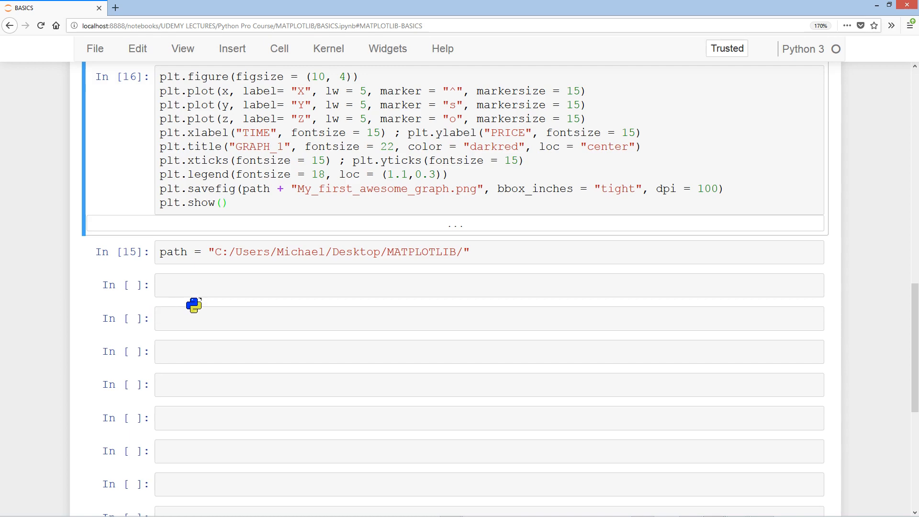
mouse_move(95, 49)
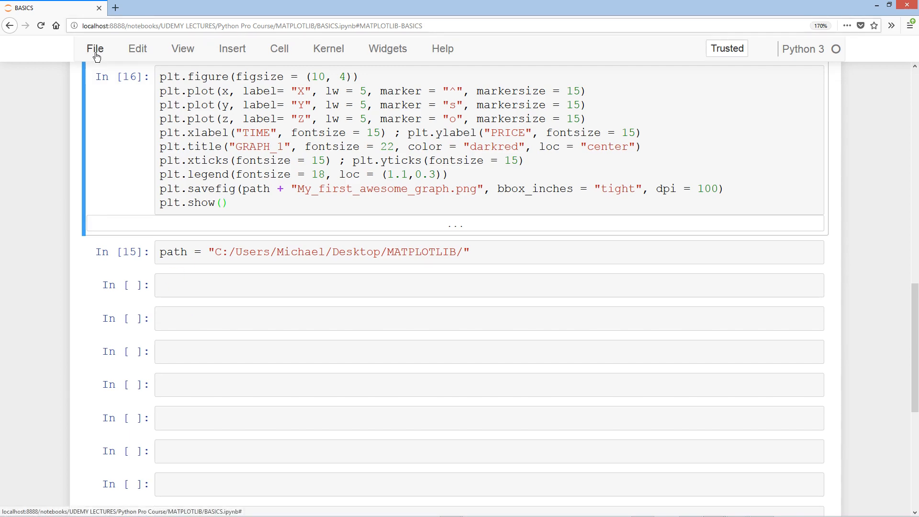
- Create a new Python 3 notebook from the File menu
left_click(95, 49)
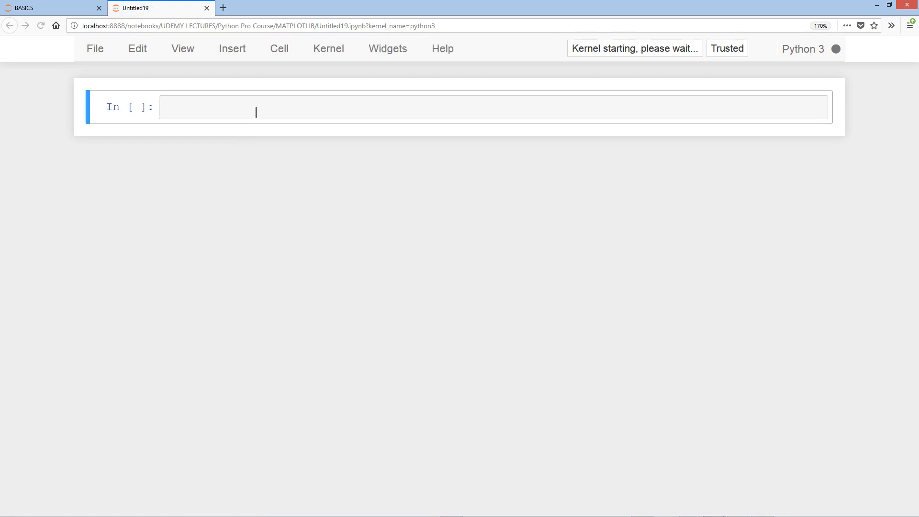
- In Untitled19, write from PIL import Image and start myImage = Image.open()
type("from PIL im")
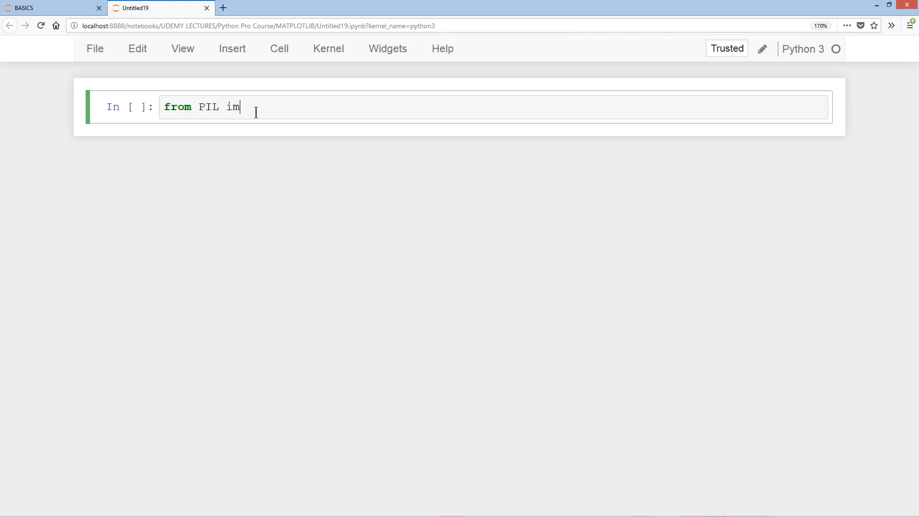
type("port")
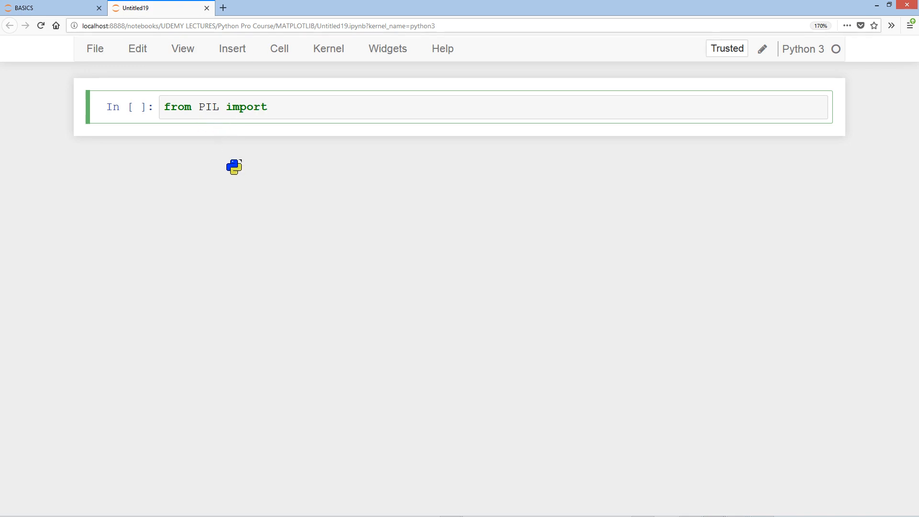
type("Image")
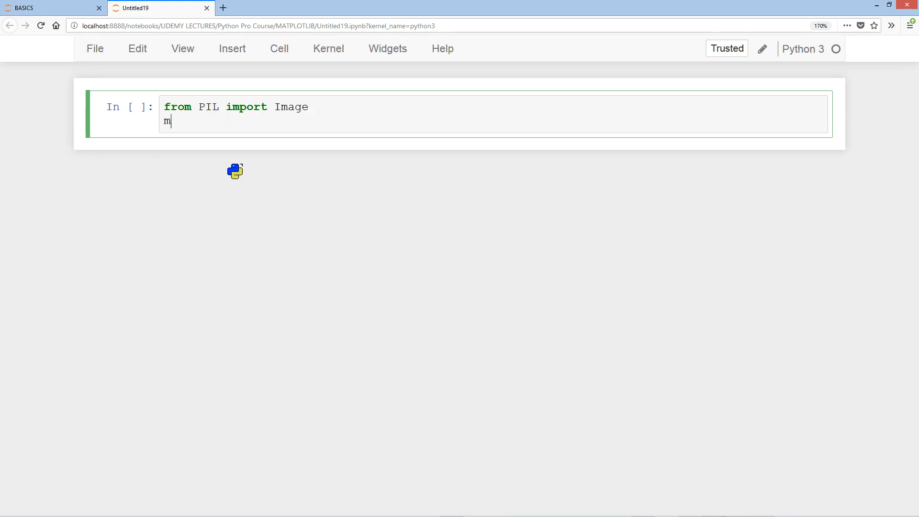
type("yI")
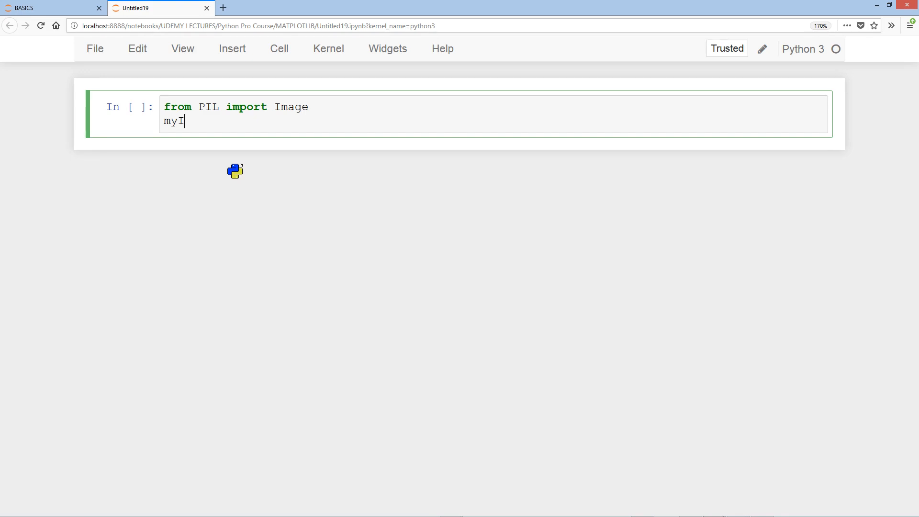
type("mage = Im")
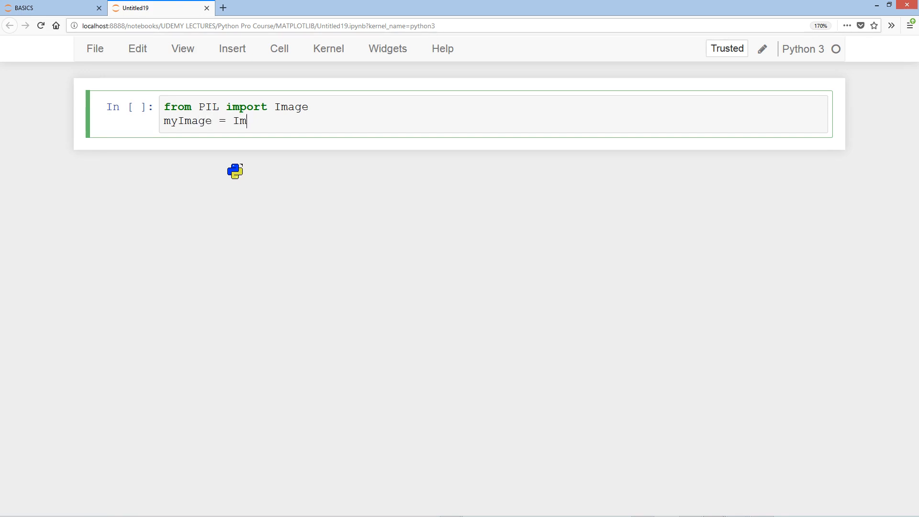
type("age.open()")
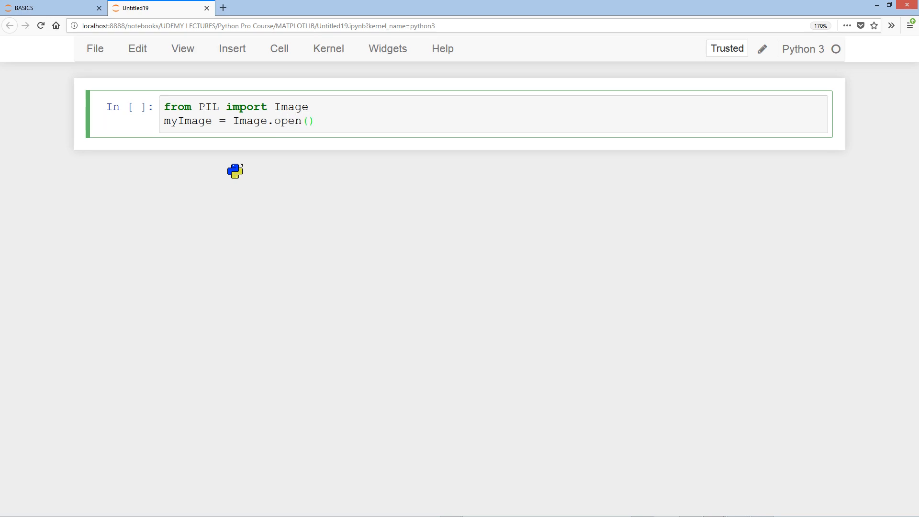
- Point Image.open at C:/Users/Michael/Desktop/MATPLOTLIB/My_first_awesome_graph.png and reference myImage
type("\"\"")
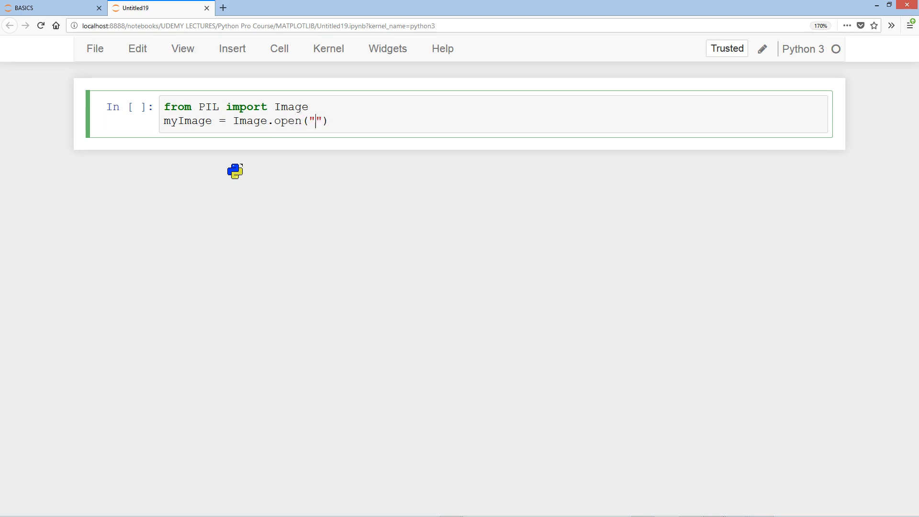
type("C:/User")
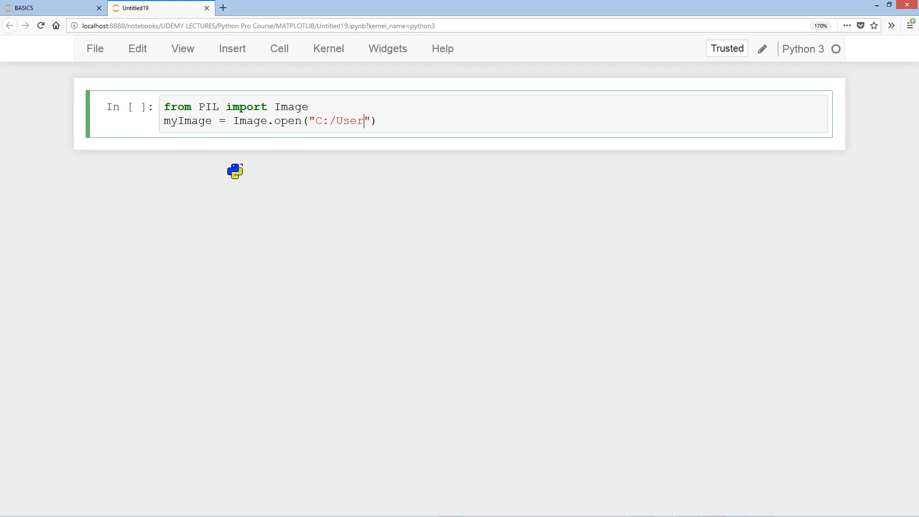
type("s/Michae")
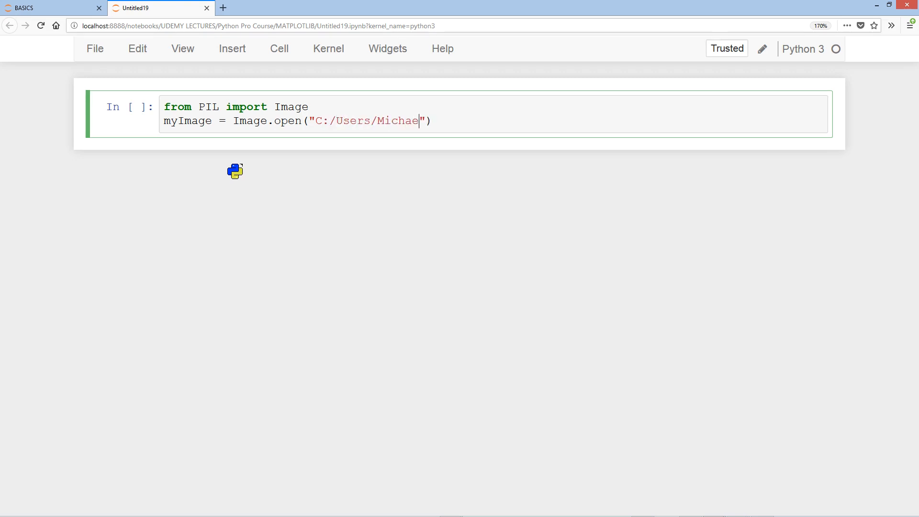
type("l/Desktop")
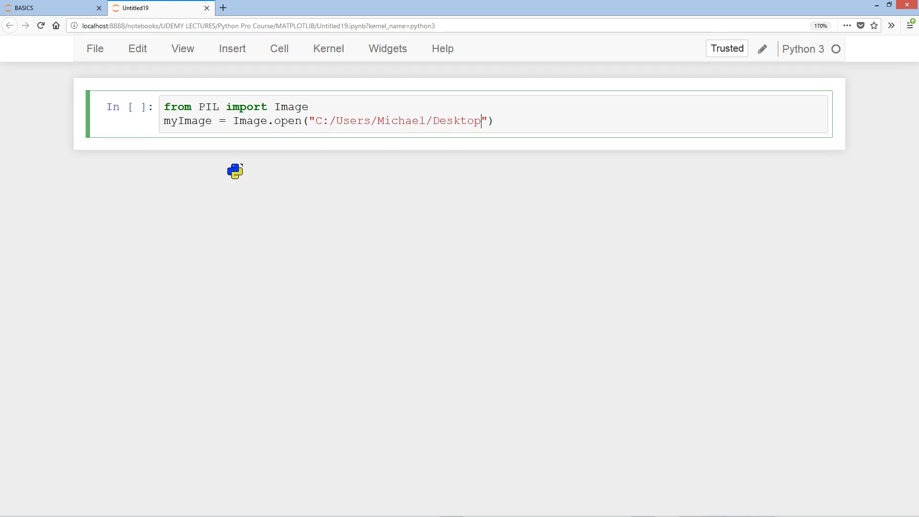
type("/MATLOTLIB/M")
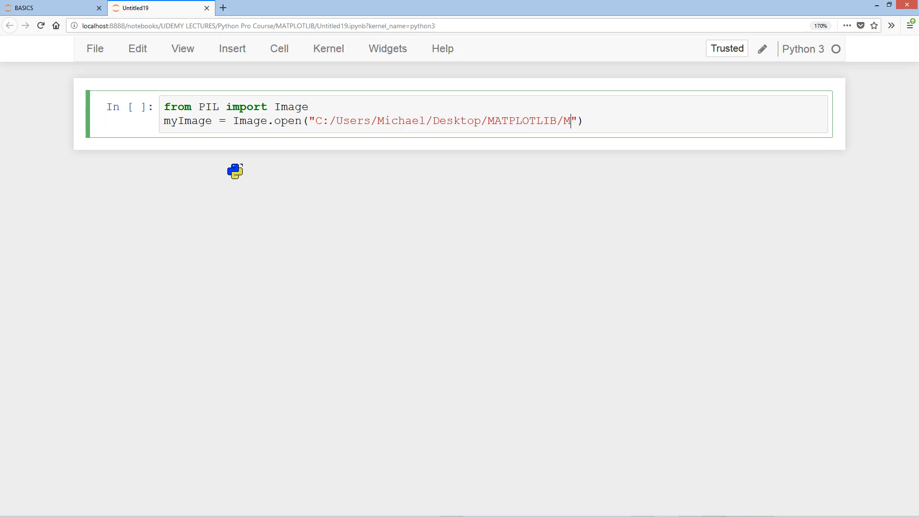
type("y_")
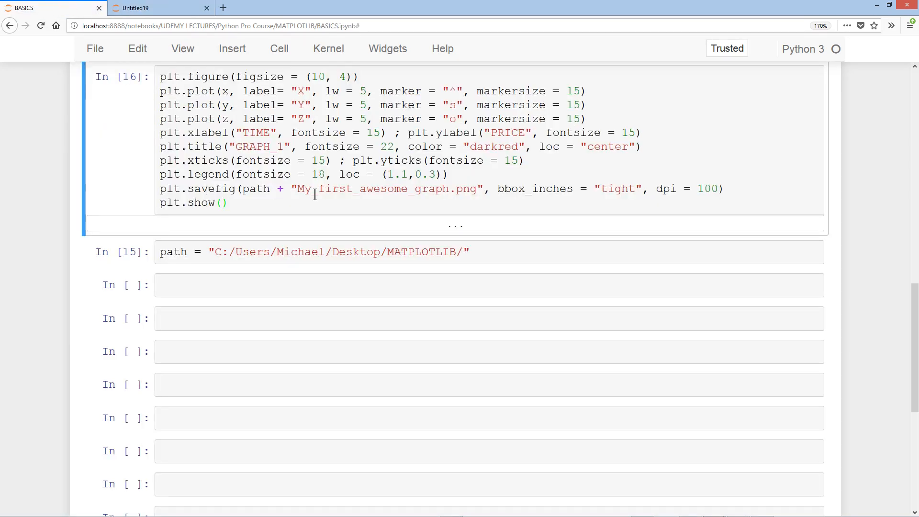
left_click(143, 8)
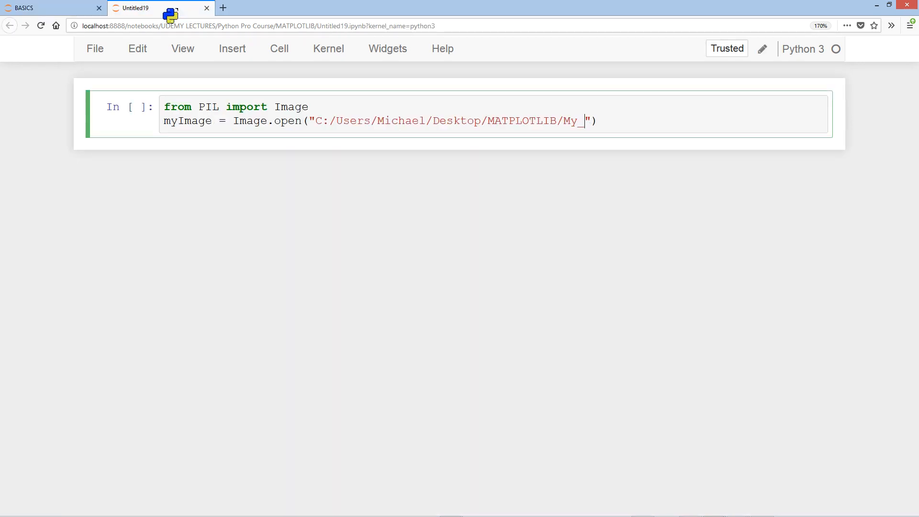
type("first_")
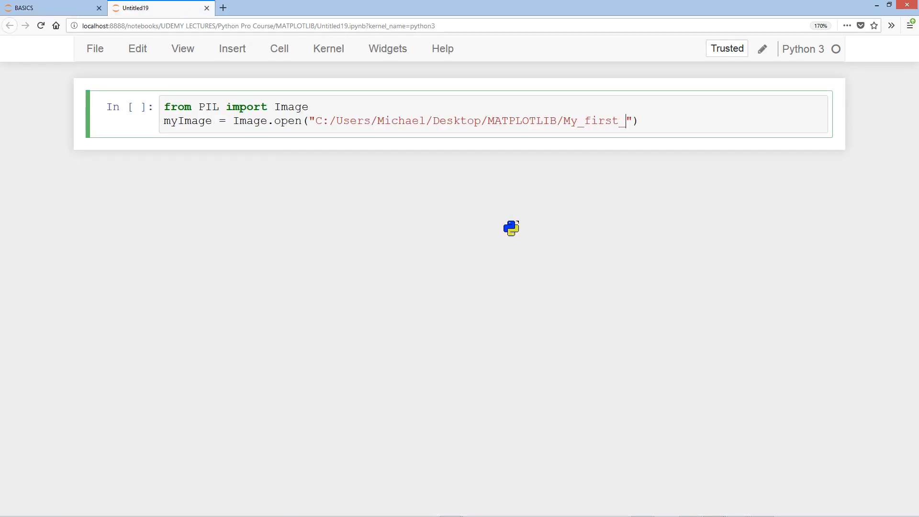
type("awesome_grap")
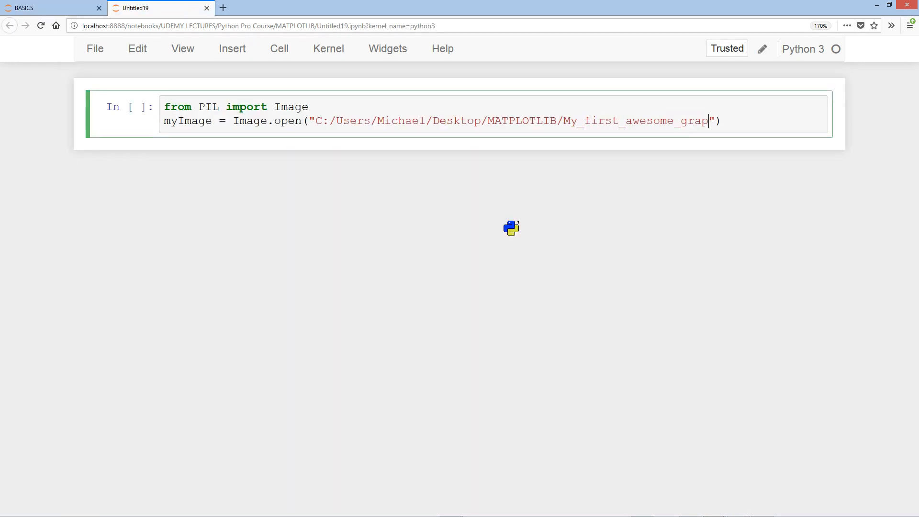
type("h.png")
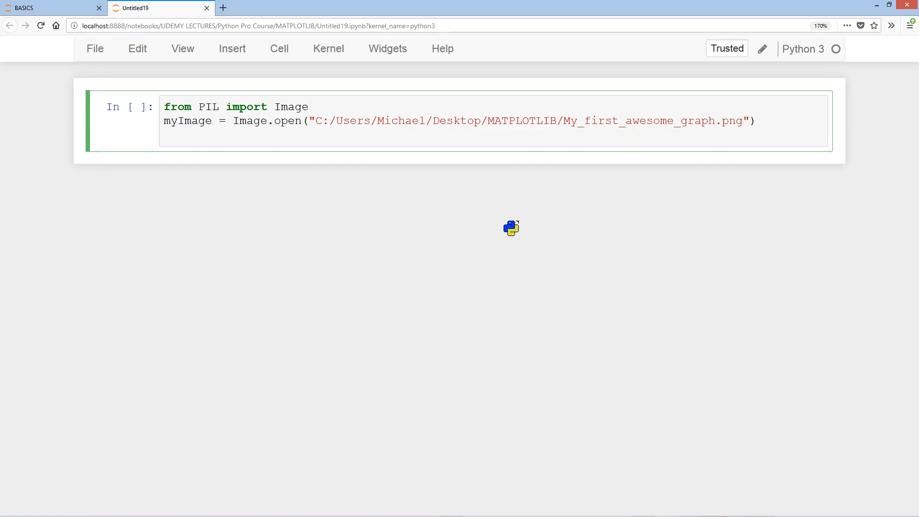
type("m")
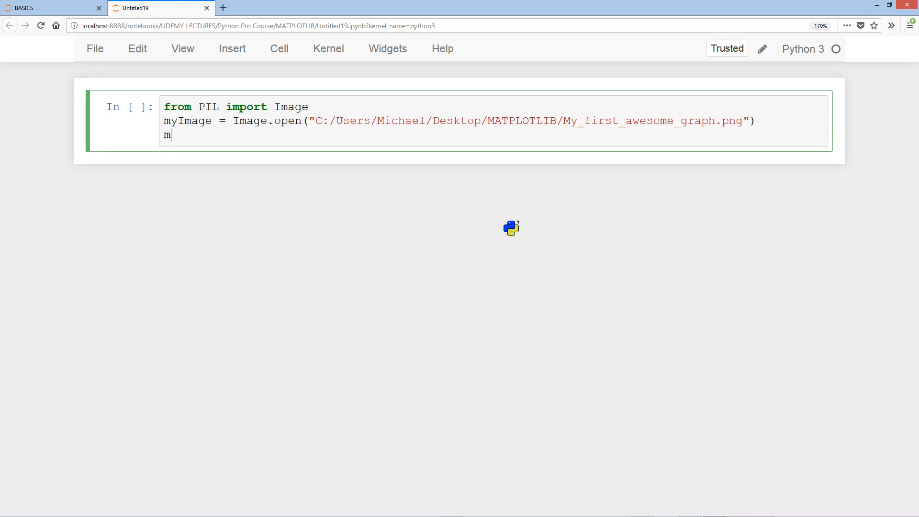
type("yImag")
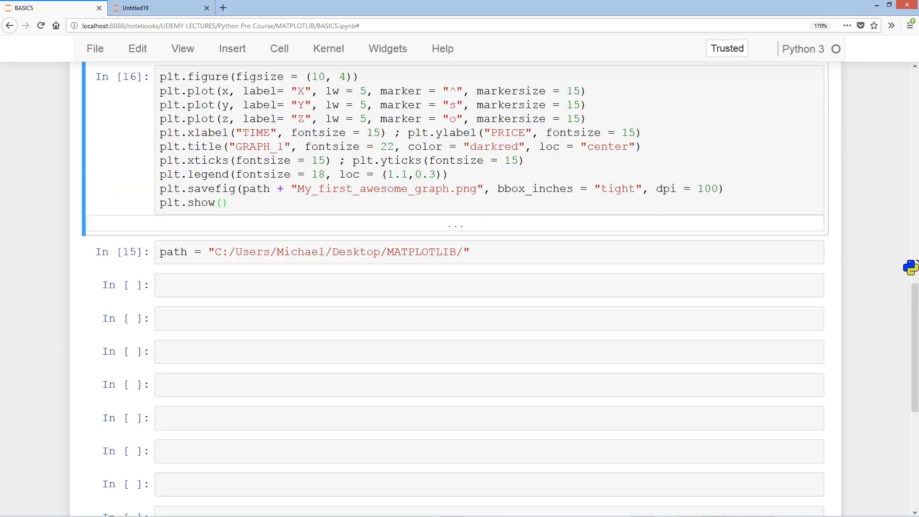
- Scroll the BASICS notebook down to the empty cells below the path cell
scroll("down", 3)
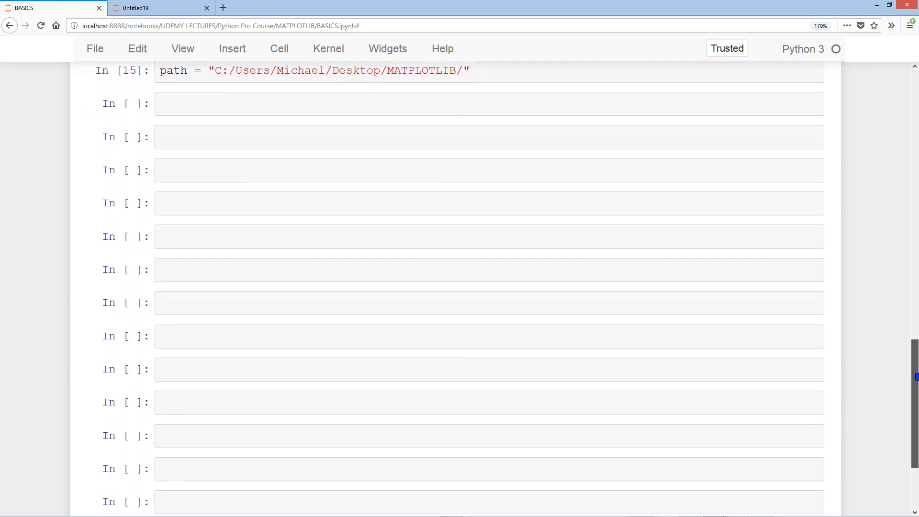
scroll("down", 3)
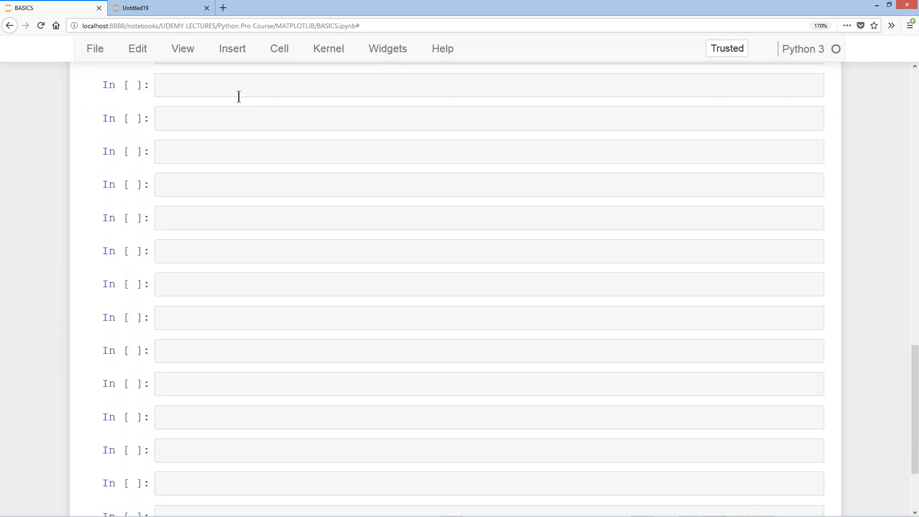
- Build data as a list of three np.random.randint(1, 20, 10) arrays and run the cell to display them
type("d")
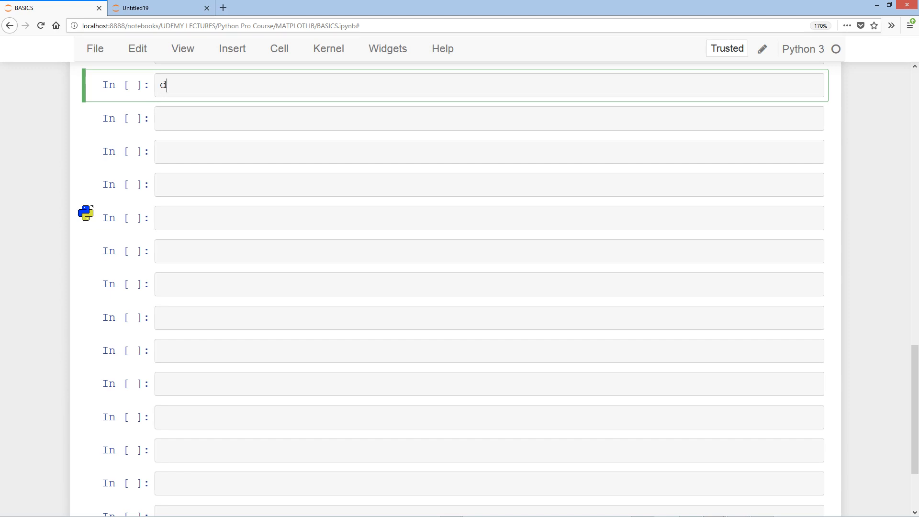
type("ata =")
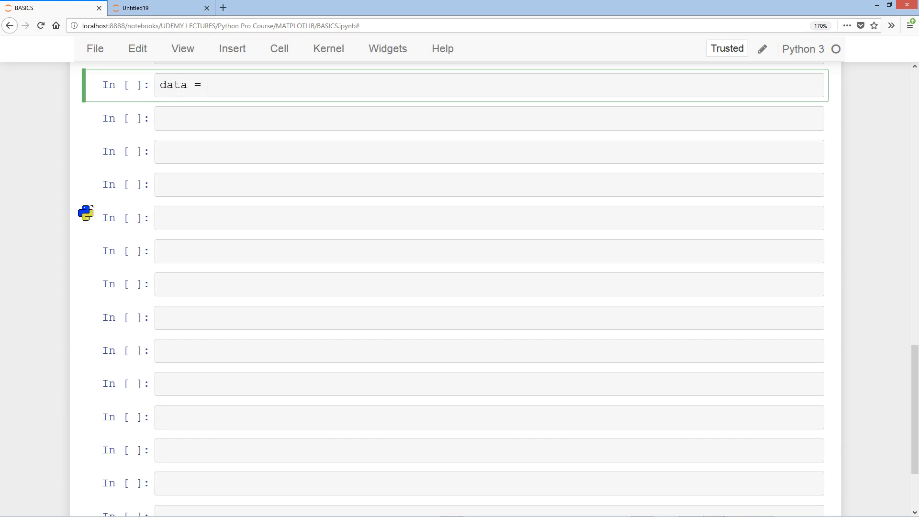
type("[")
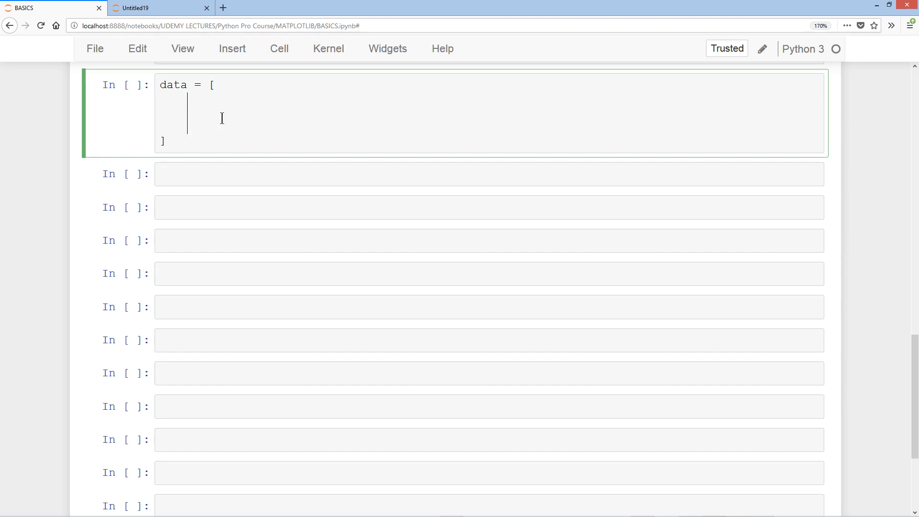
type("np")
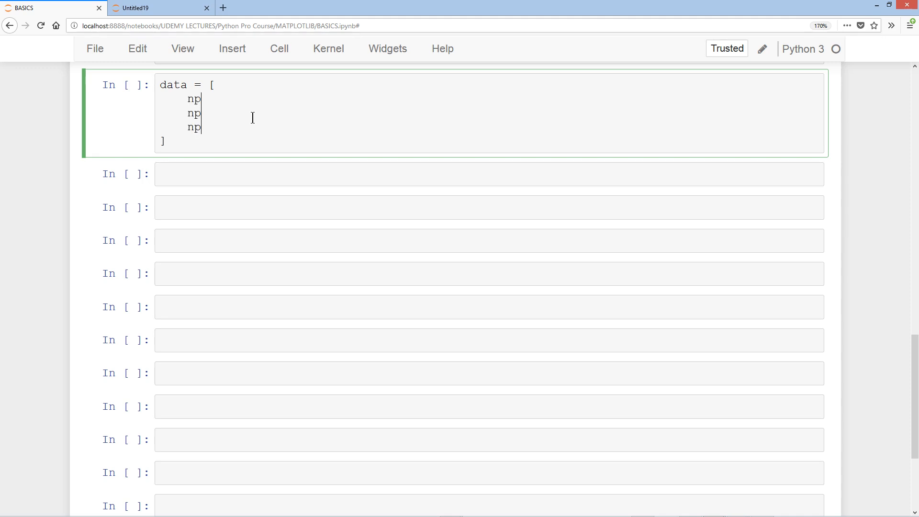
type(".random.randint()")
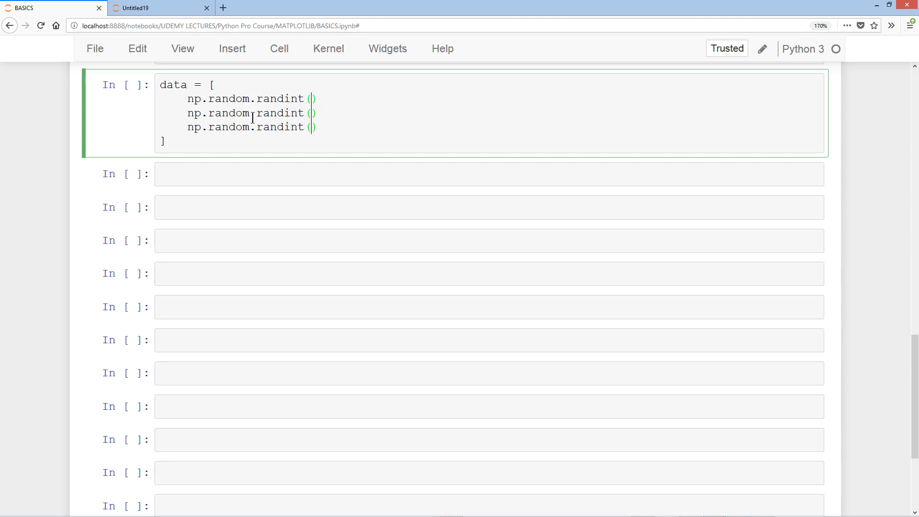
type("1, 20, 10")
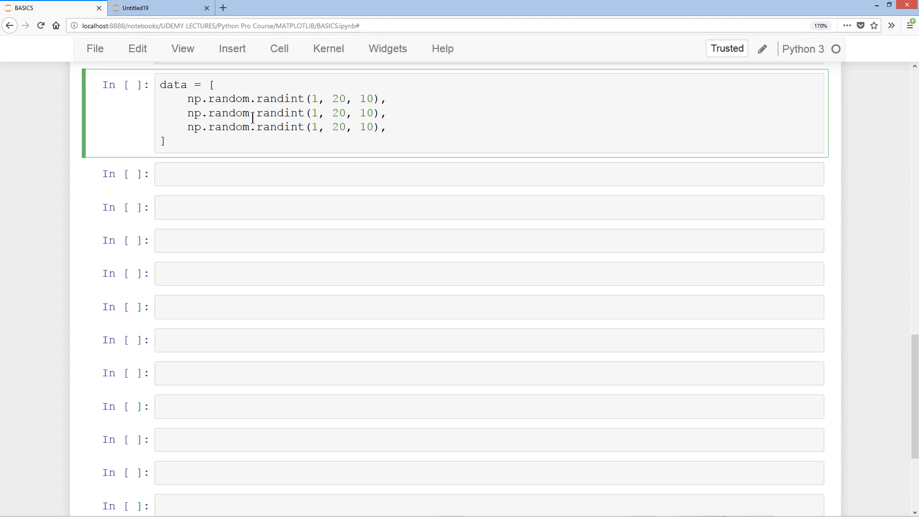
key("shift+enter")
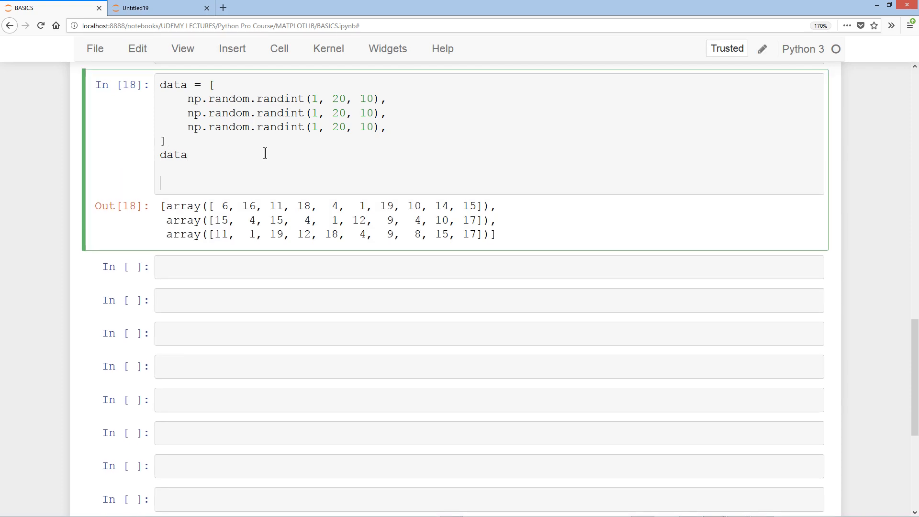
- Write a for loop over range(len(data)) calling plt.plot(data[i])
type("for i in range(len(d")
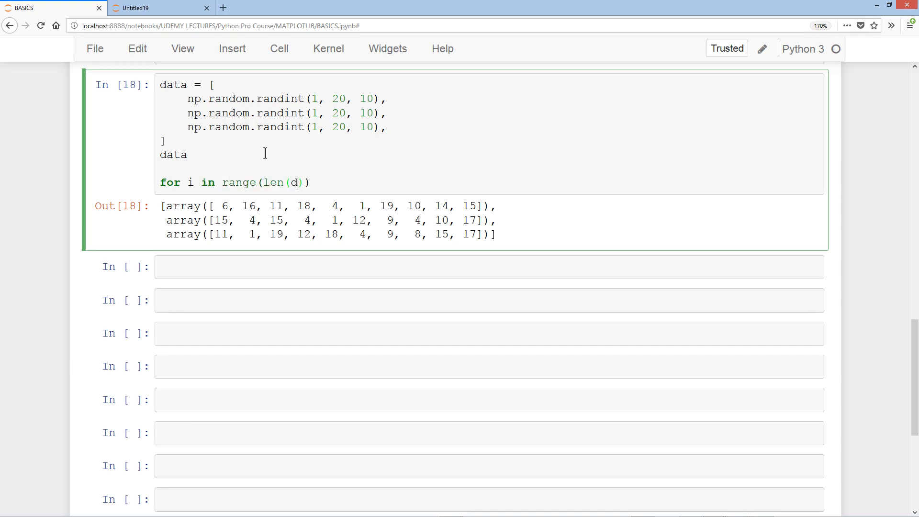
type("ata)):")
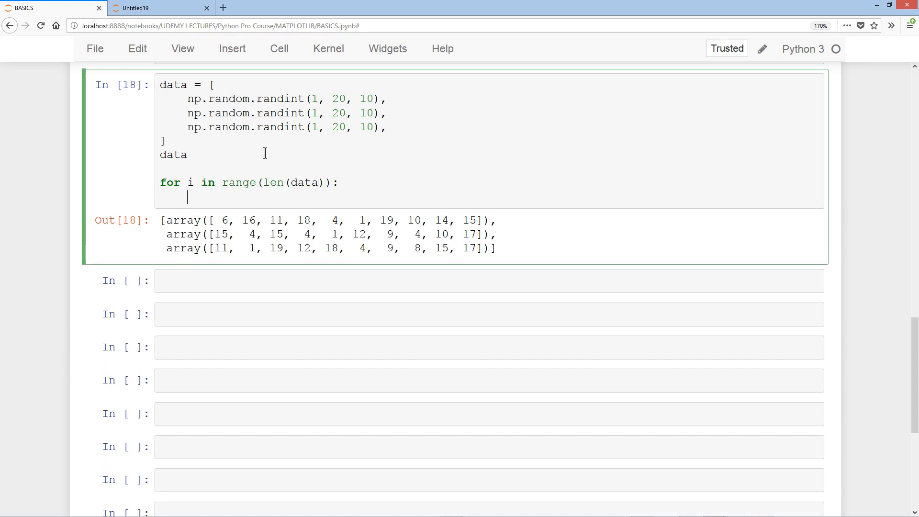
type("plt.plot()")
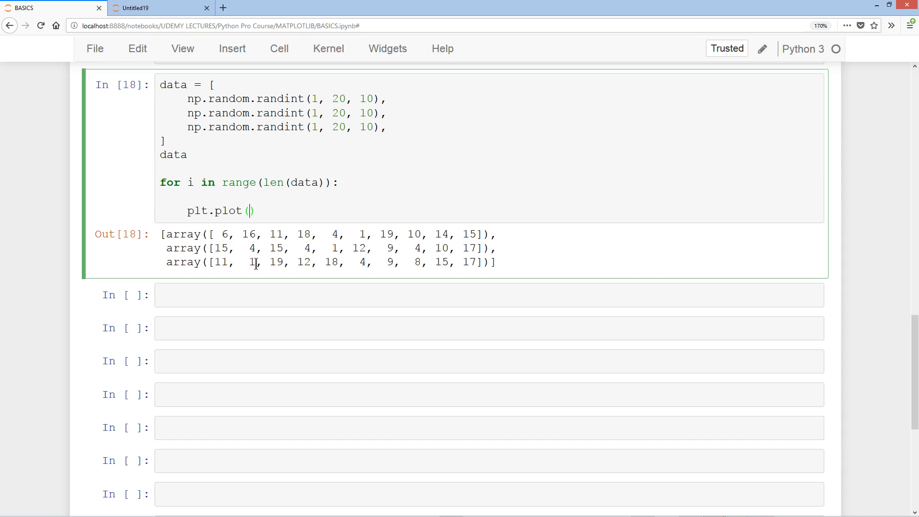
type("data")
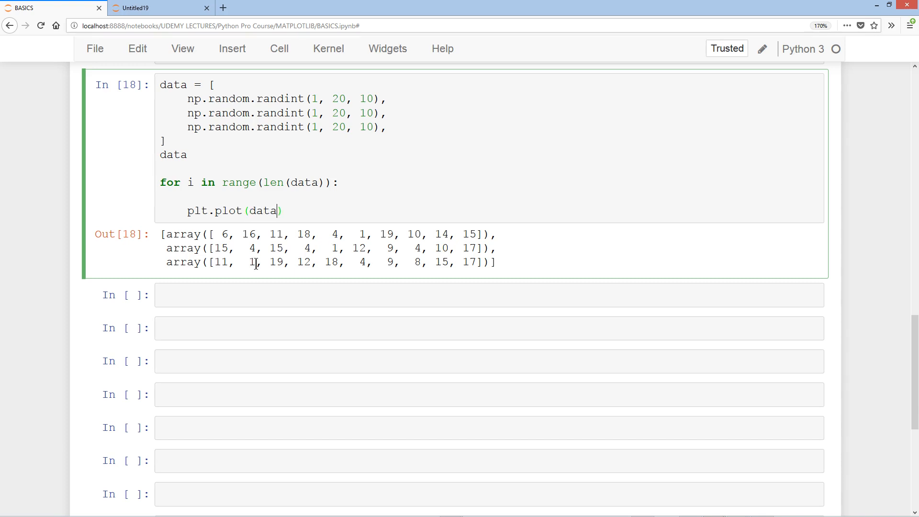
type("[i],")
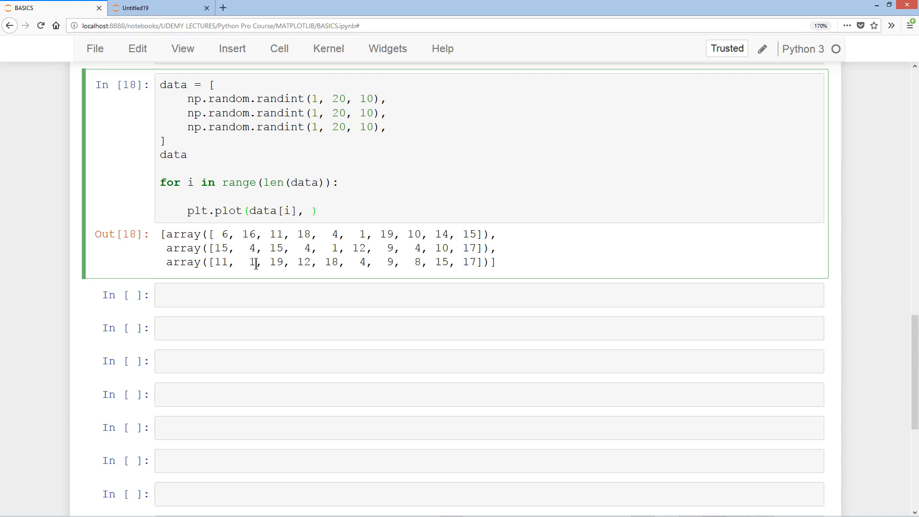
- Give each line label A/B/C, markers o/d/s per index, and markersize 15
type("label = \"\"")
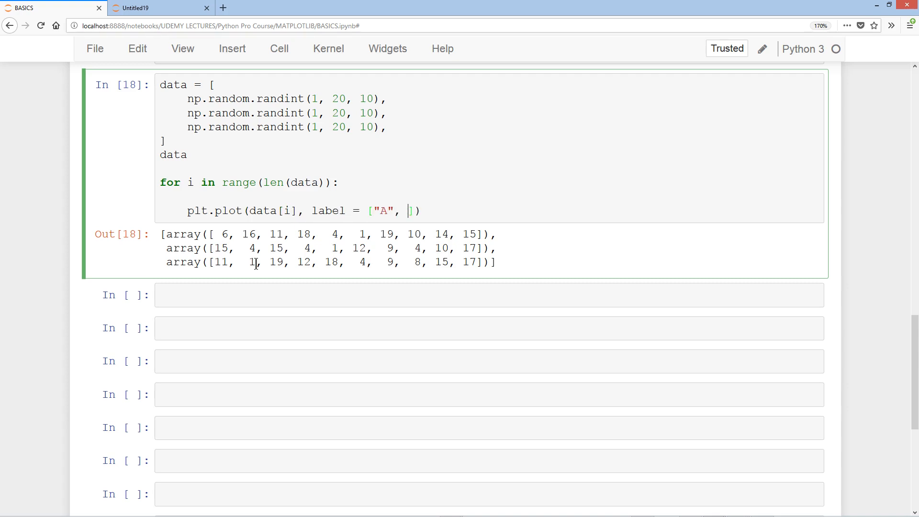
type("\"B\", \"C\"][")
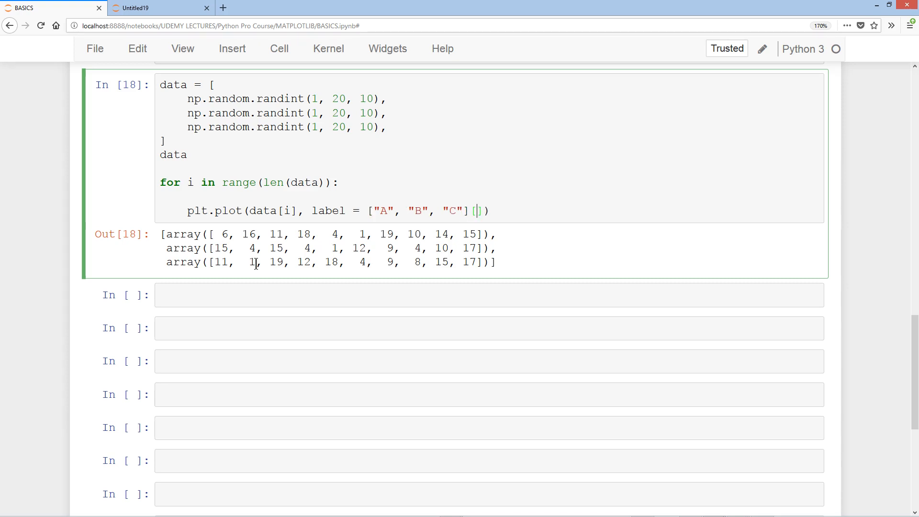
type("i], marker =")
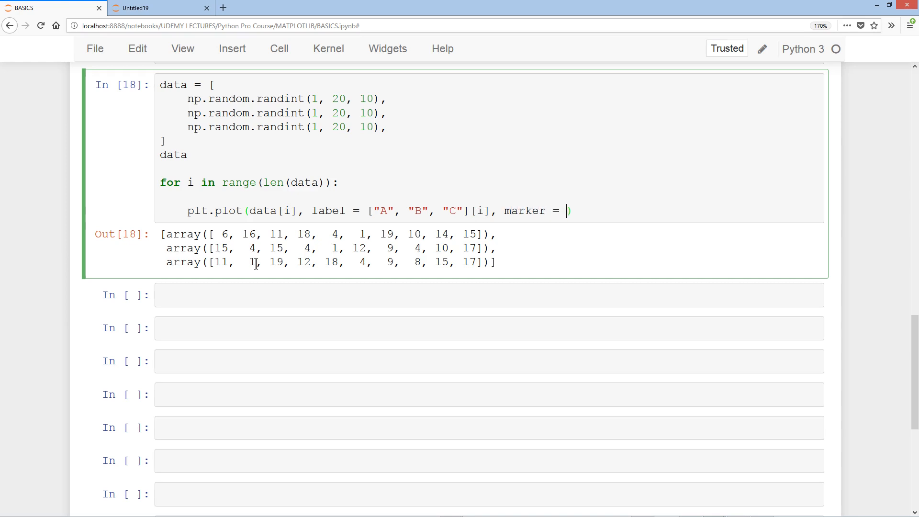
type("[\"o\"]")
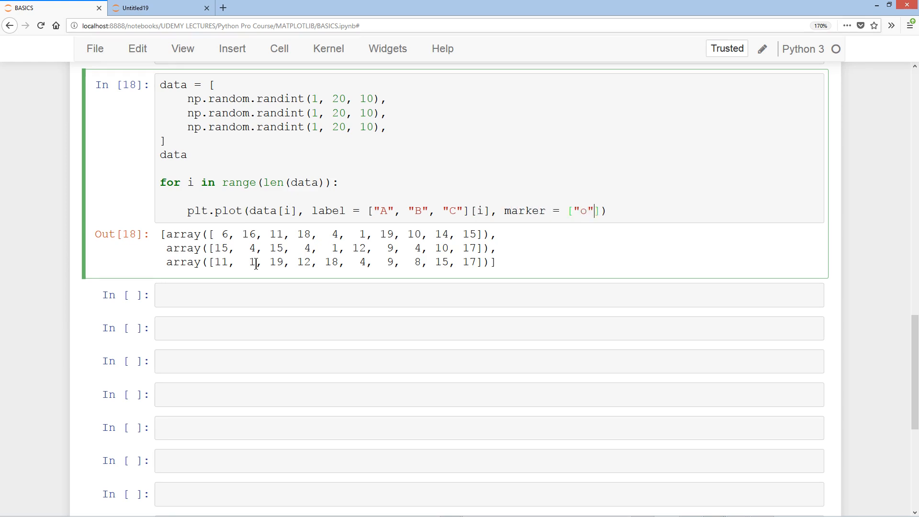
type(", \"d\"")
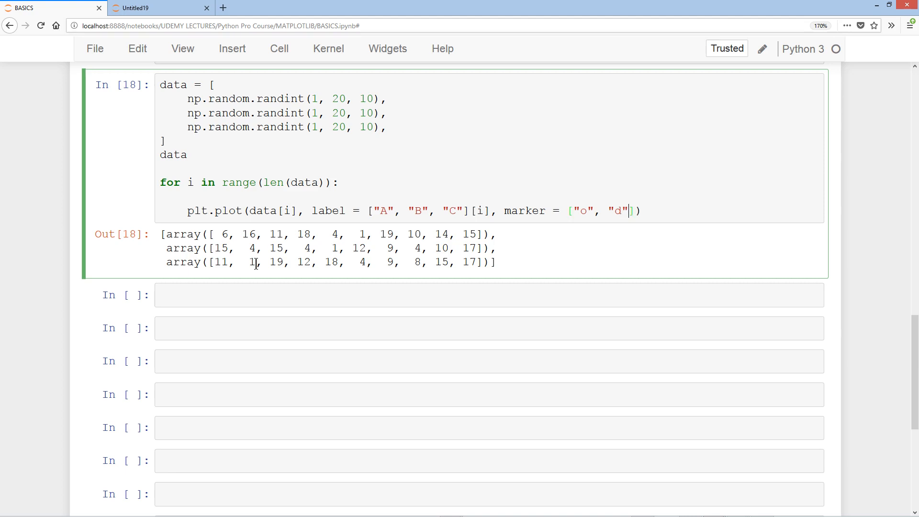
type(", \"s\"")
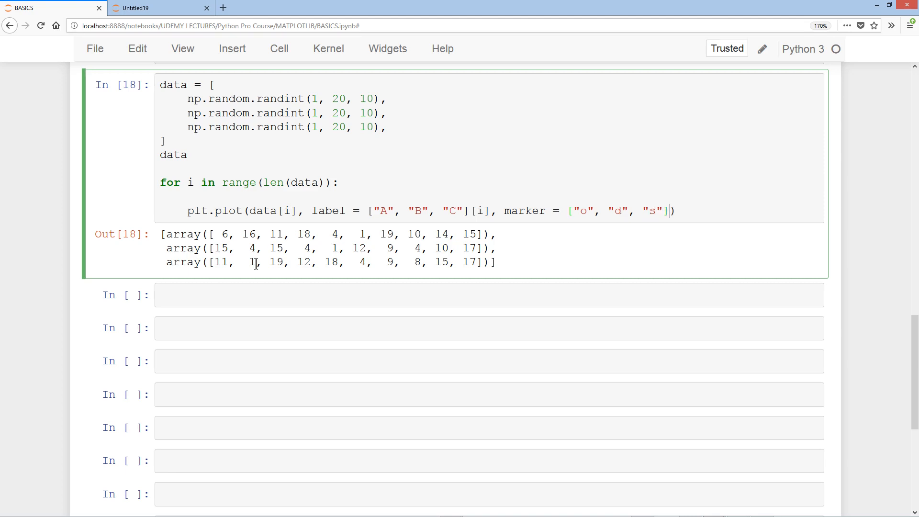
type("[i],")
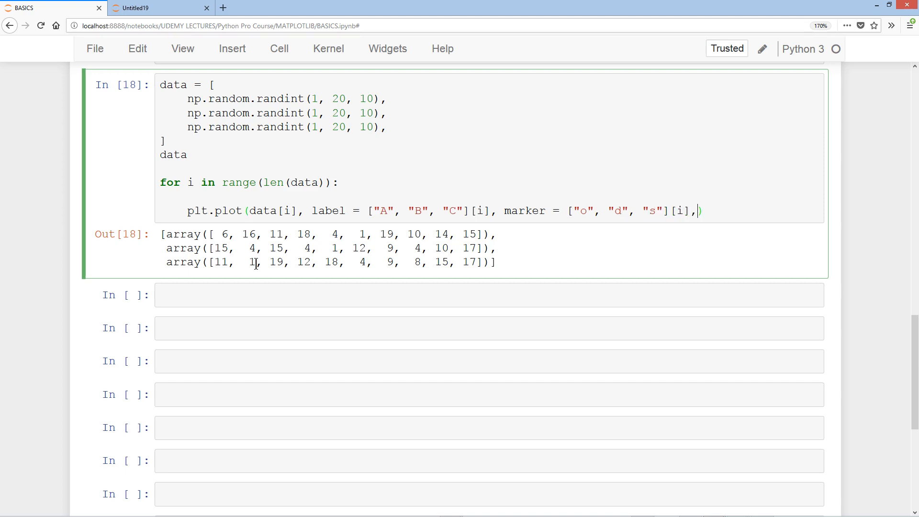
type("marker)")
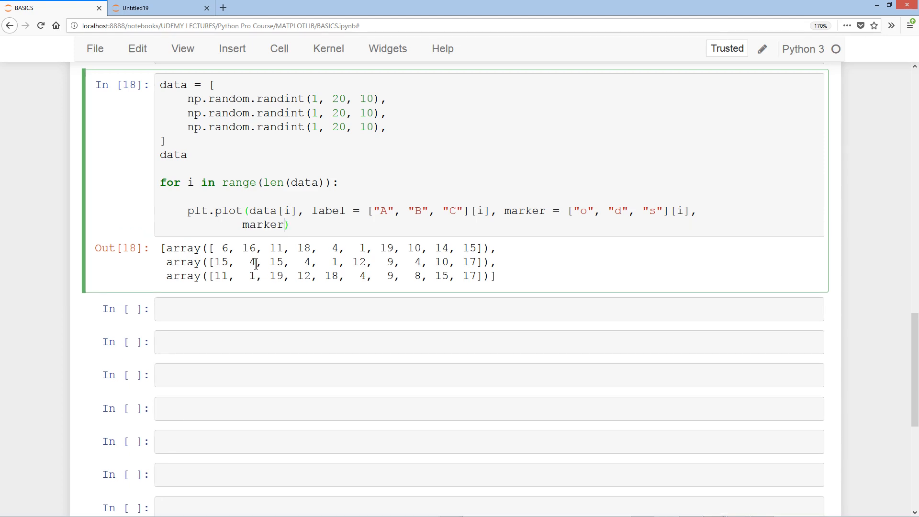
type("size = 15,")
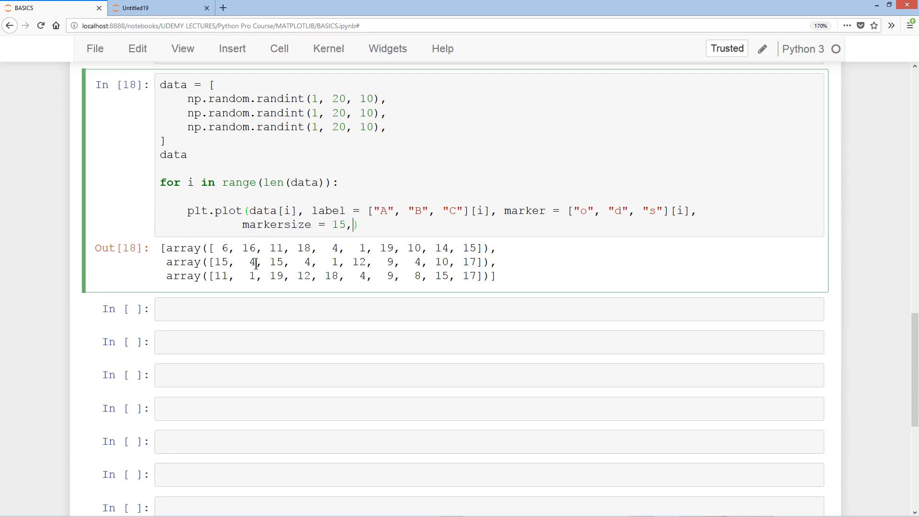
- Set color from ["pink", "b", "g"][i] with lw = 5, and add plt.show() after the loop
type("col")
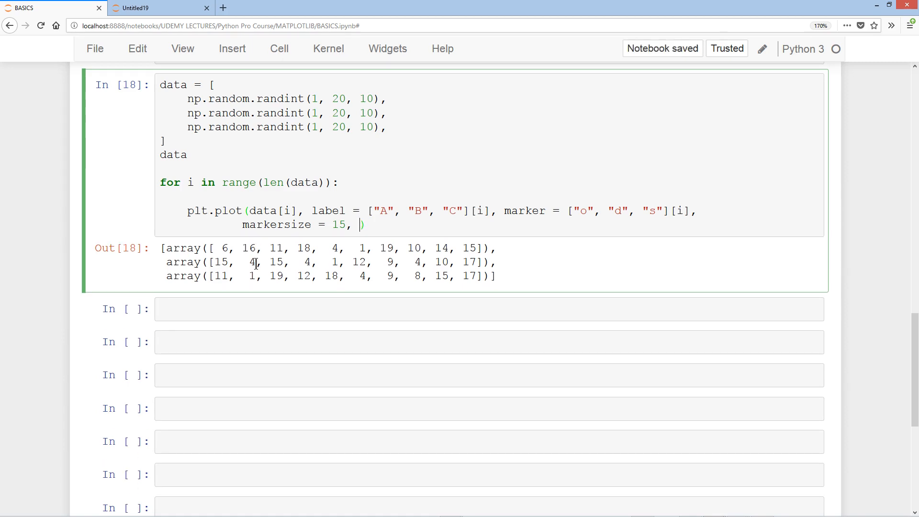
type("color = []")
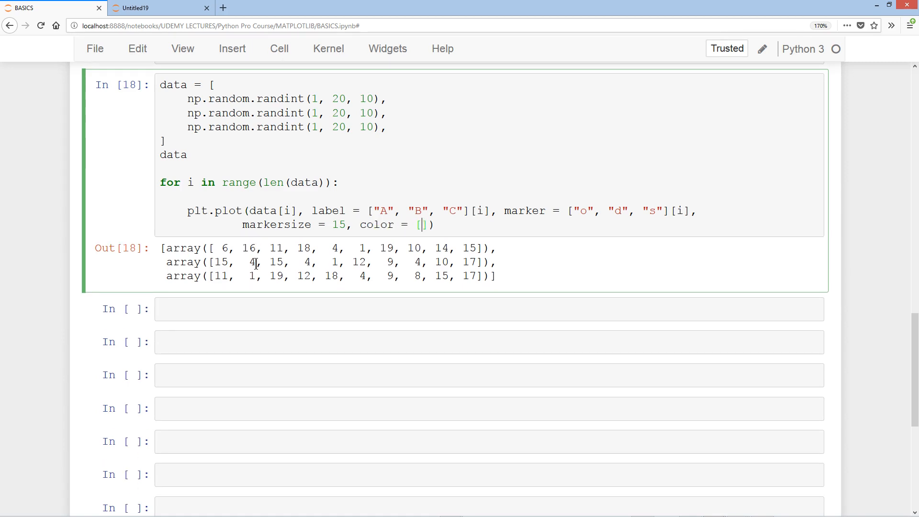
type("\"pink\", \"b\", \"")
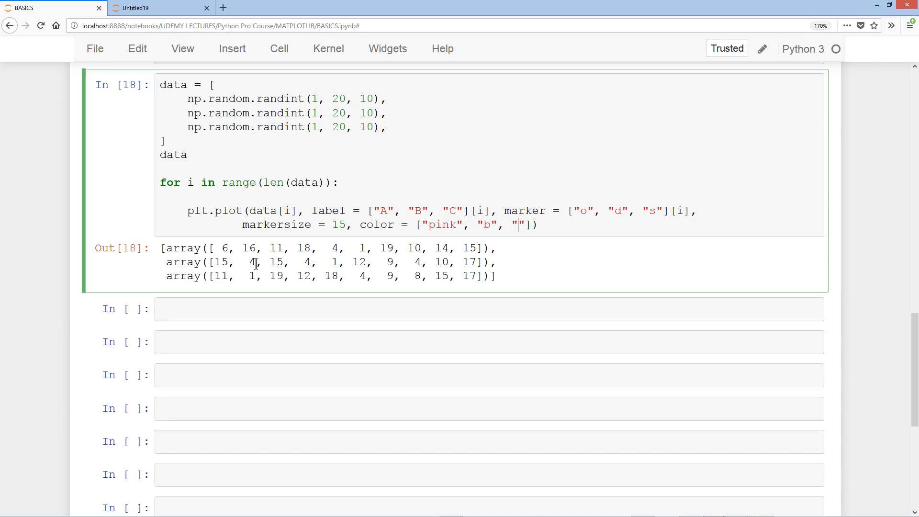
type("g\"][i]")
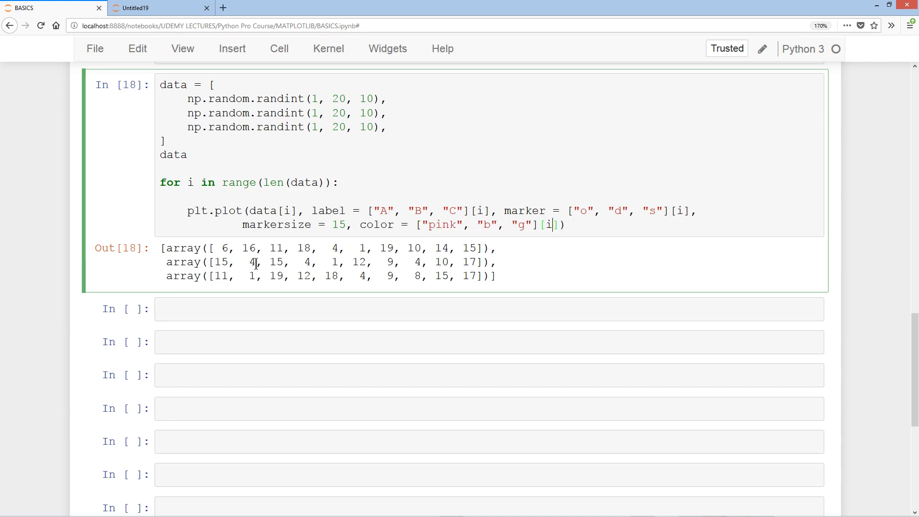
type(", lw = 5")
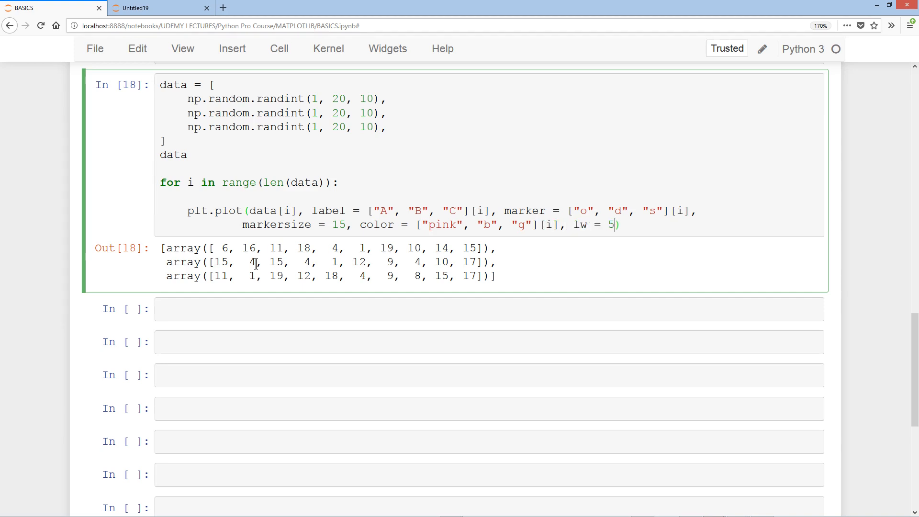
type("m")
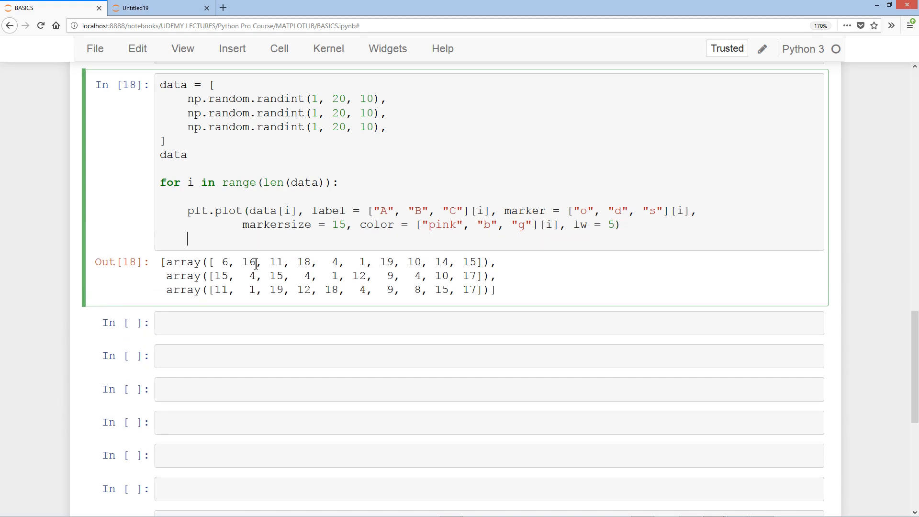
type("plt.")
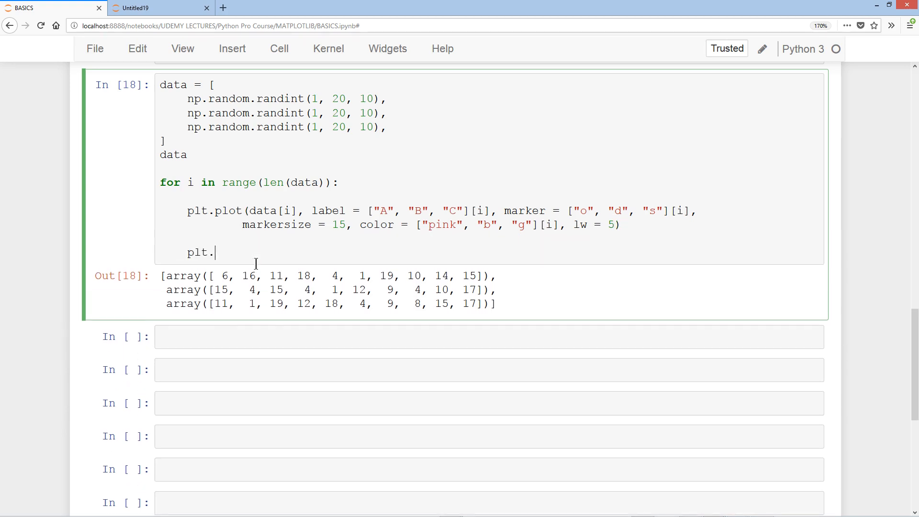
type("show()")
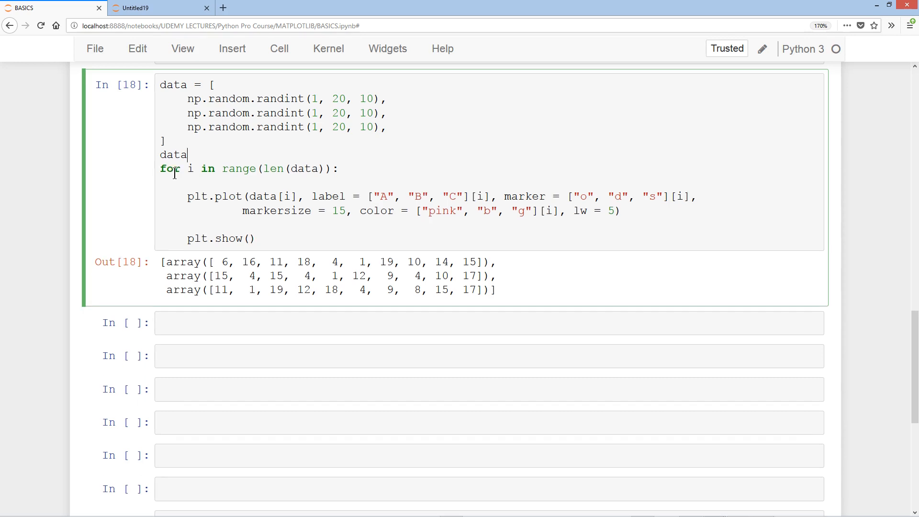
- Scroll down through the separate per-series charts produced by the loop cell
scroll("down", 3)
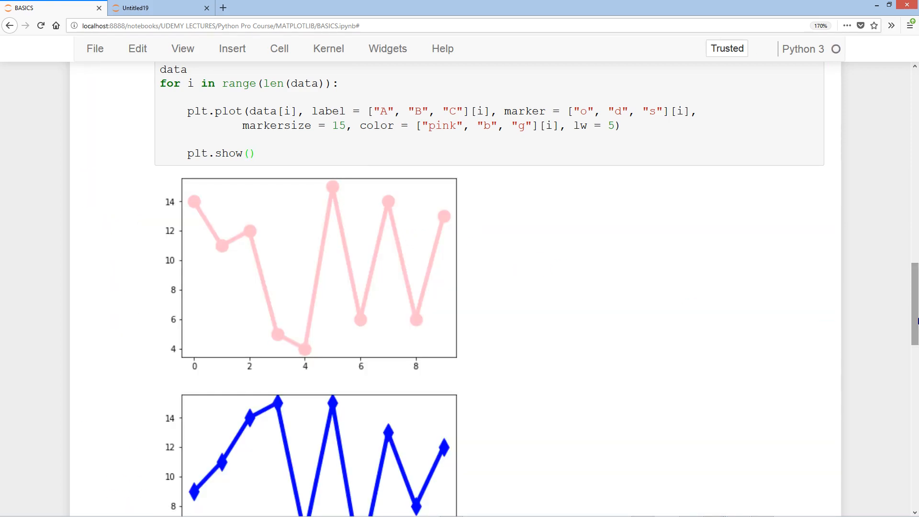
scroll("down", 3)
type(",")
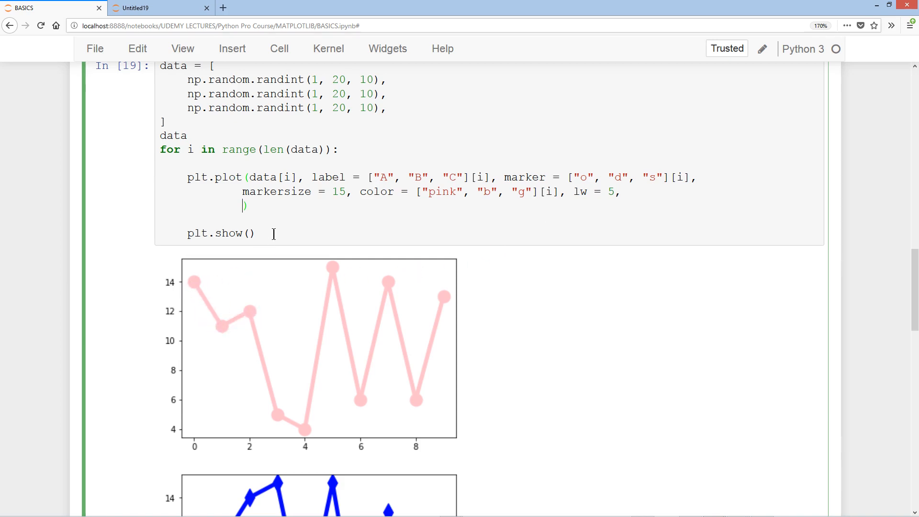
mouse_move(292, 231)
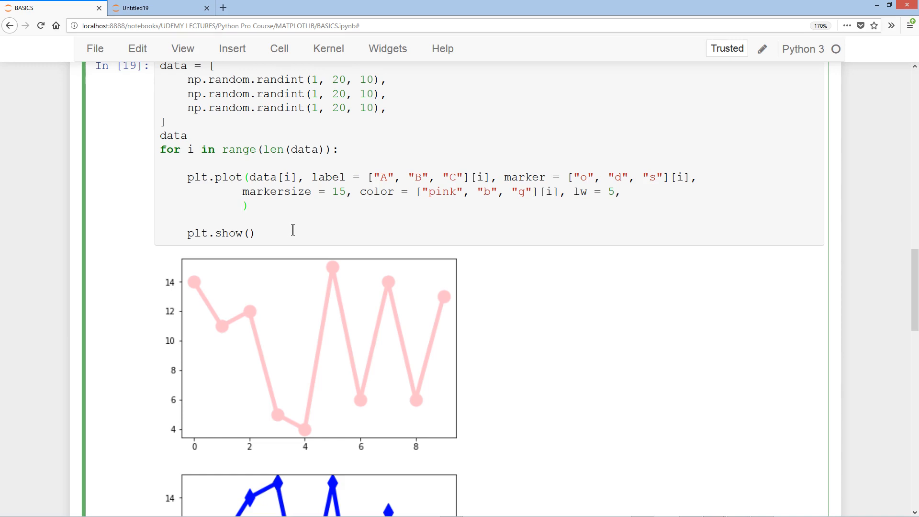
- Add markerfacecolor = "r", linestyle = ["--", "-", "-."][i] and markeredgewidth = 5 to plt.plot
type("markerf")
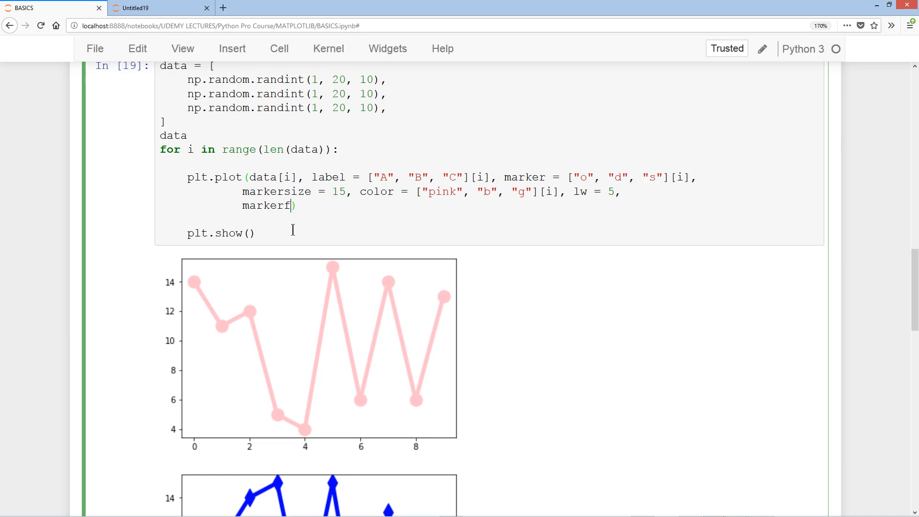
type("acecolor = \"")
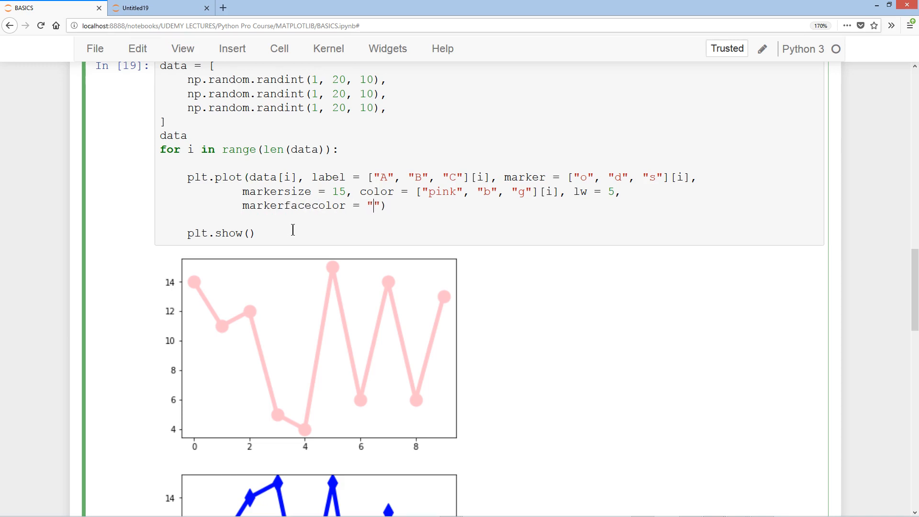
type("r\", linestyle")
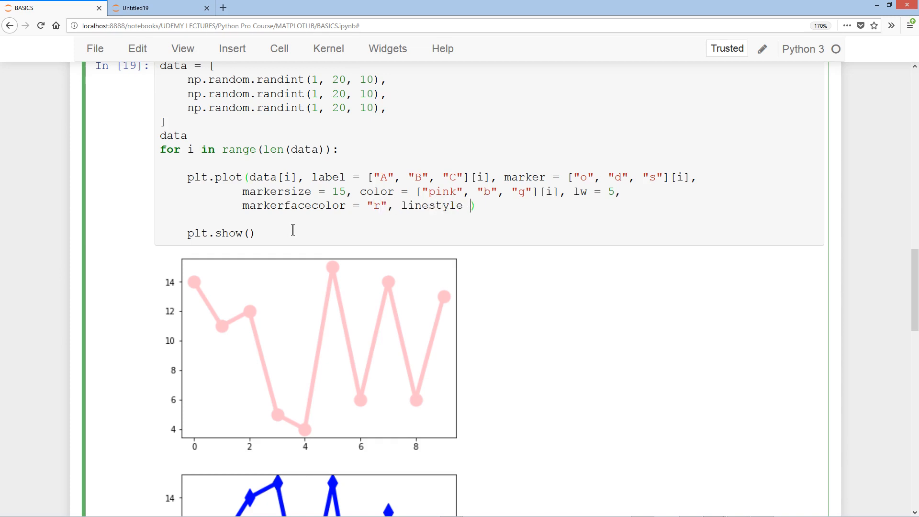
type("=")
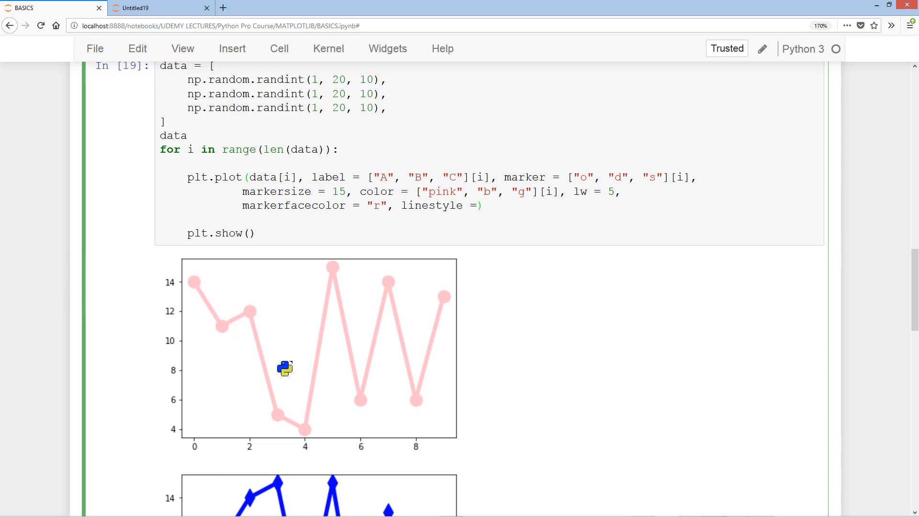
type("[\"\"]")
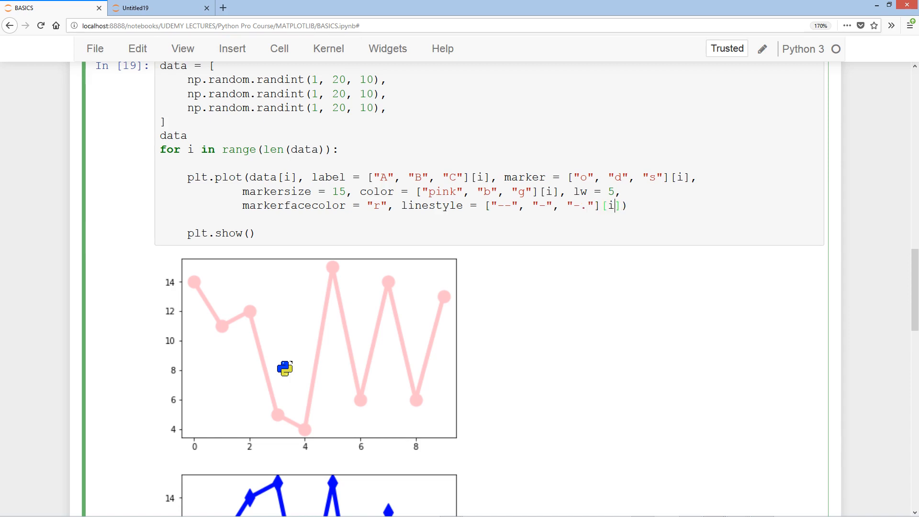
type("m)")
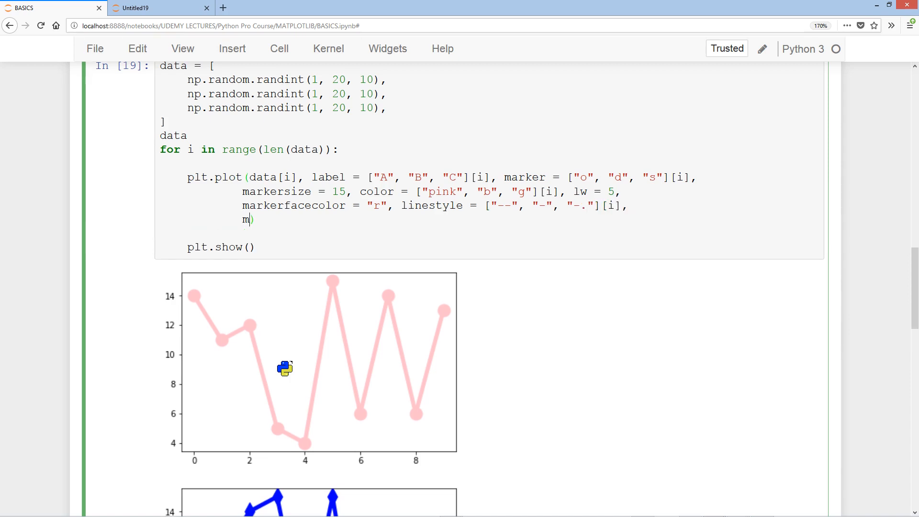
type("arkeredgewidth =")
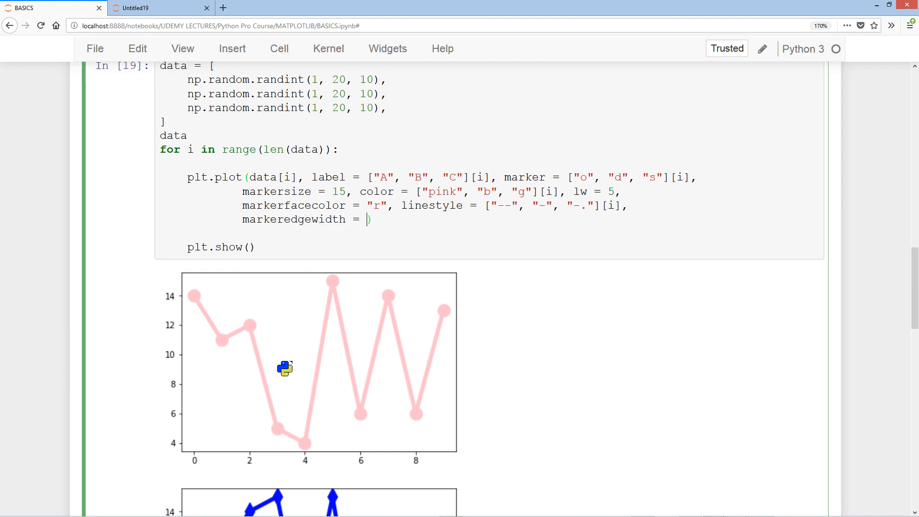
type("5")
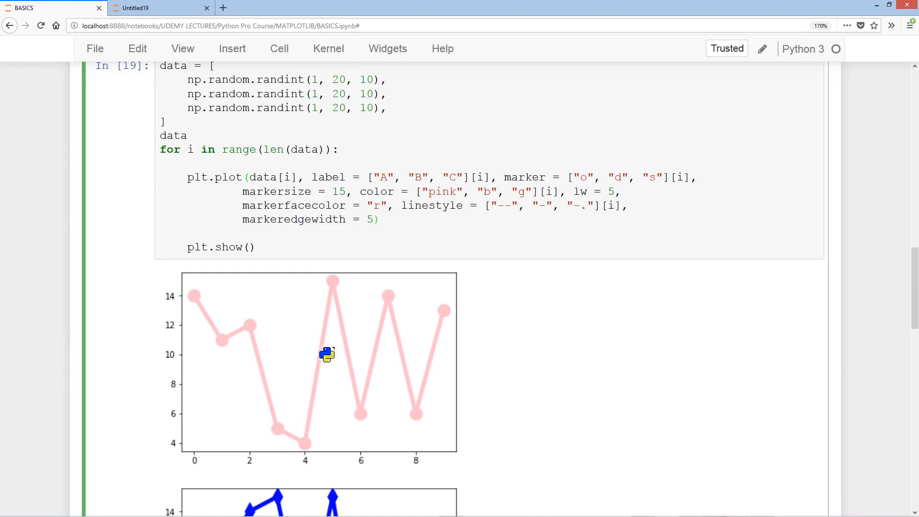
mouse_move(197, 293)
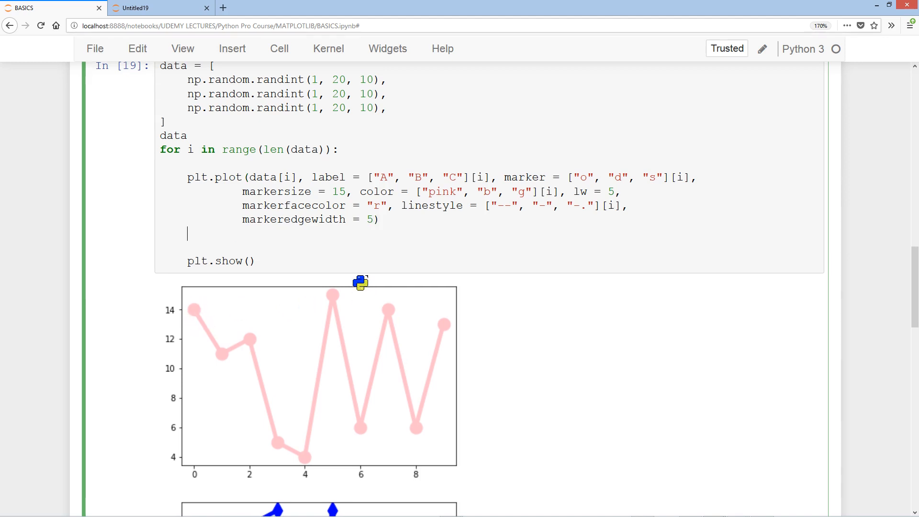
type("plt.x")
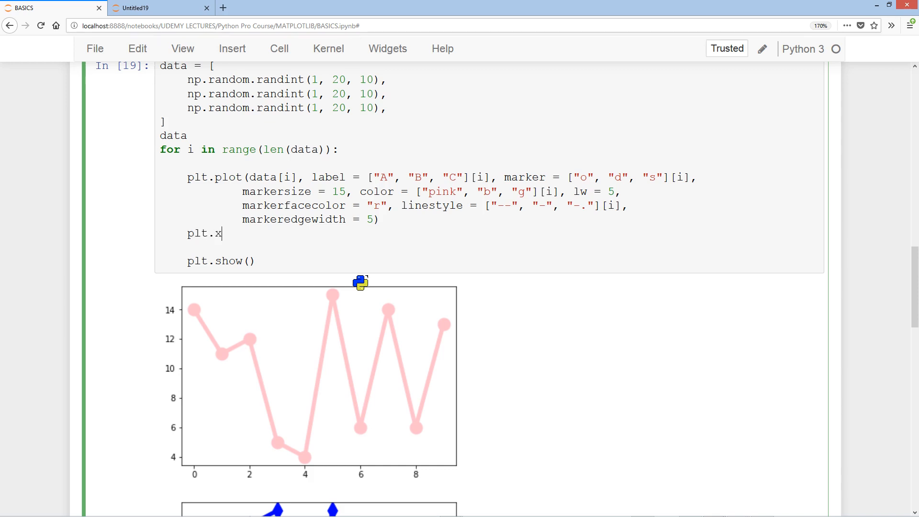
- Set plt.xticks and plt.yticks fontsize to 18 and turn on plt.grid(True) inside the loop
type("ticks(font")
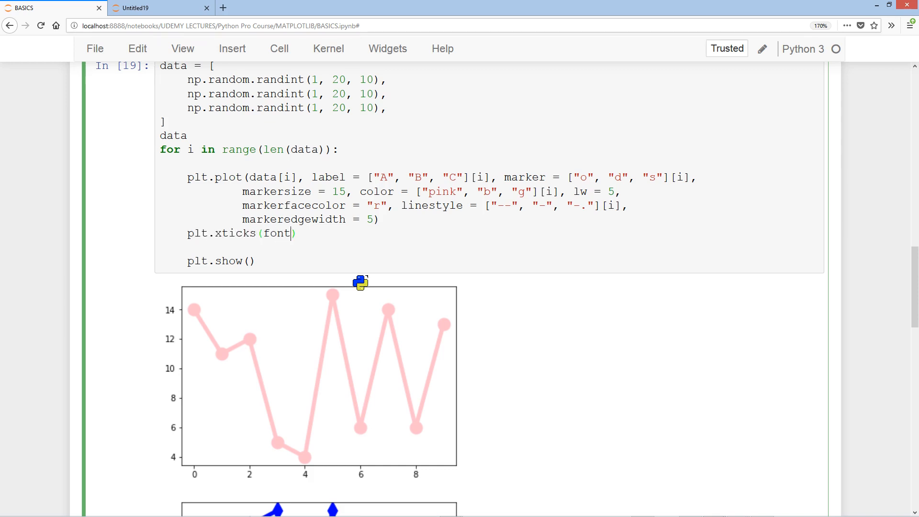
type("size =")
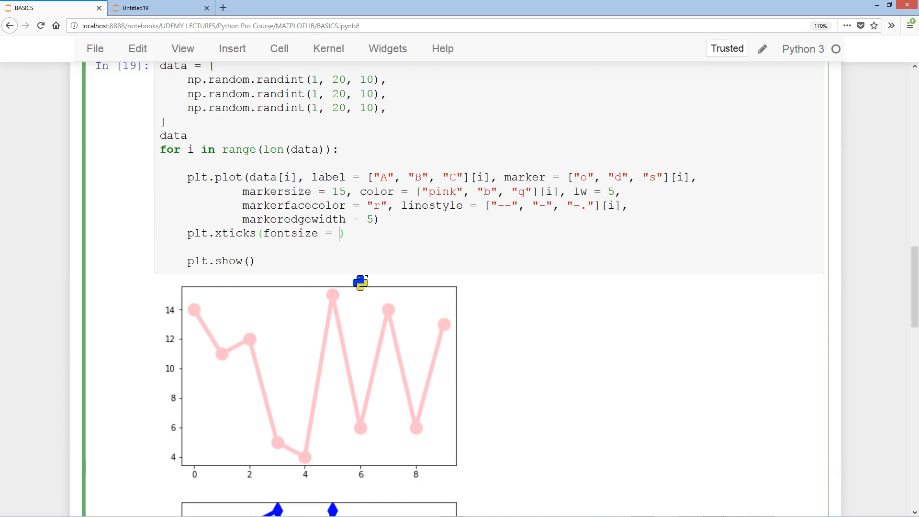
type("18")
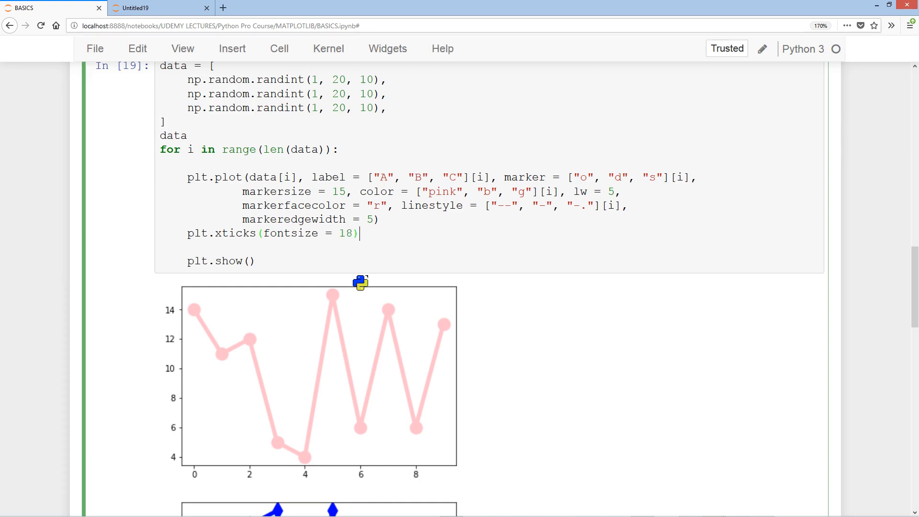
type("; plt")
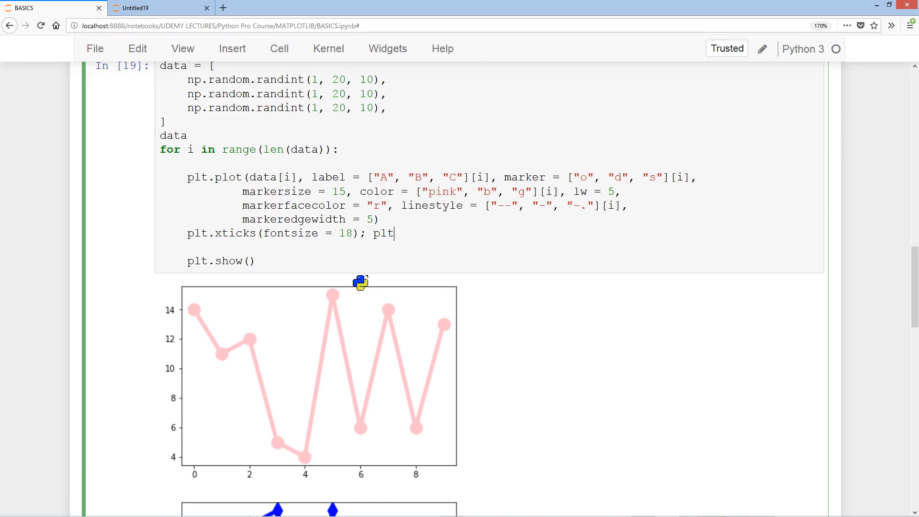
type(".yticks()")
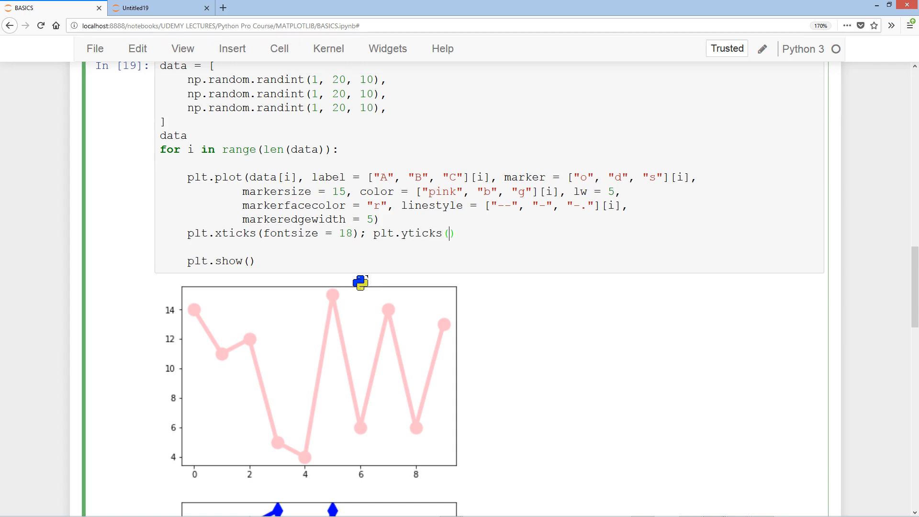
type("fontsize = 1")
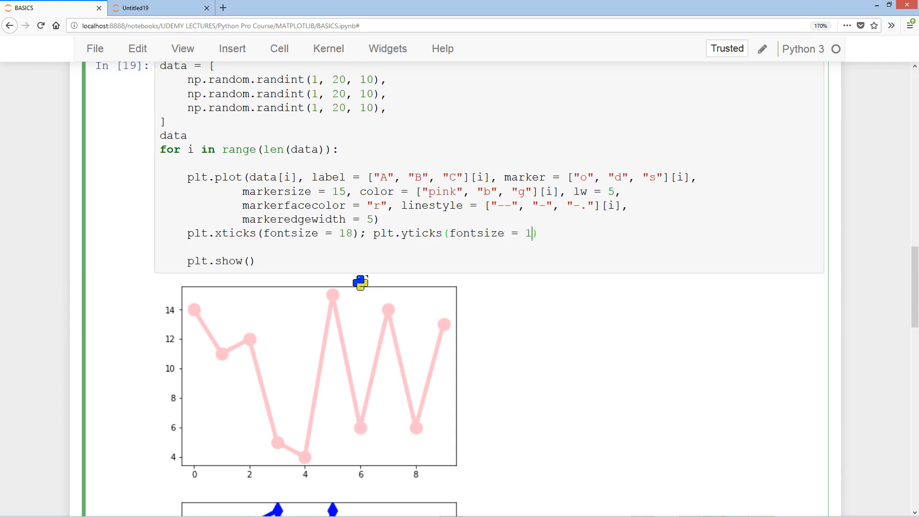
type("plt.grid(")
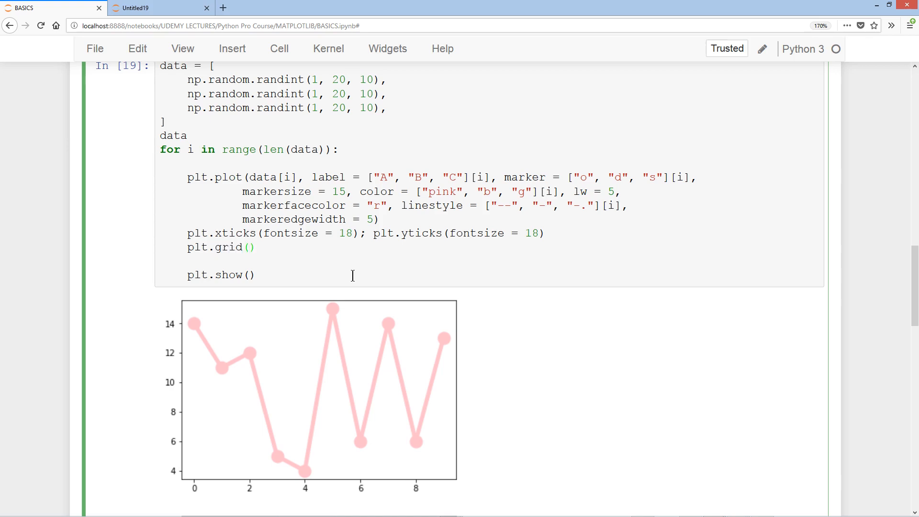
type("True")
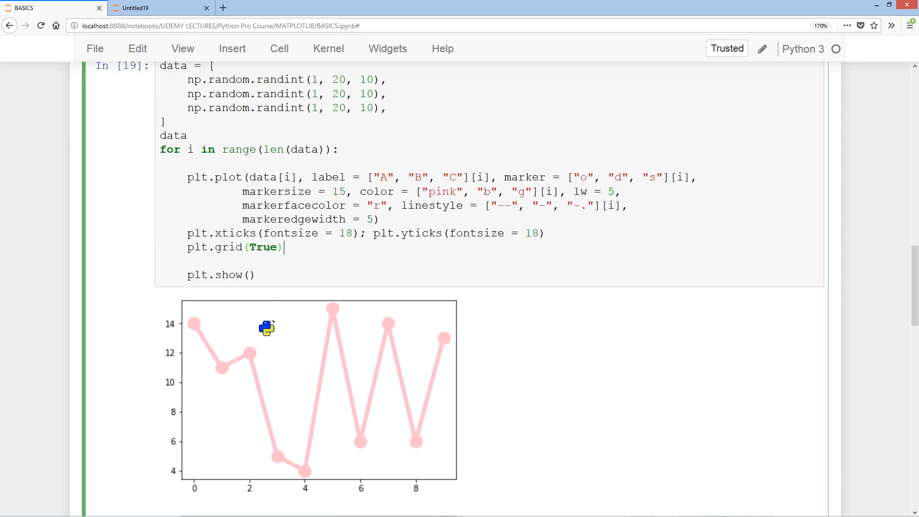
mouse_move(224, 318)
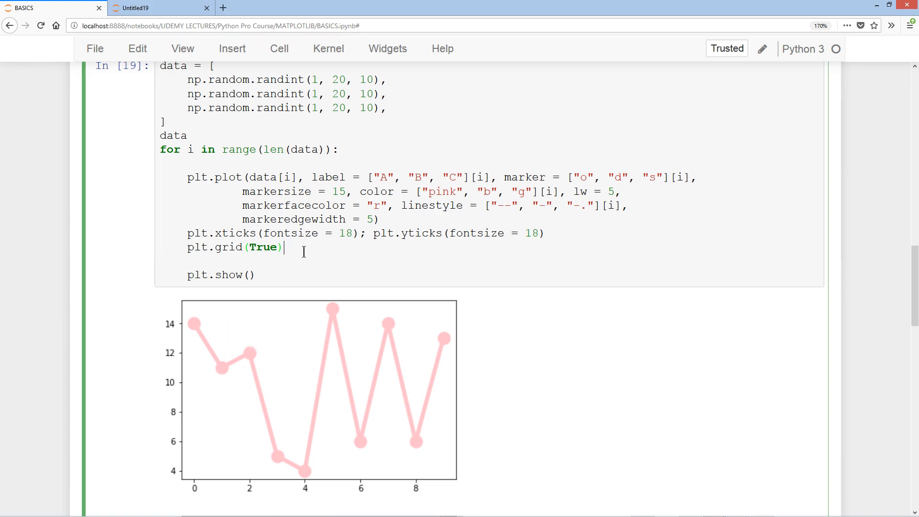
- Start plt.legend with the label list ["A", "B", "C"] indexed by [i]
type("plt.")
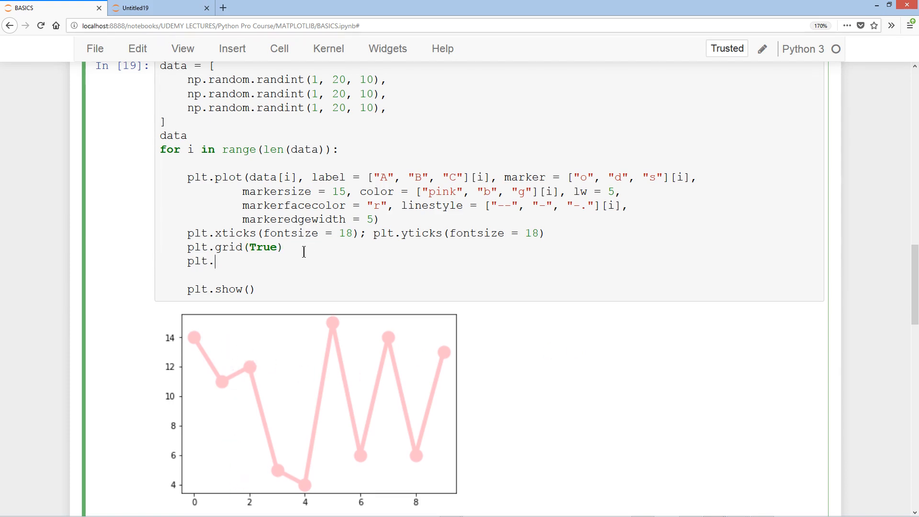
type("legend([]")
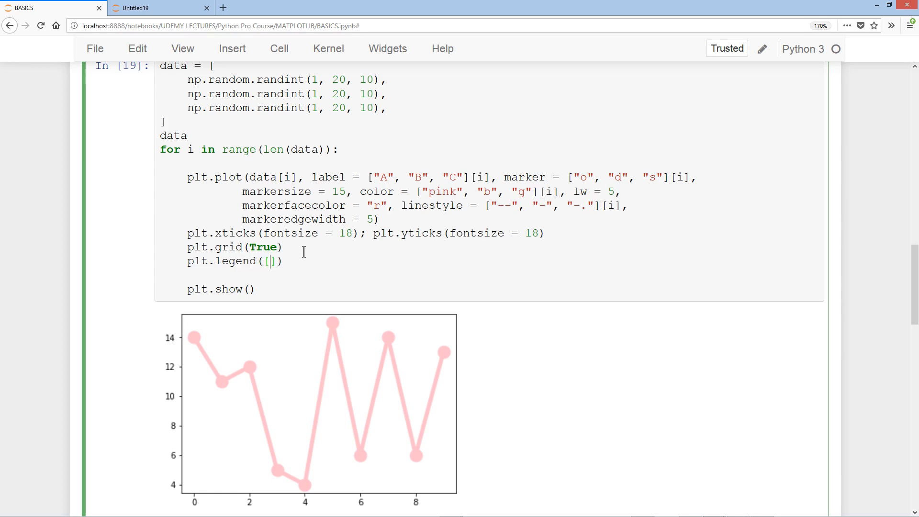
type("\"A\", \"B\"")
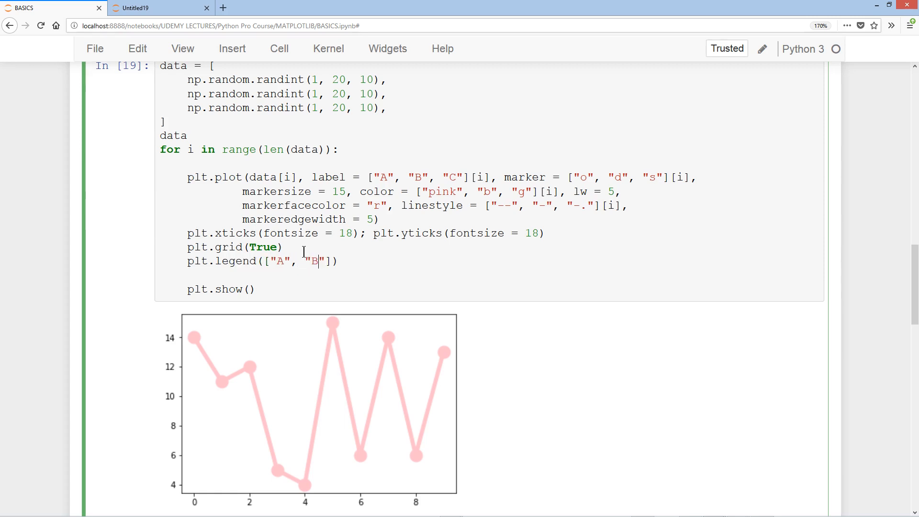
type(", \"C\"")
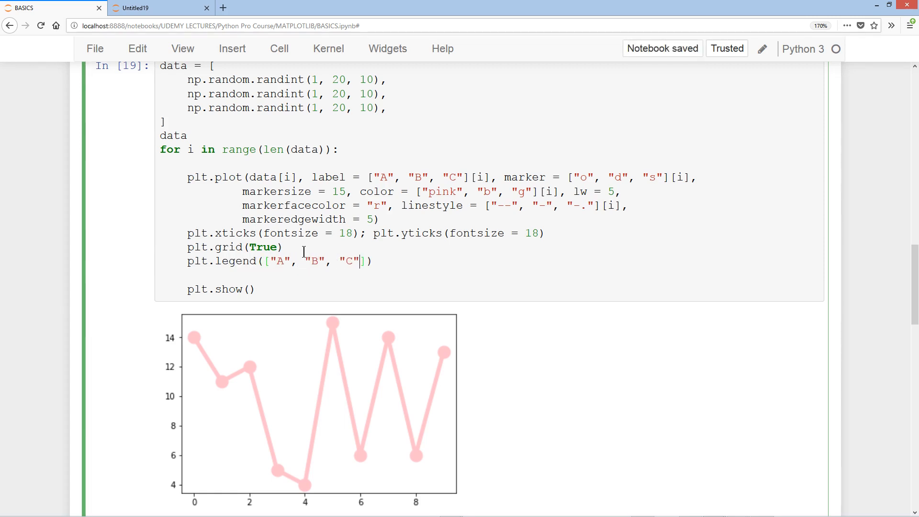
type("[i], fontsize = 20,")
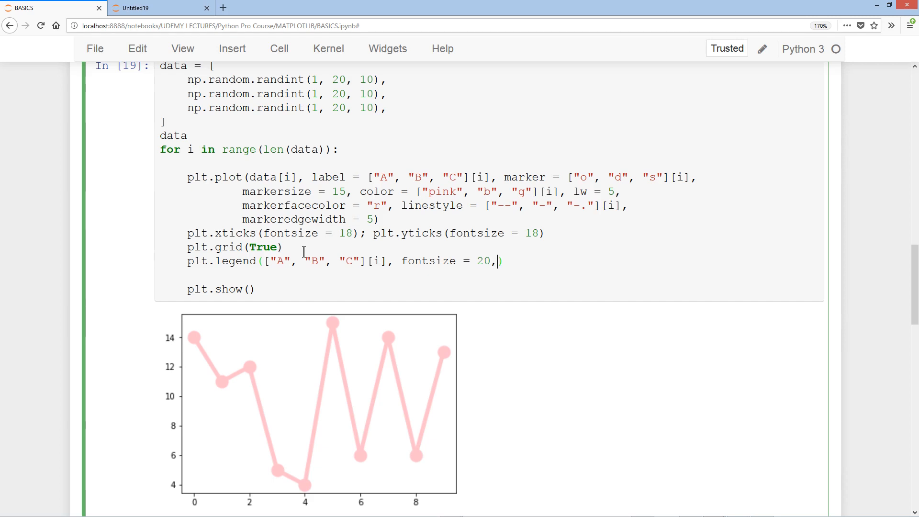
- Place the legend outside the plot with loc = (1.1, 0.3)
type("loc =")
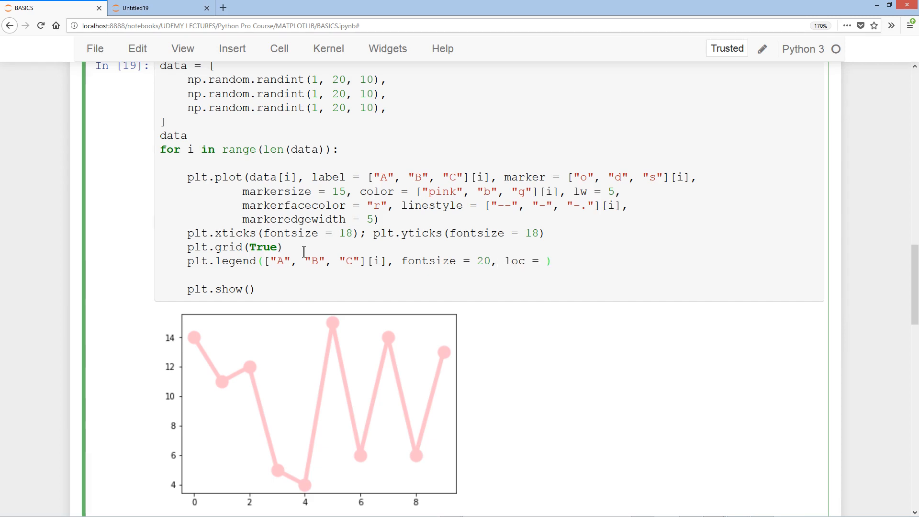
type("(1.1,")
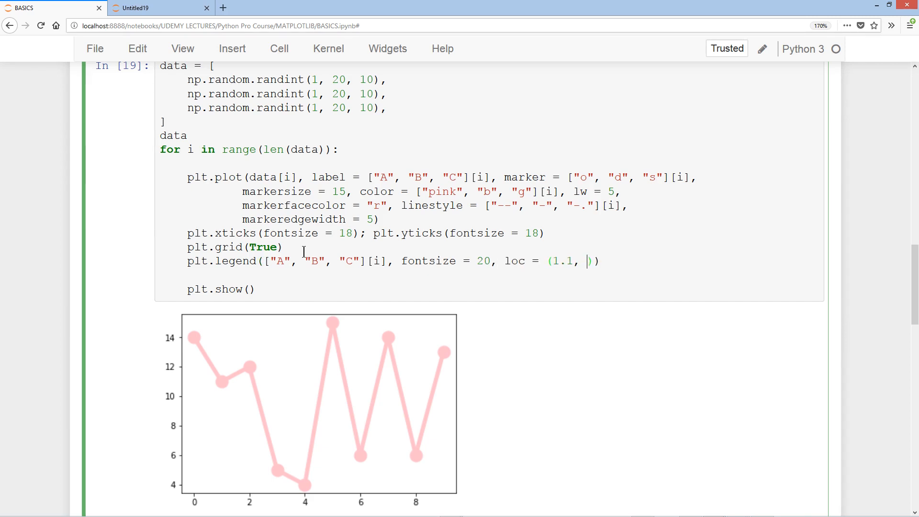
type("0.3")
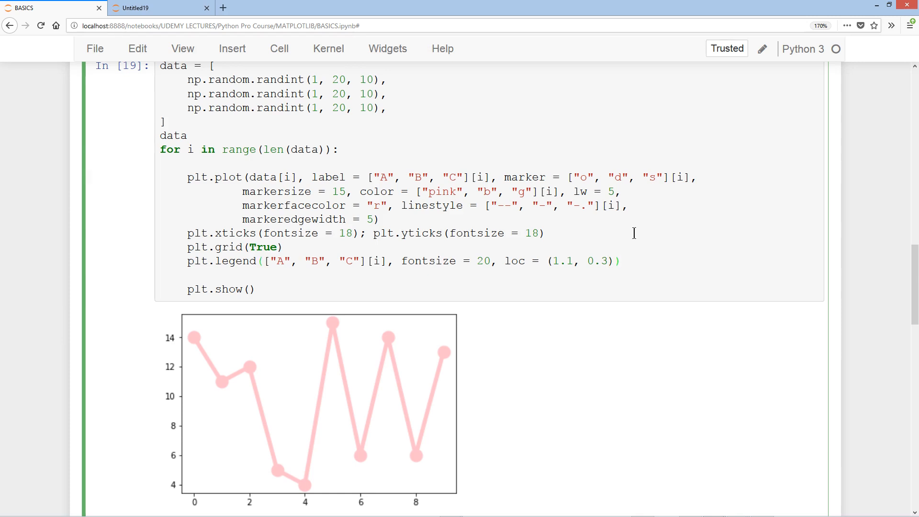
- Scroll down through the three rerun chart outputs A, B and C to review them
scroll("down", 3)
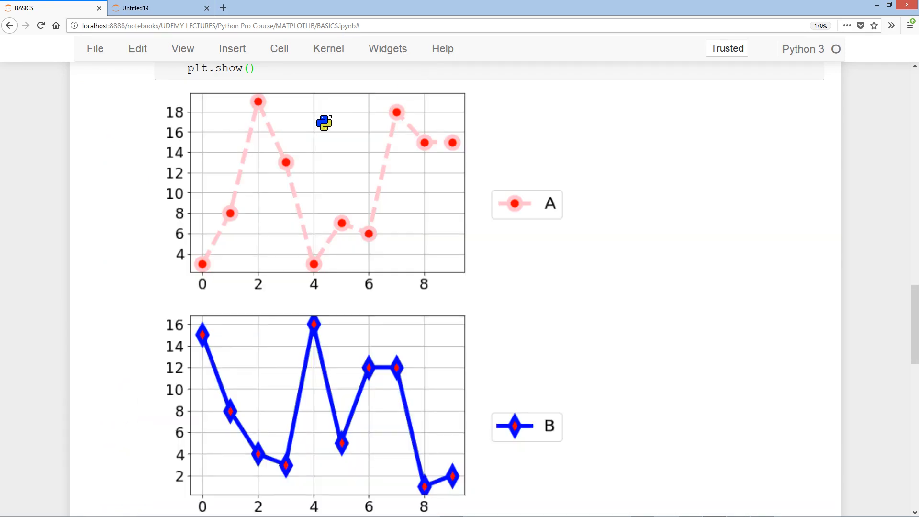
scroll("down", 3)
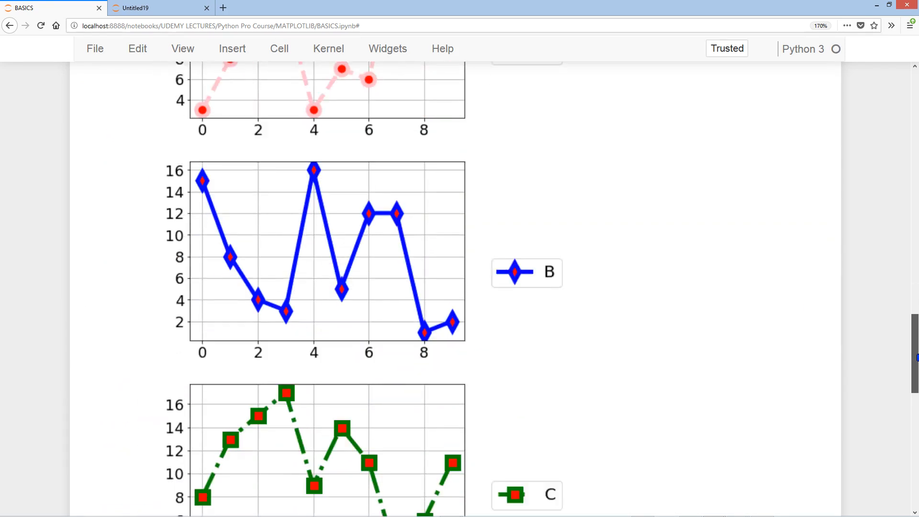
scroll("down", 3)
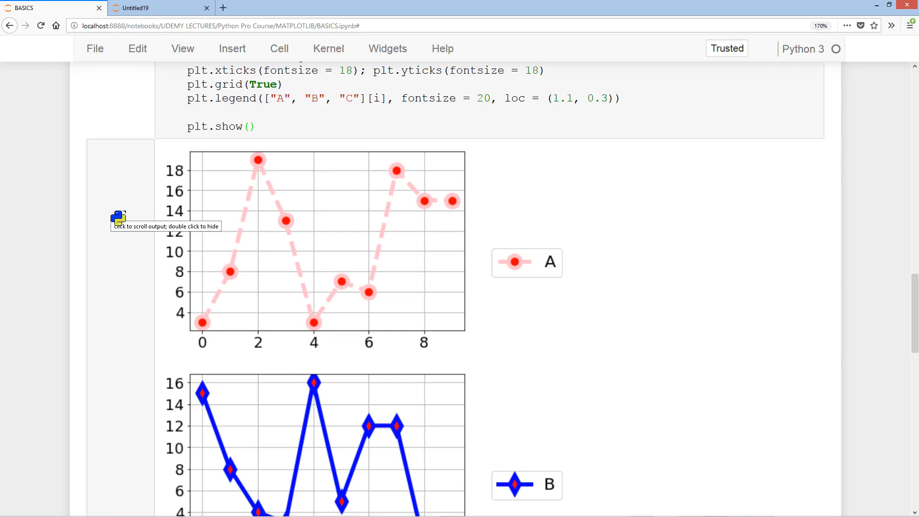
mouse_move(150, 252)
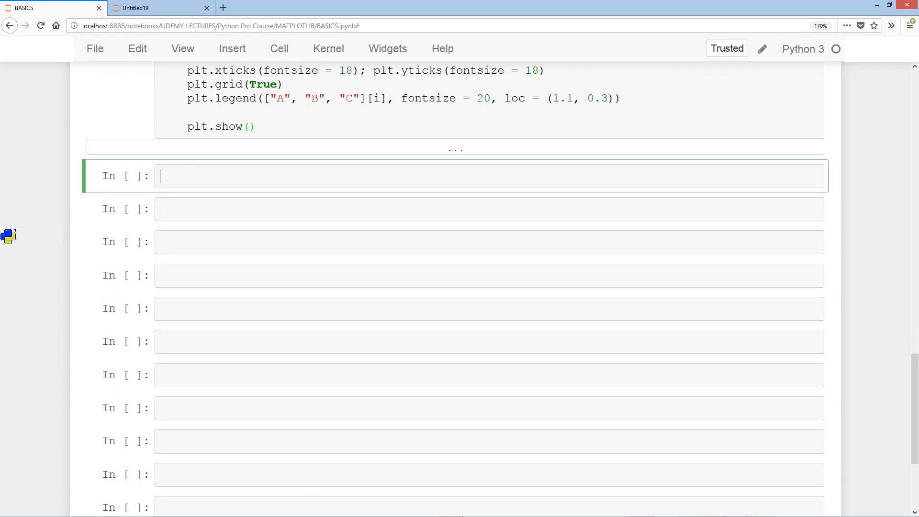
- Begin a list comprehension calling plt.plot(data[i]) with labels "A", "B", "C" indexed by [i]
type("[")
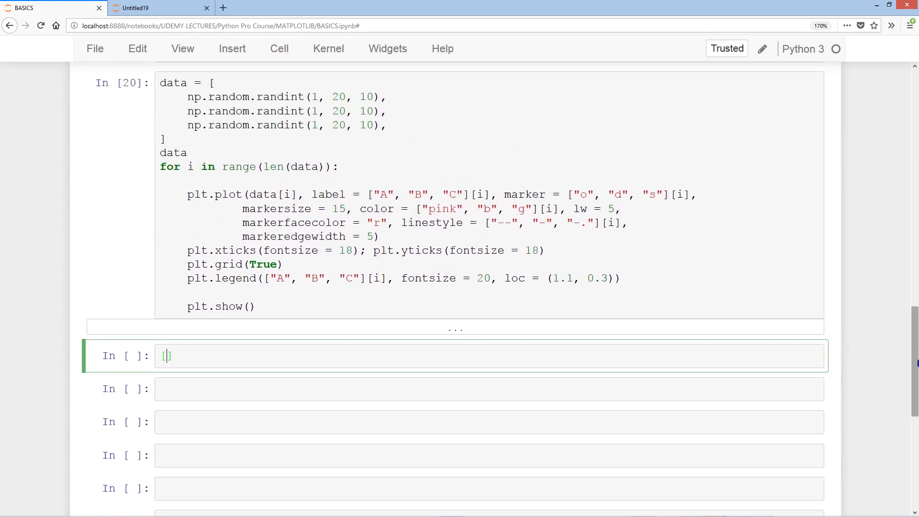
scroll("down", 3)
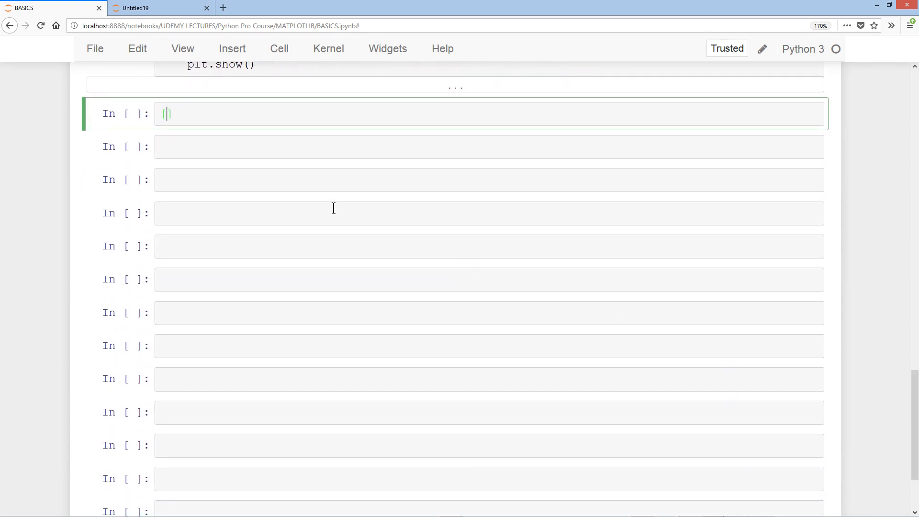
scroll("down", 3)
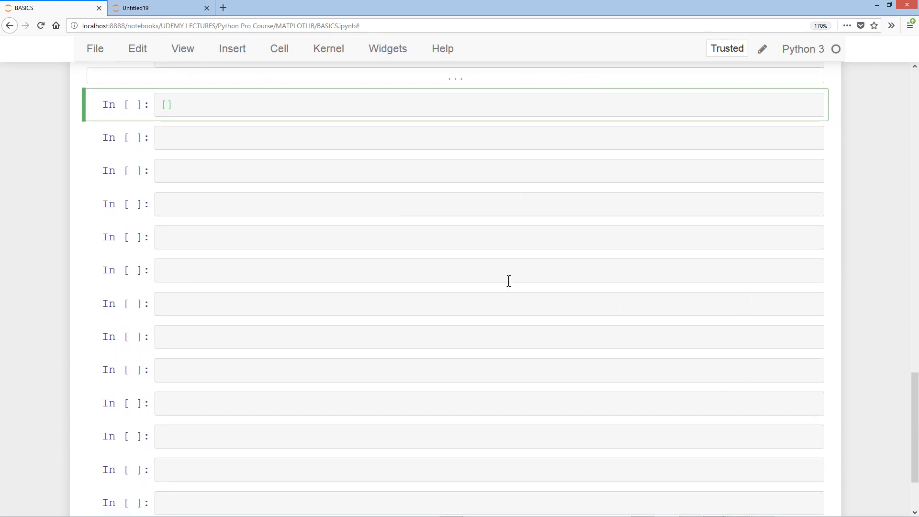
type("p")
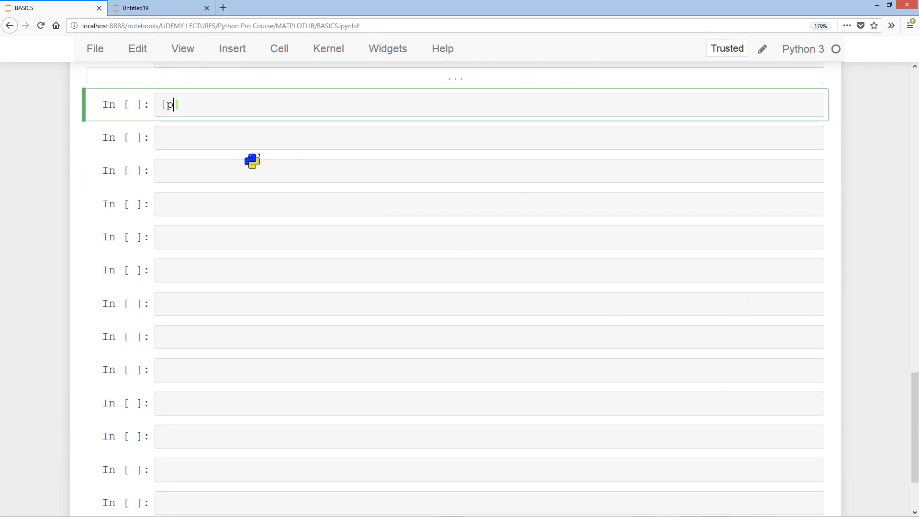
type("lt.pl")
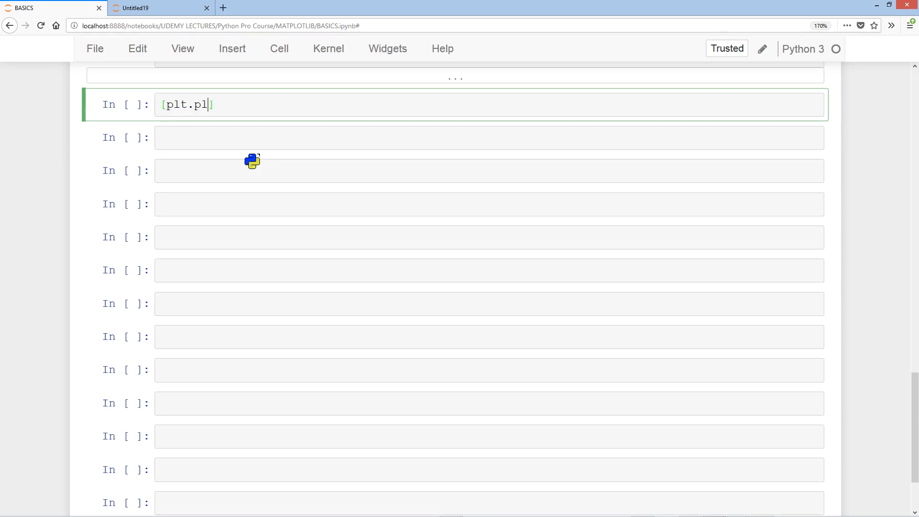
type("ot(data)")
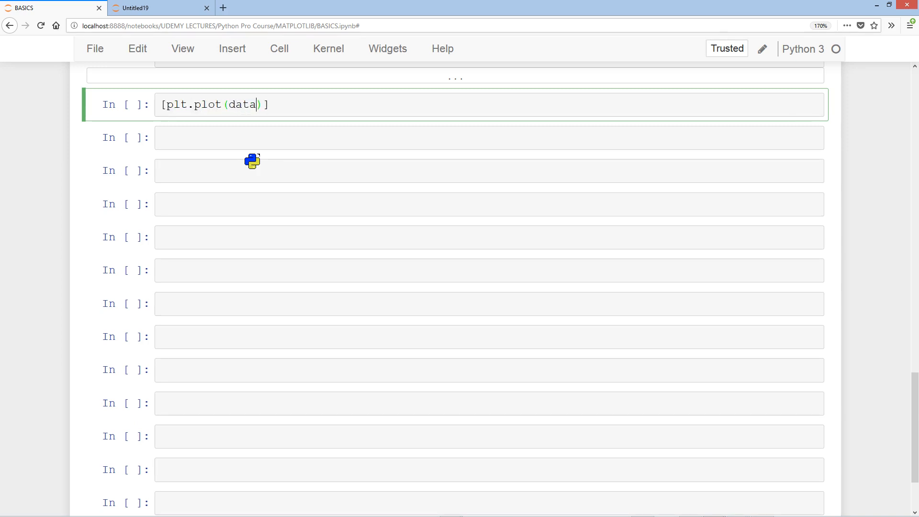
type("[i], label = [\"A")
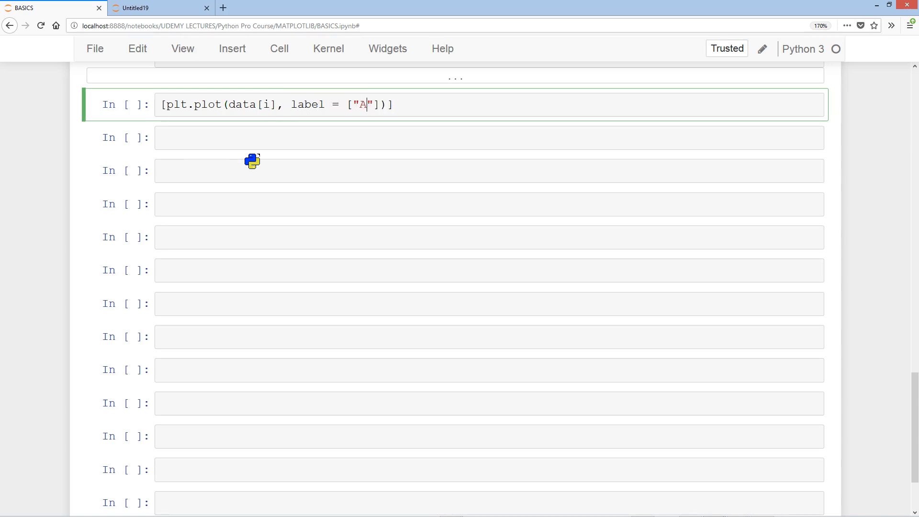
type(", \"B\"")
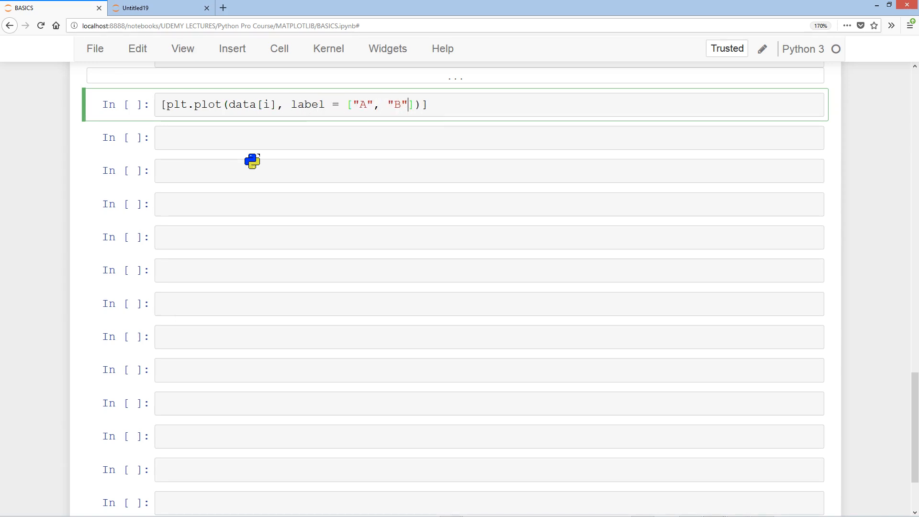
type(", \"C\"")
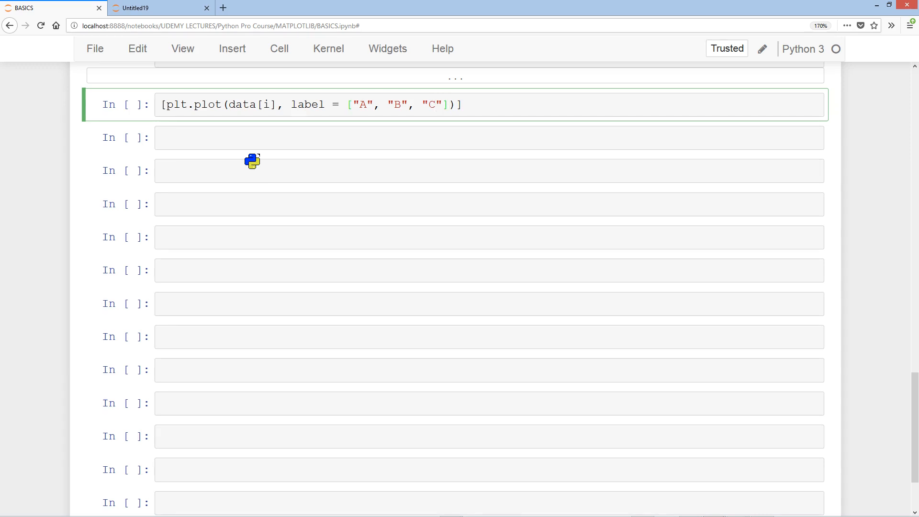
type("[i],")
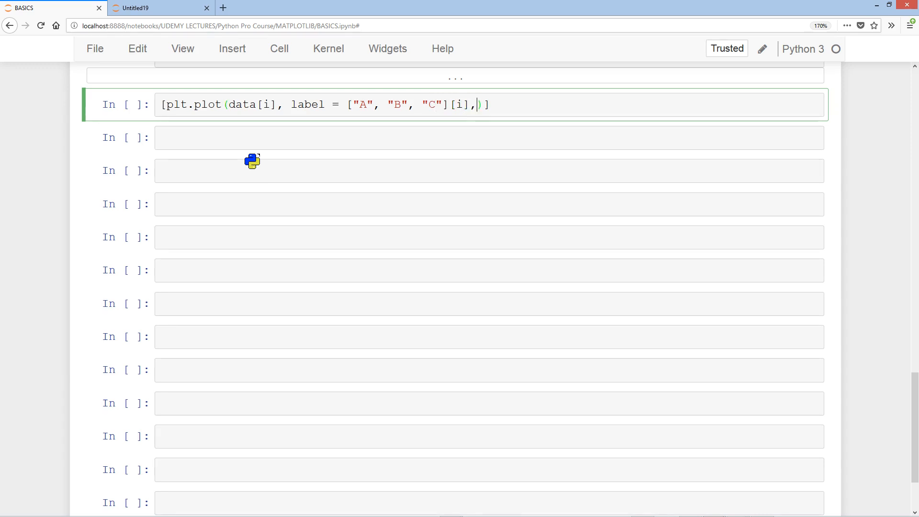
- Add a marker list (circle, hexagon, triangle) indexed by [i] and markersize = 20
type("marker =")
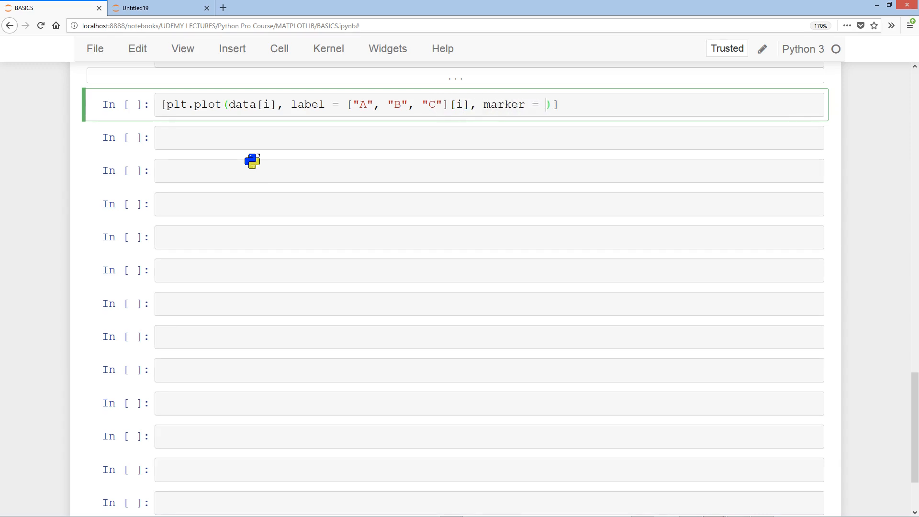
type("[\"o\", \"h")
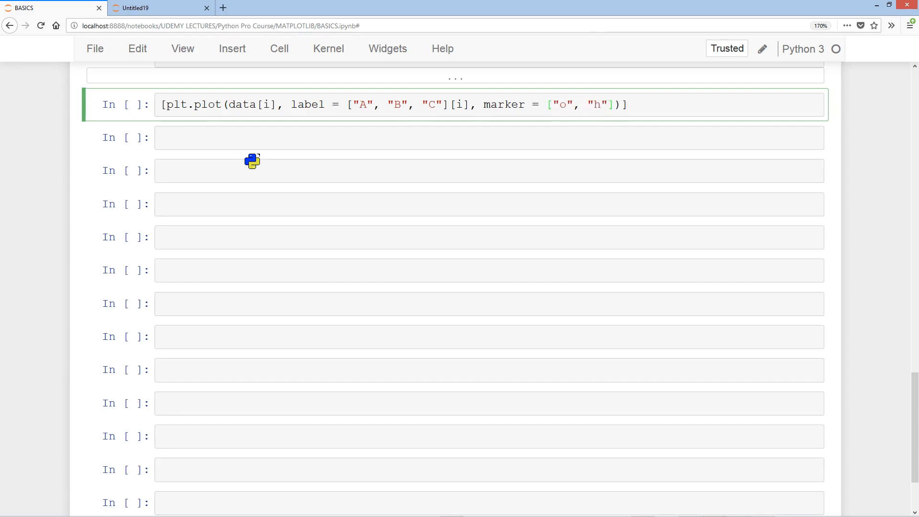
type(", \"\"")
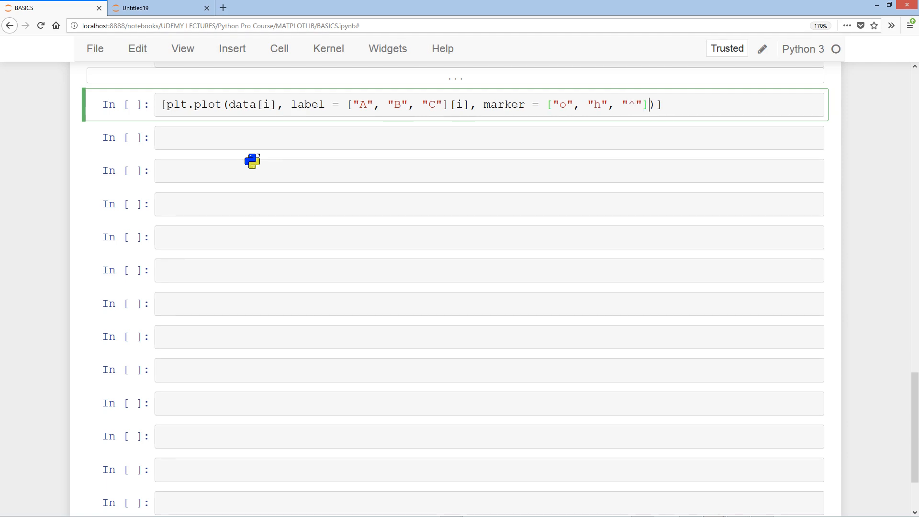
type("[i],")
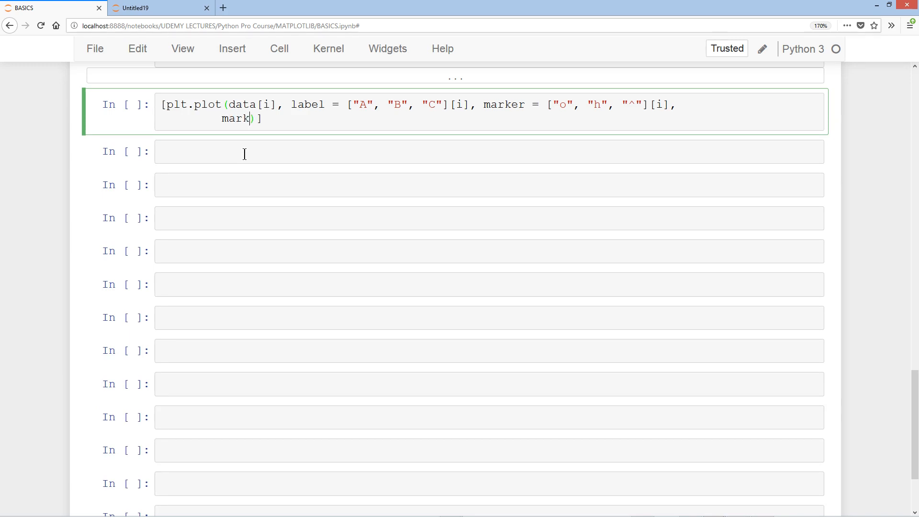
type("ersize")
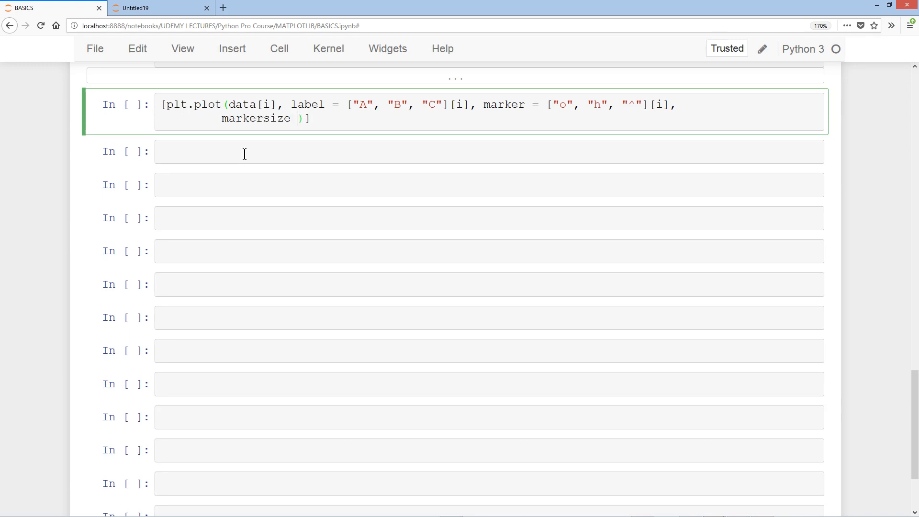
type("= 20,")
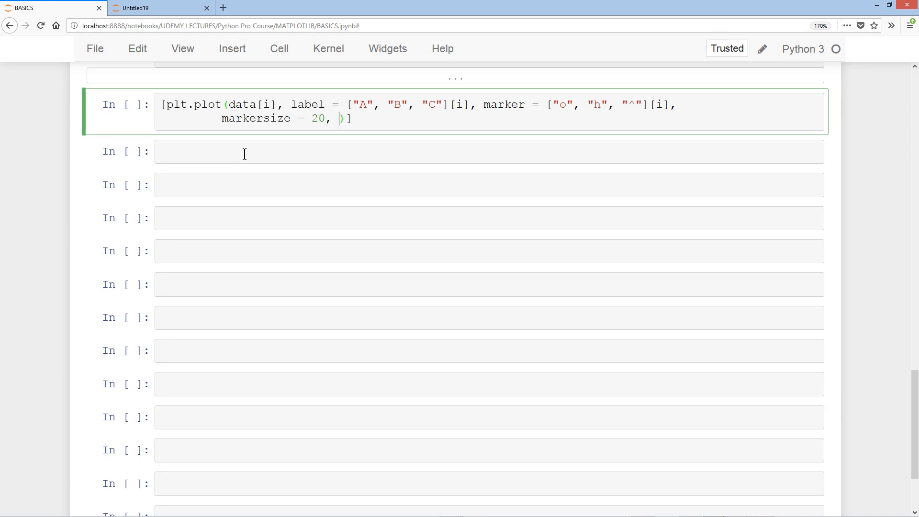
- Add color = ["lightgreen", "lightblue", "g"] indexed by [i]
type("color = []")
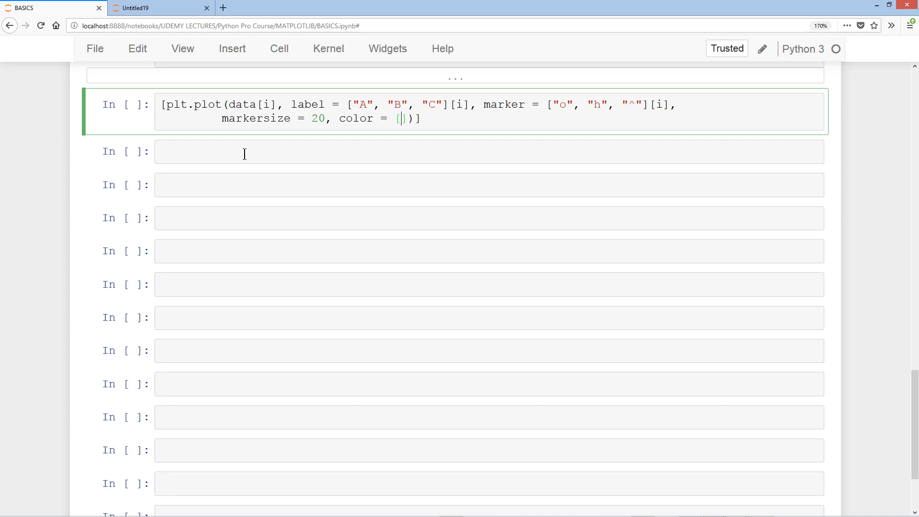
type("\"lightgreen\"")
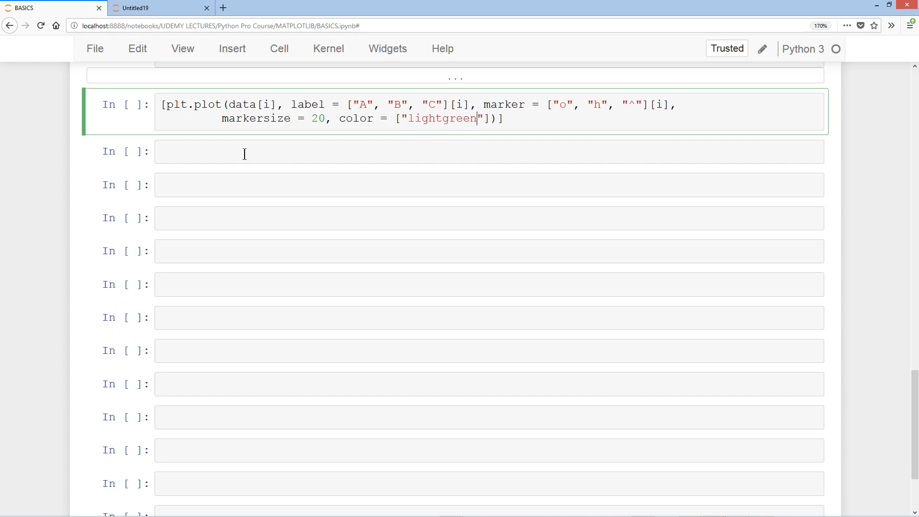
type(", light")
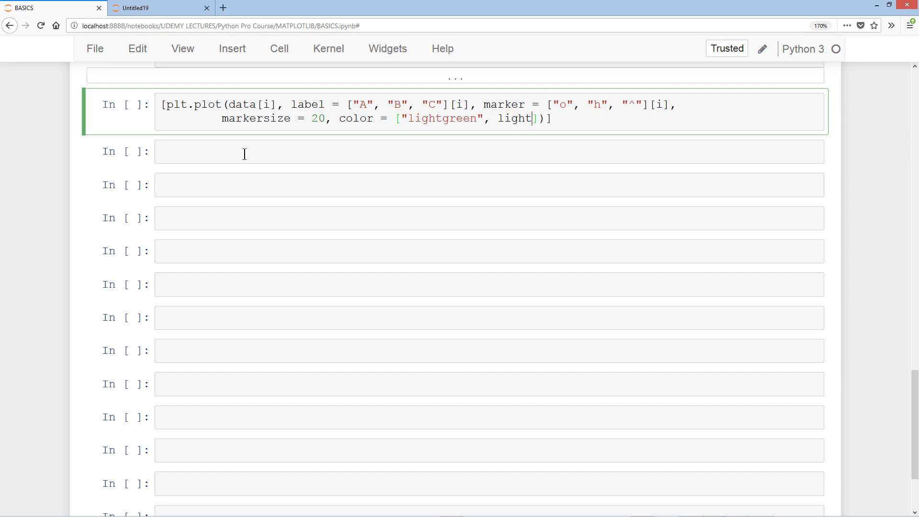
type("\"")
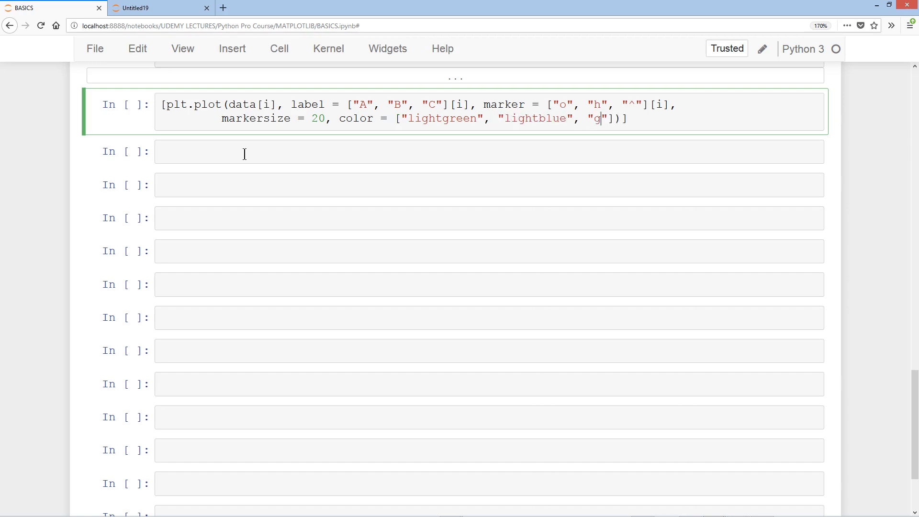
type("[i]")
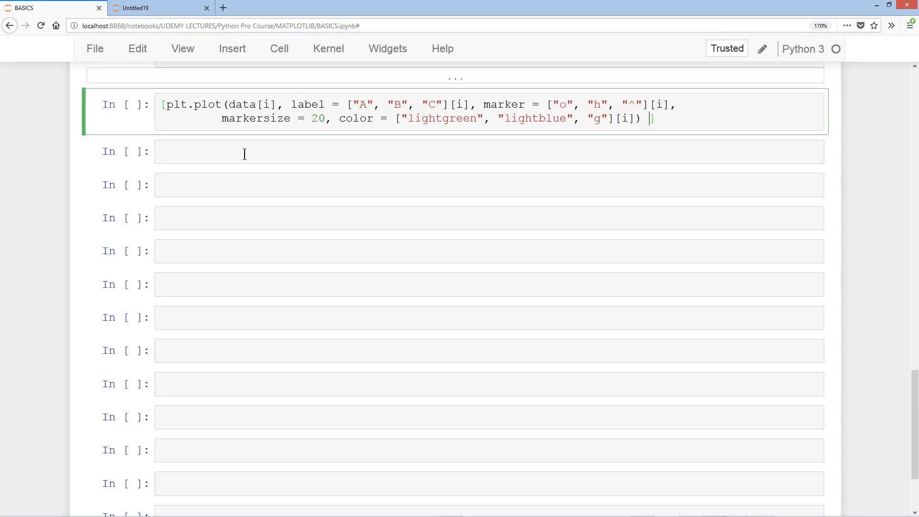
- Add 'for i in' to begin the comprehension's loop over range(len(data))
type("for i in range(len(data")
type("plt.show()")
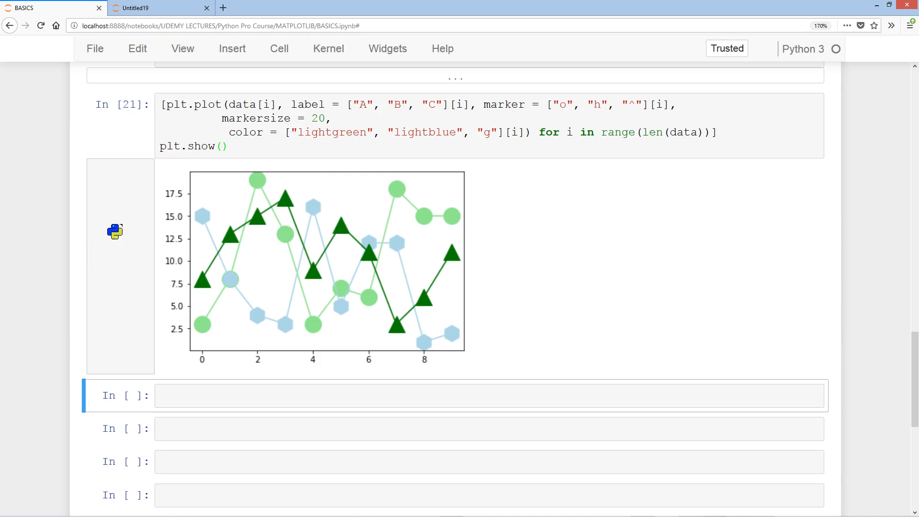
mouse_move(558, 228)
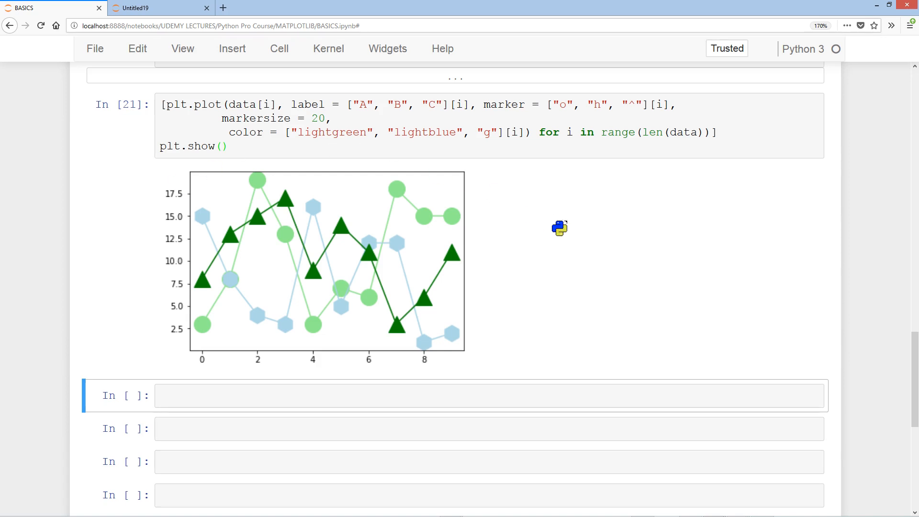